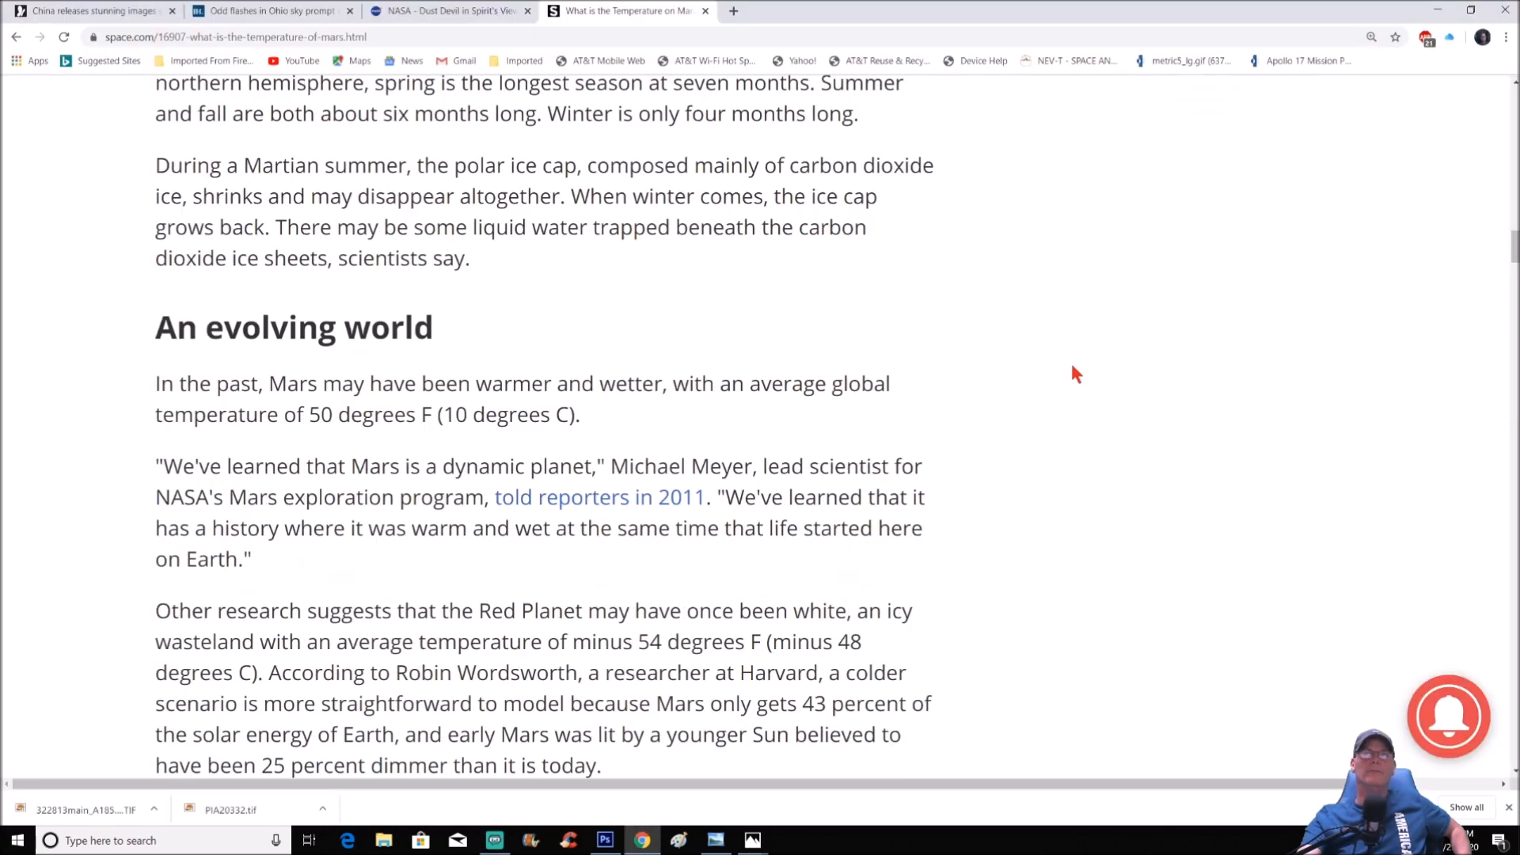
Switch to the NASA tab and scroll to the Sol 1854 Dust Devil panorama and TIF link
scroll(down, 3)
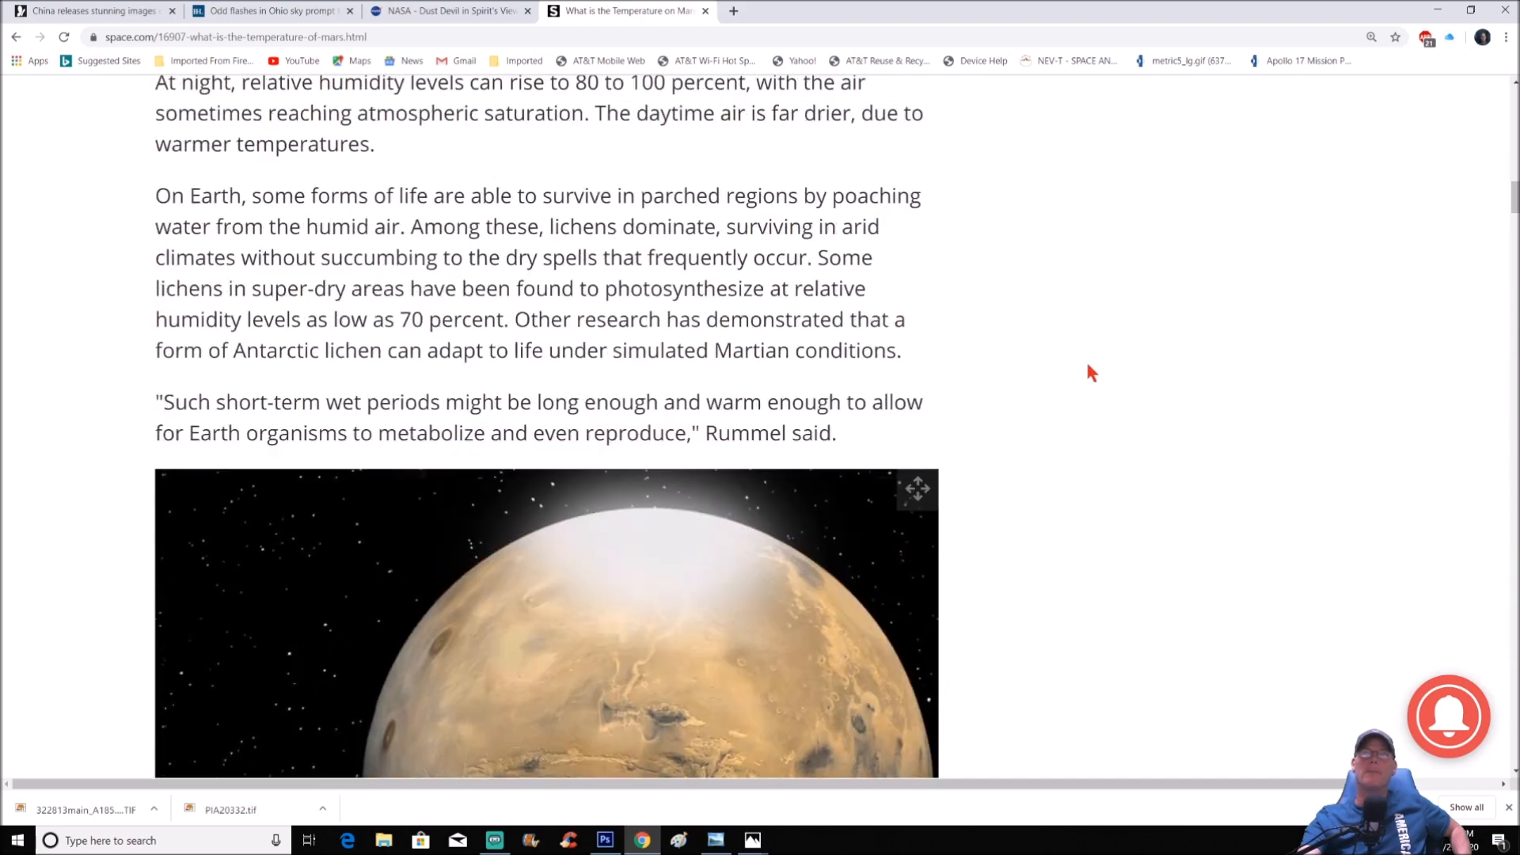
scroll(up, 3)
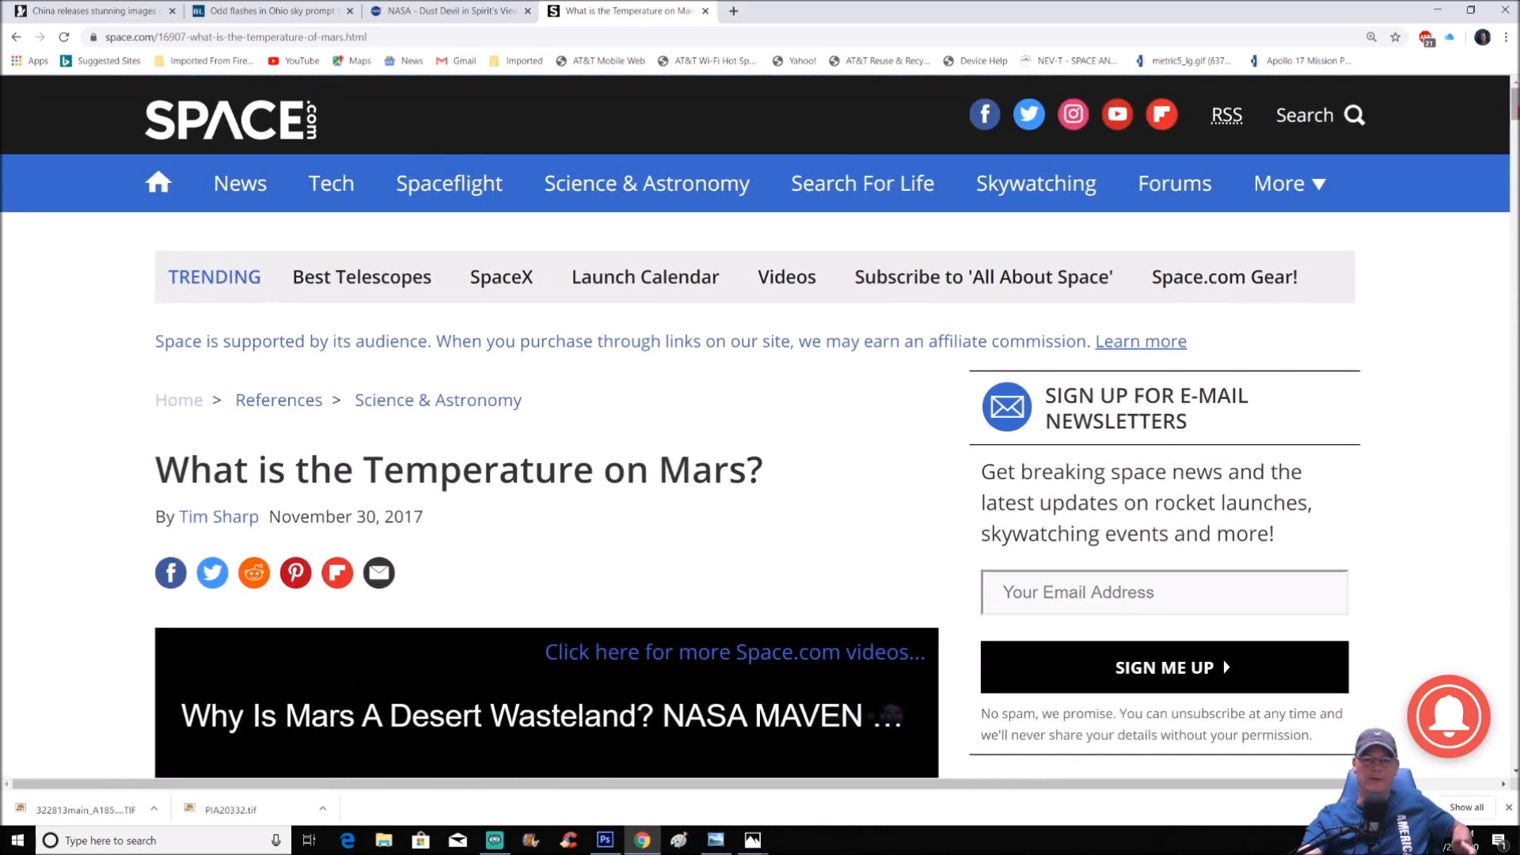
scroll(down, 3)
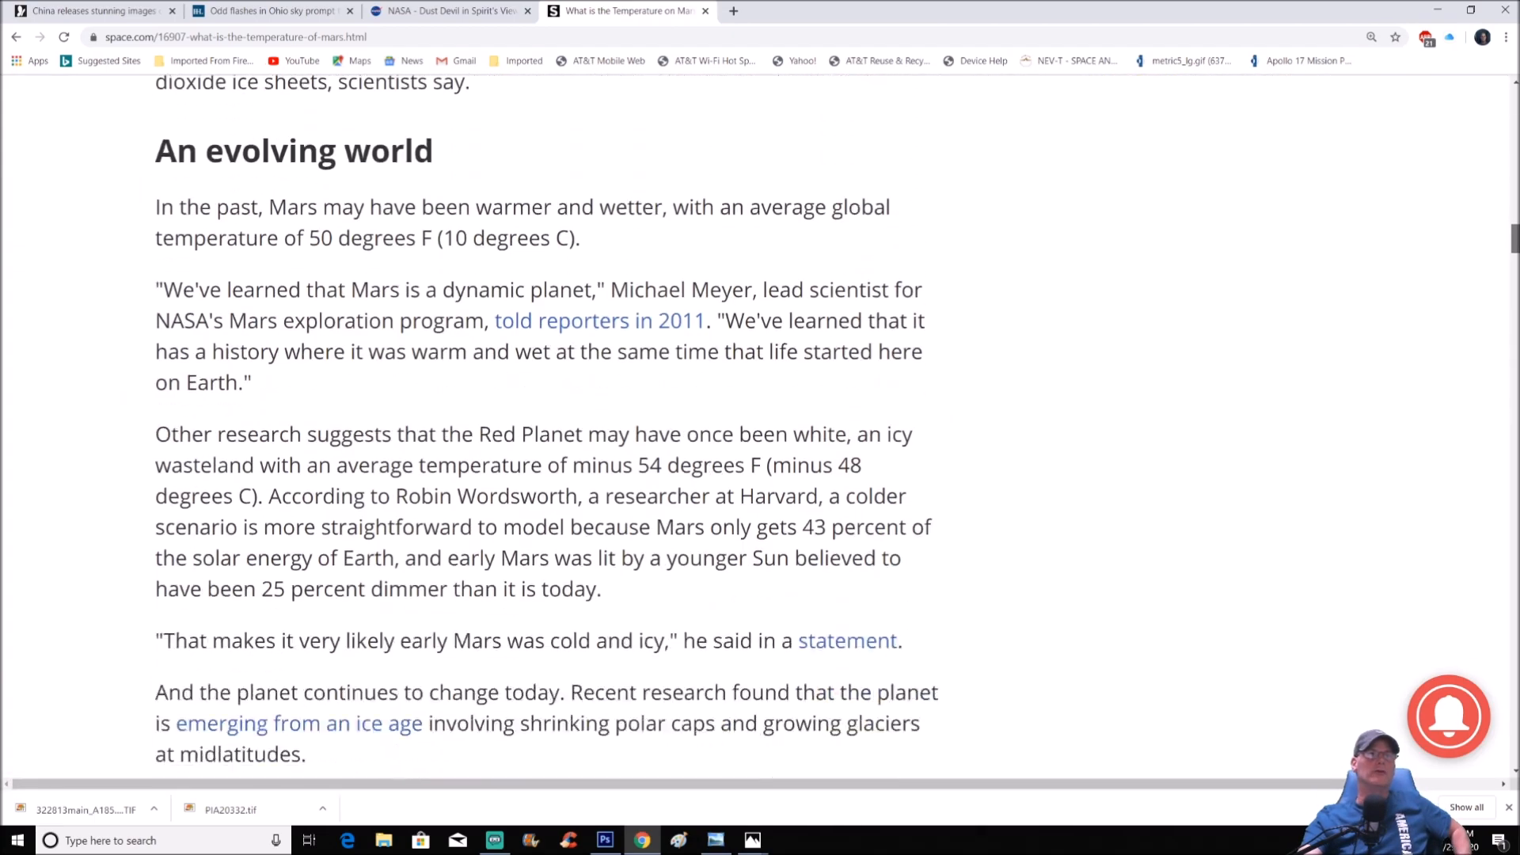
scroll(down, 3)
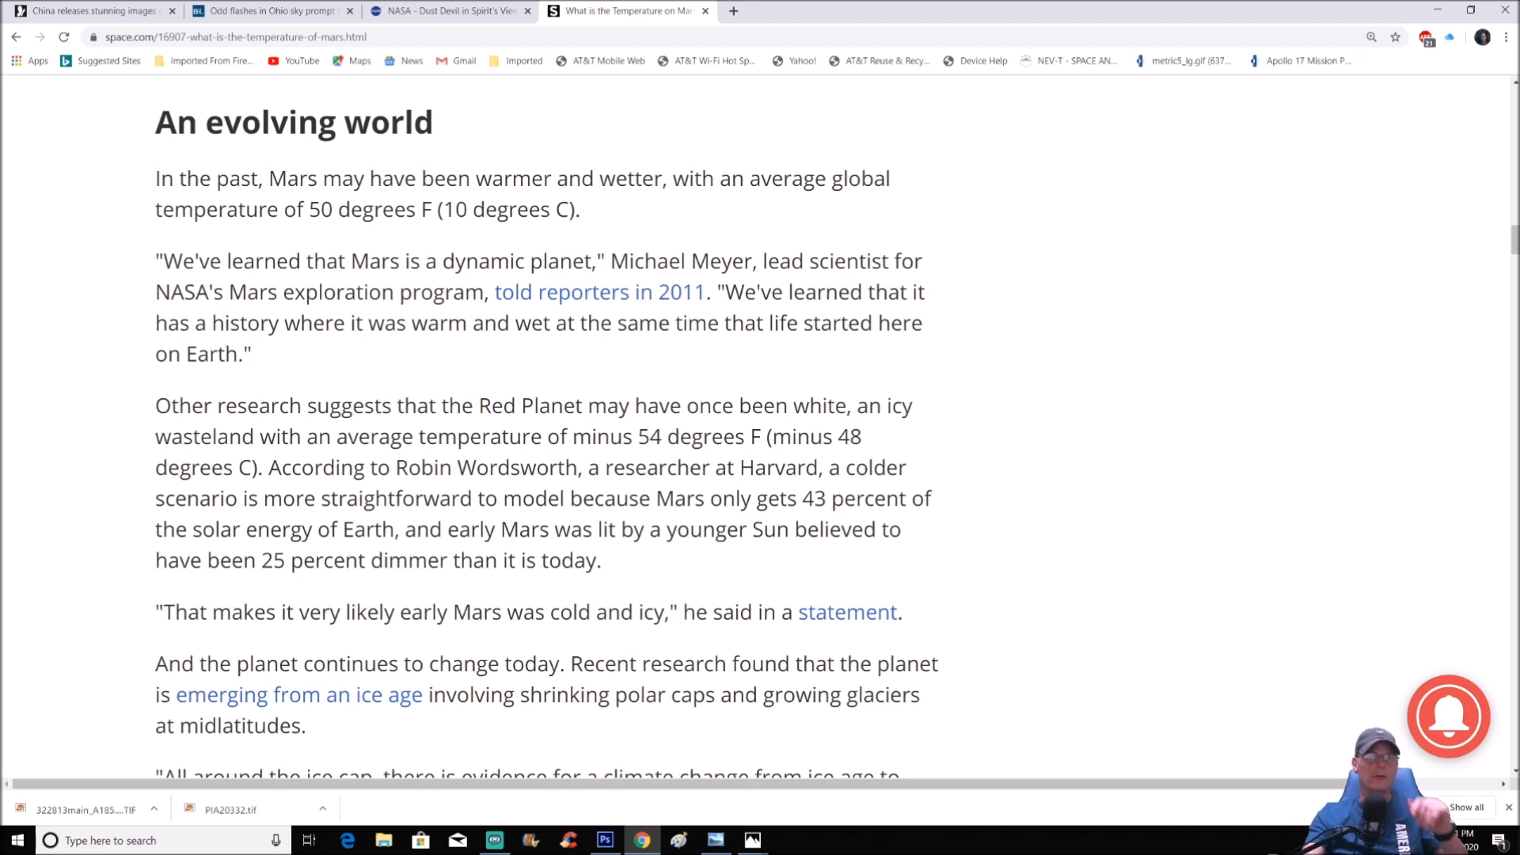
click(450, 10)
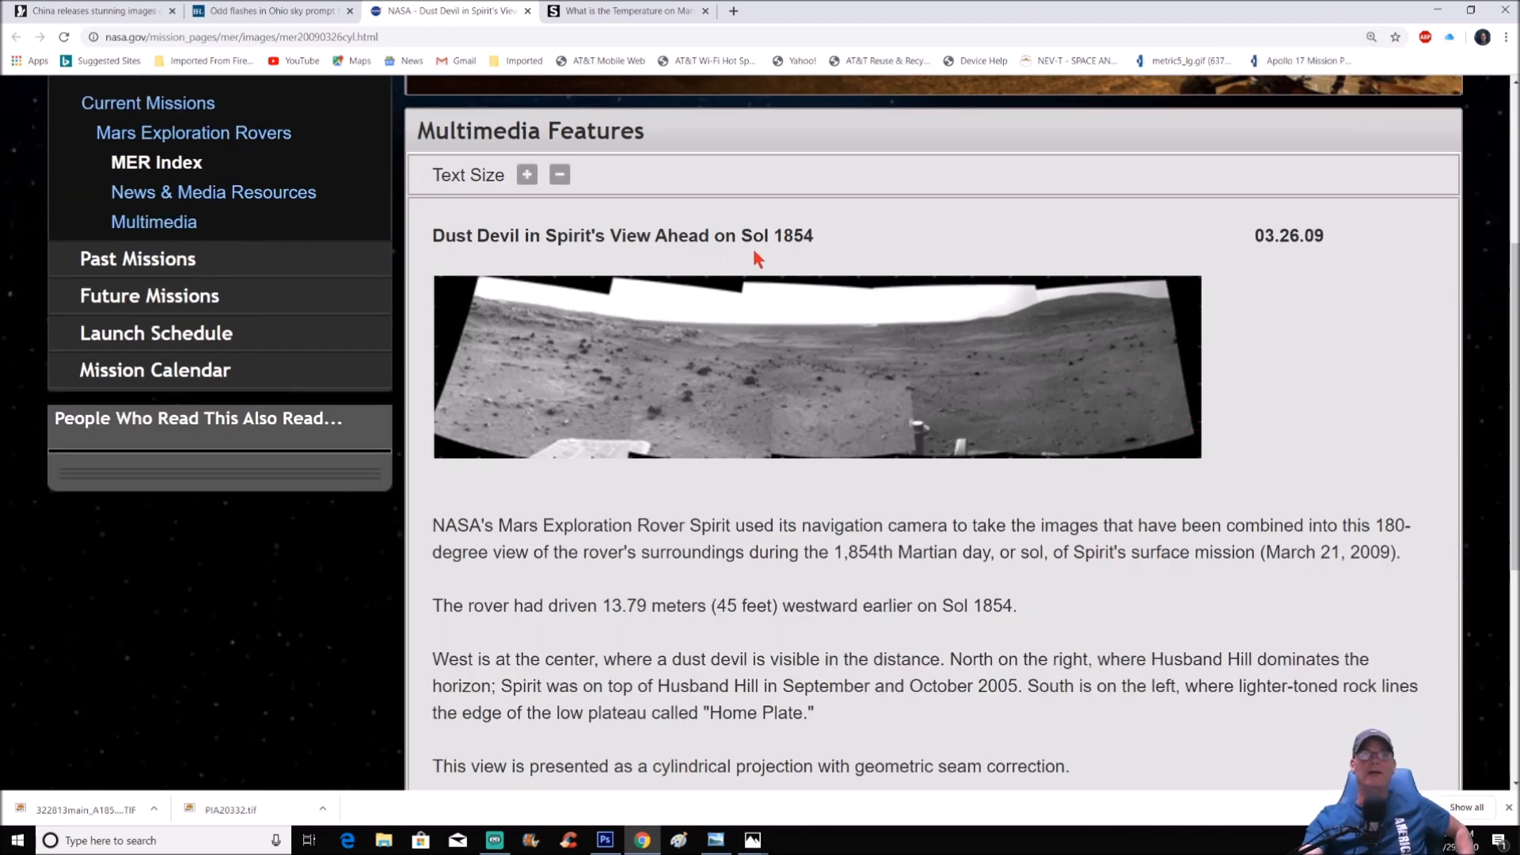
scroll(down, 3)
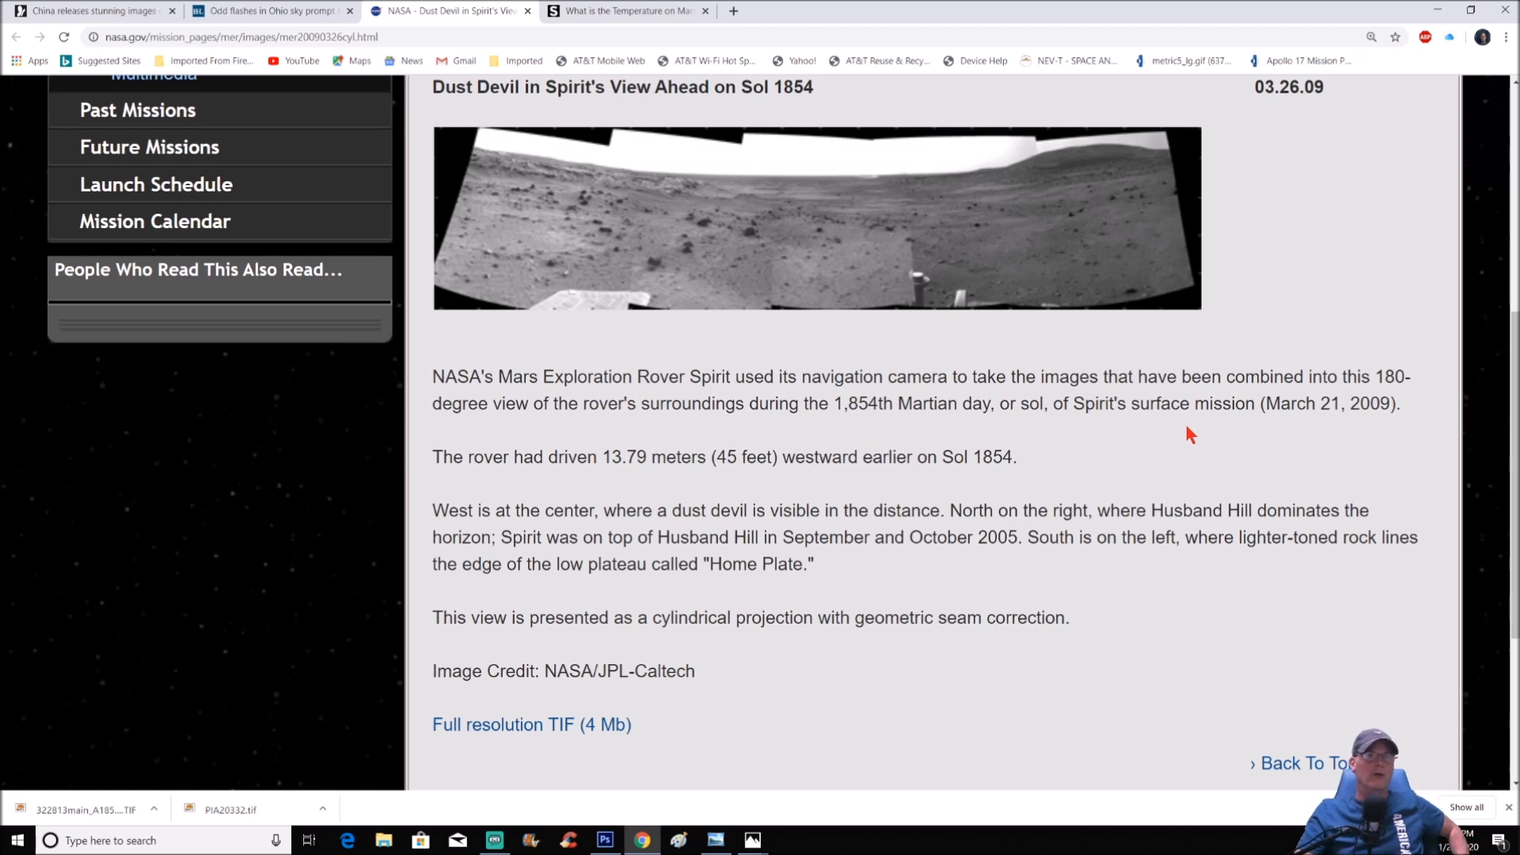
mouse_move(474, 531)
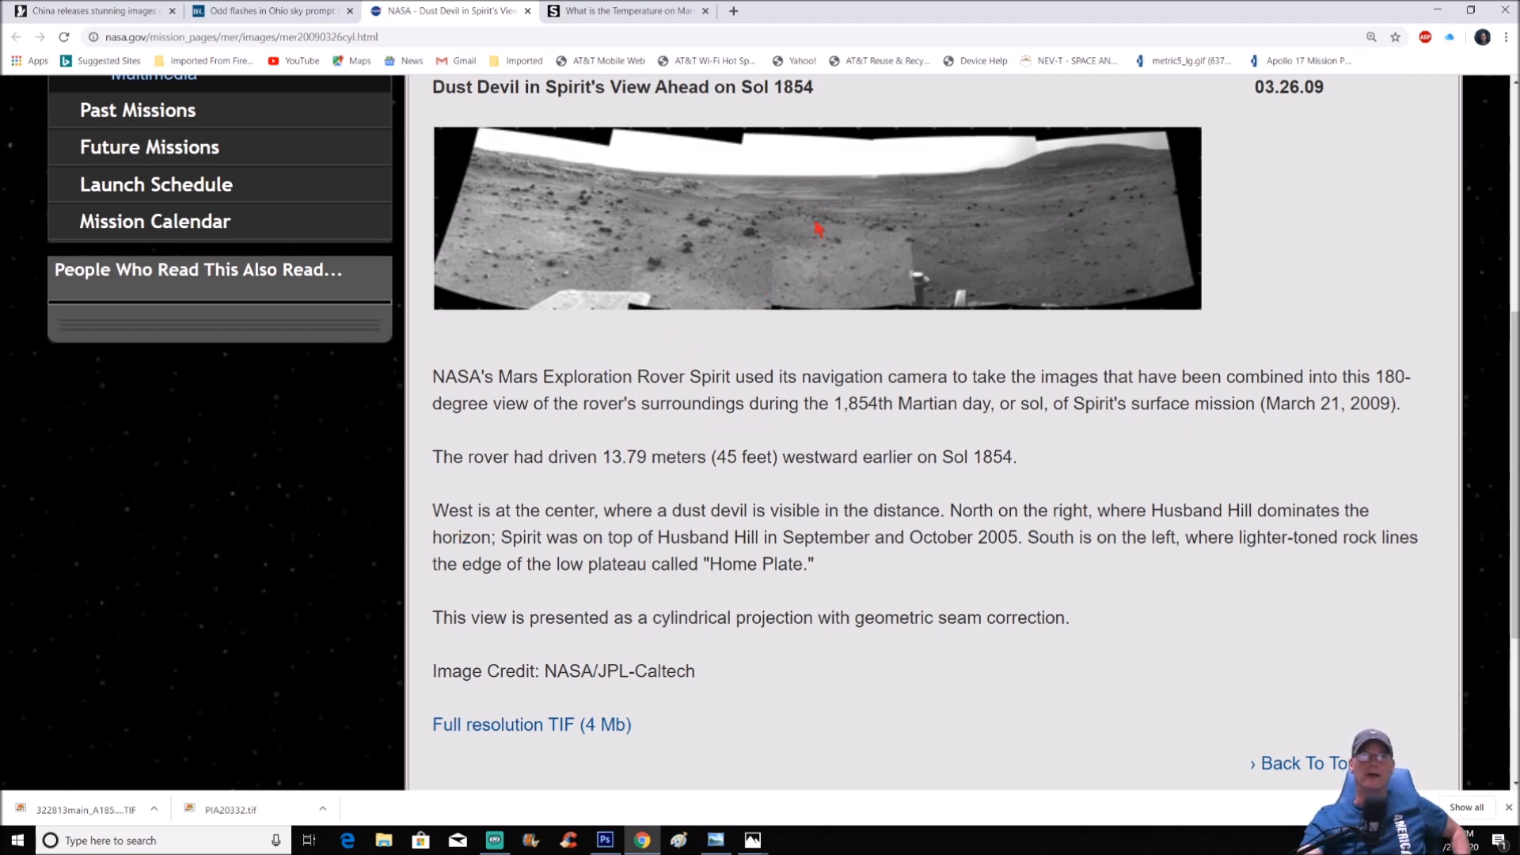
mouse_move(683, 521)
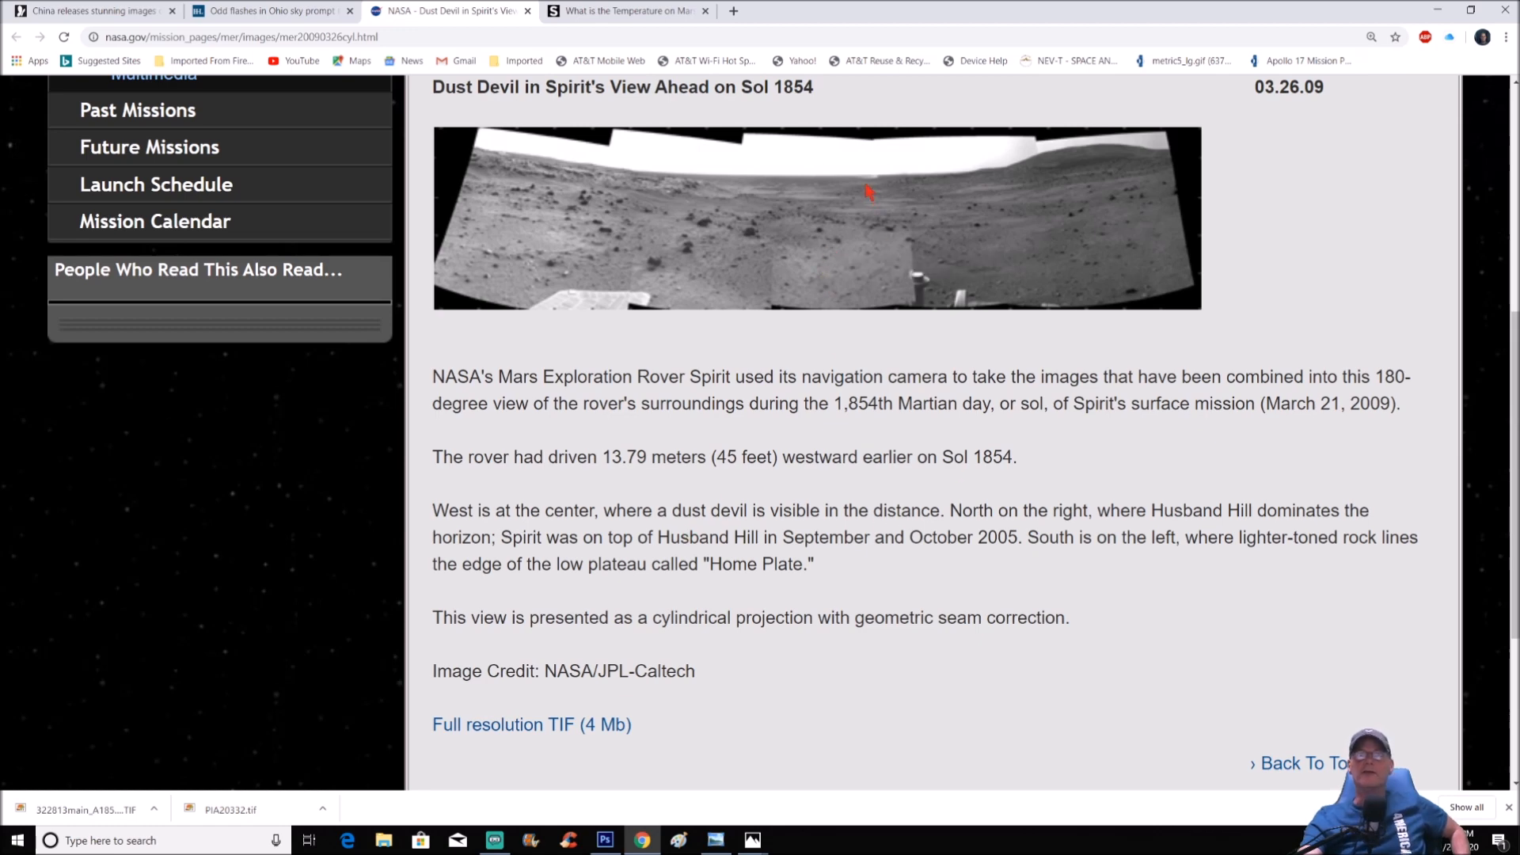
mouse_move(866, 191)
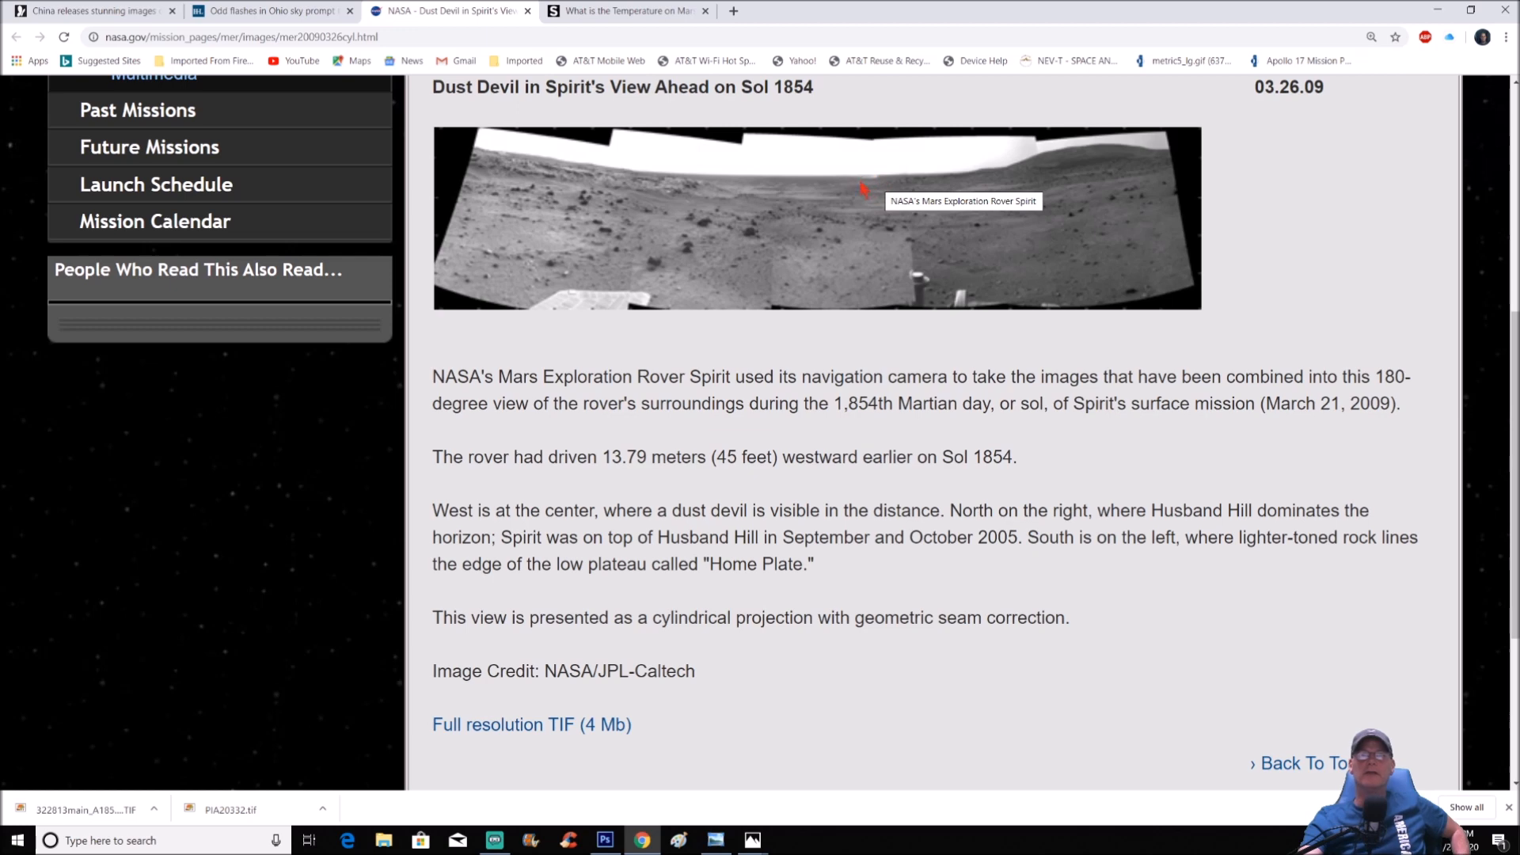
mouse_move(1180, 534)
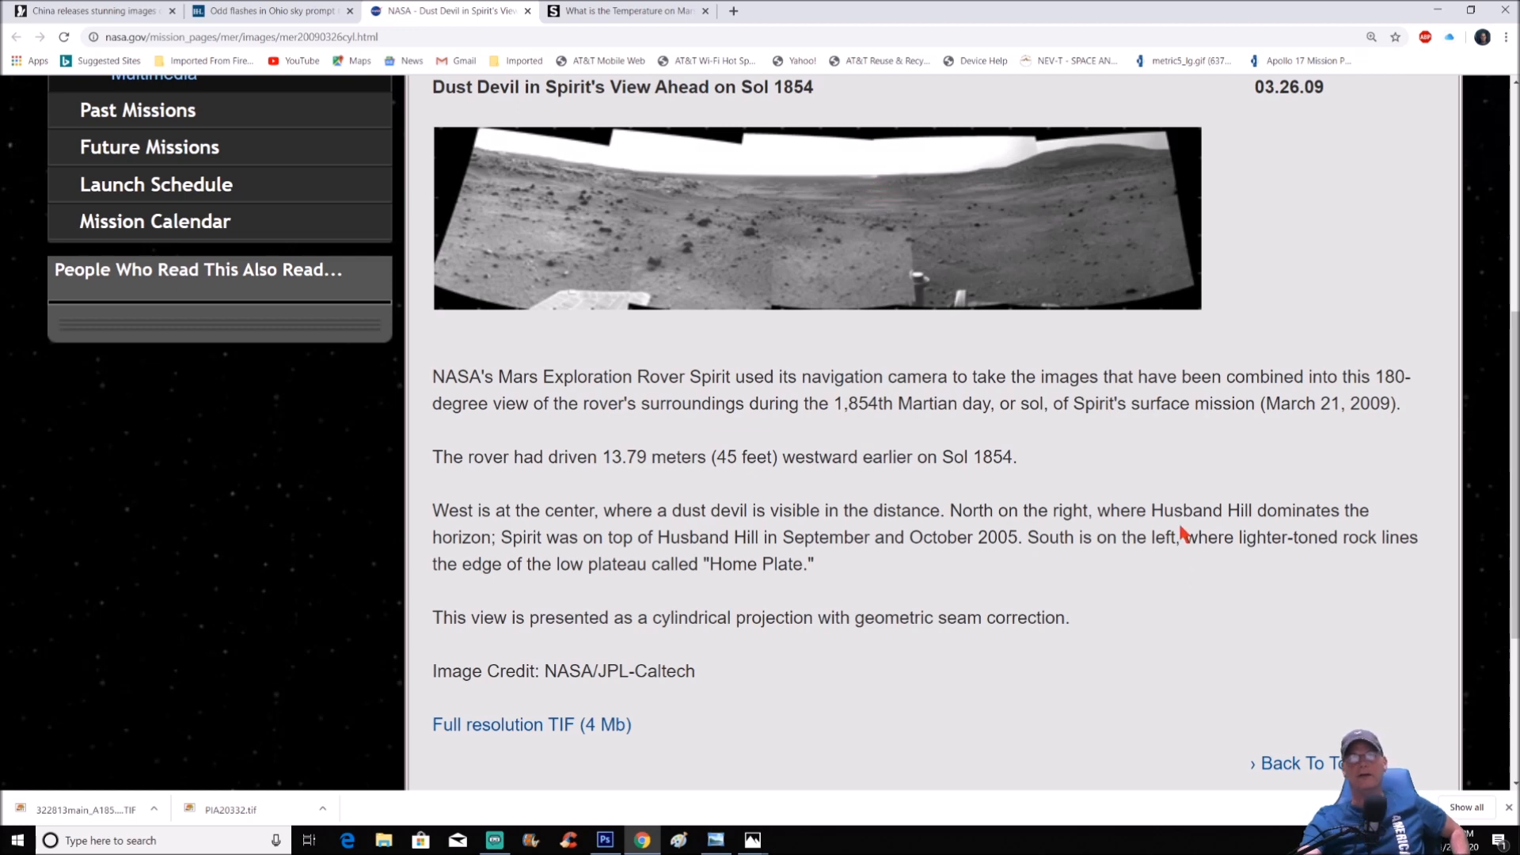
mouse_move(1186, 610)
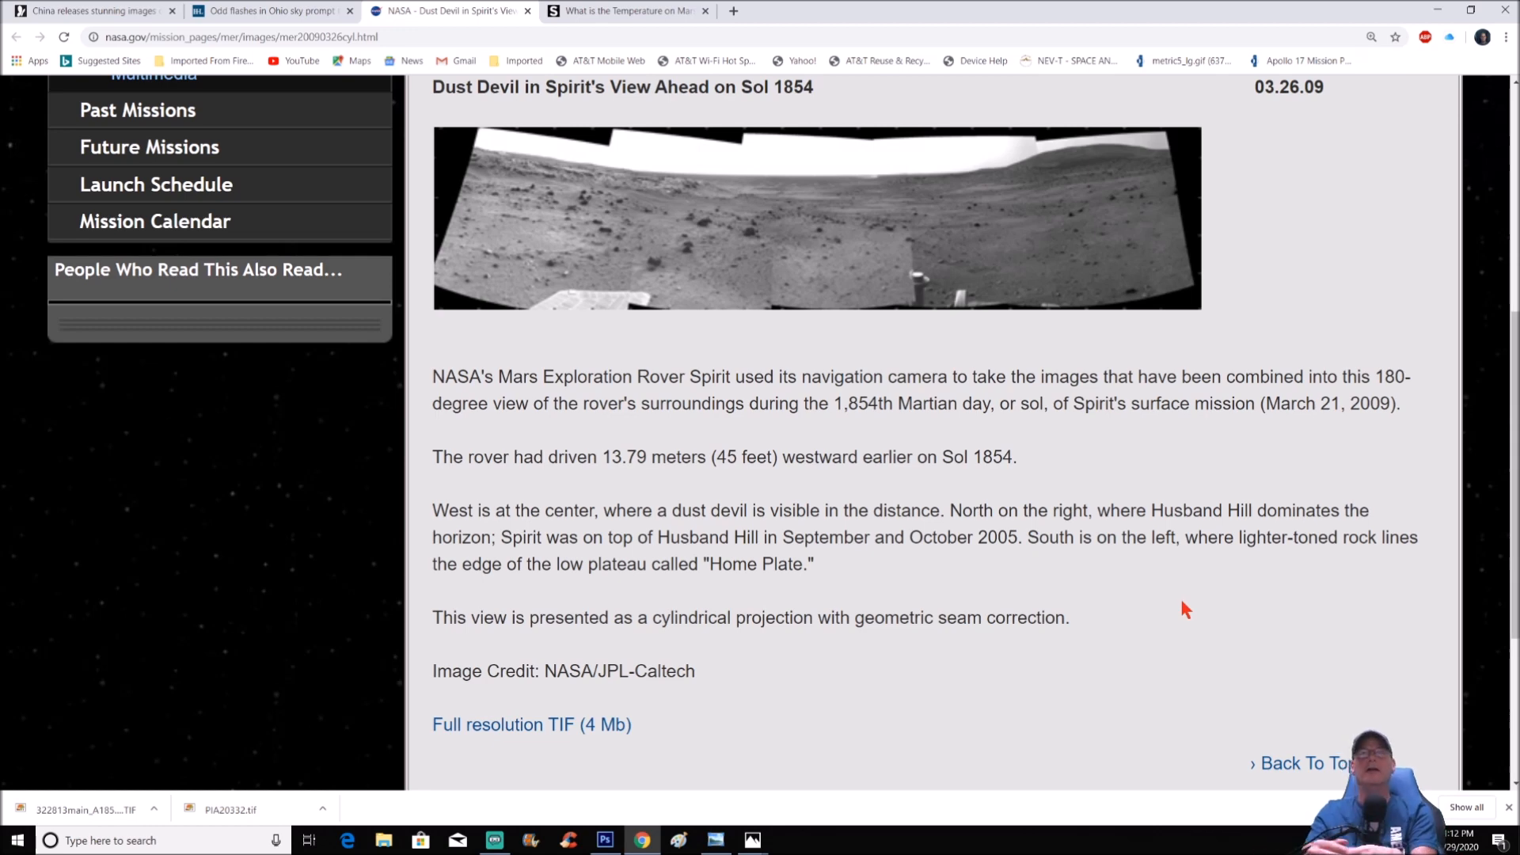
mouse_move(1047, 130)
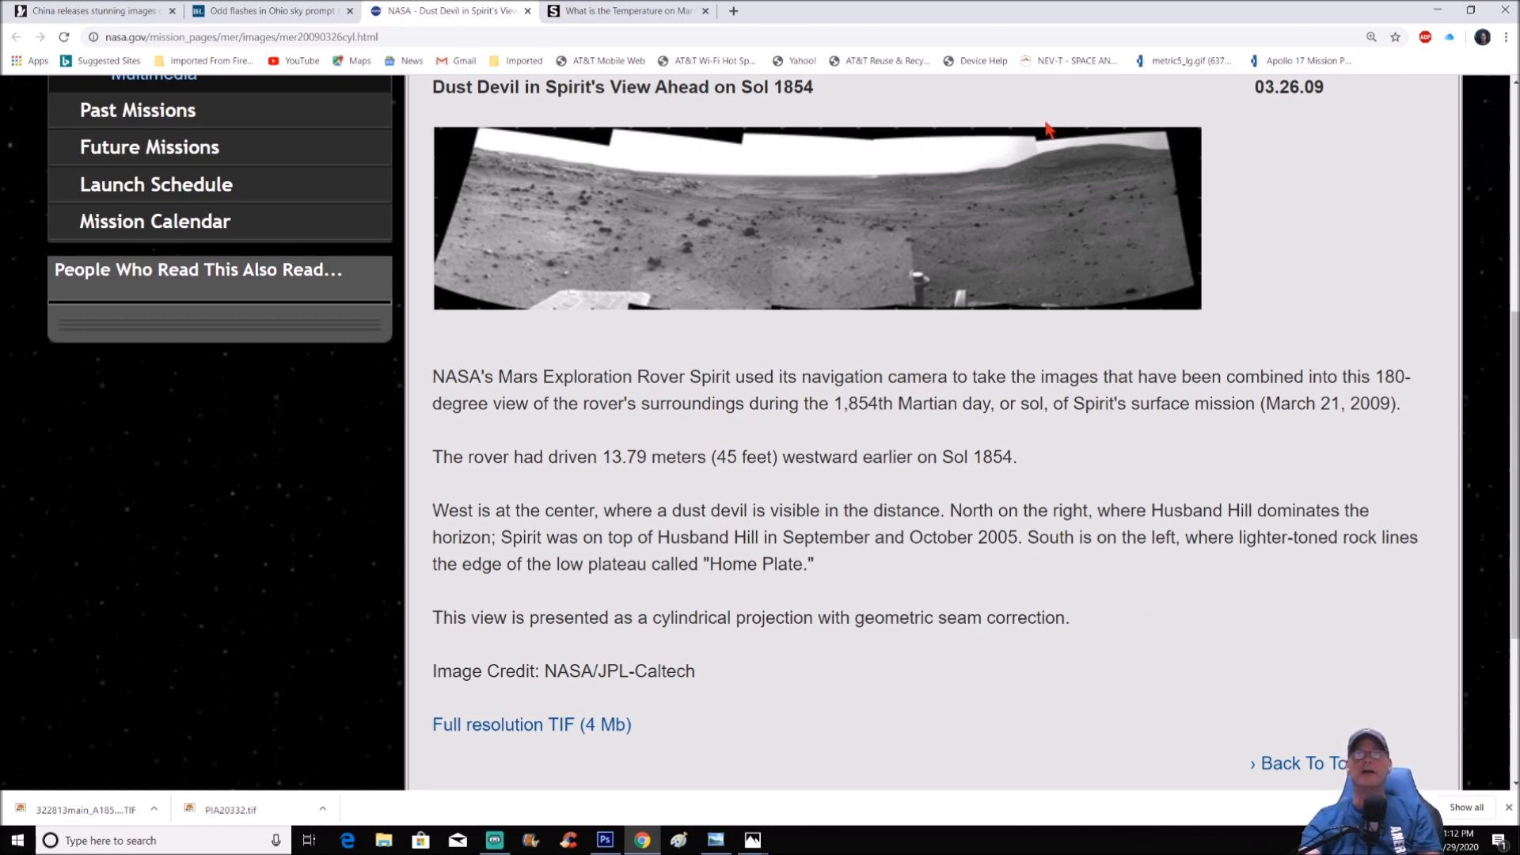
mouse_move(1096, 225)
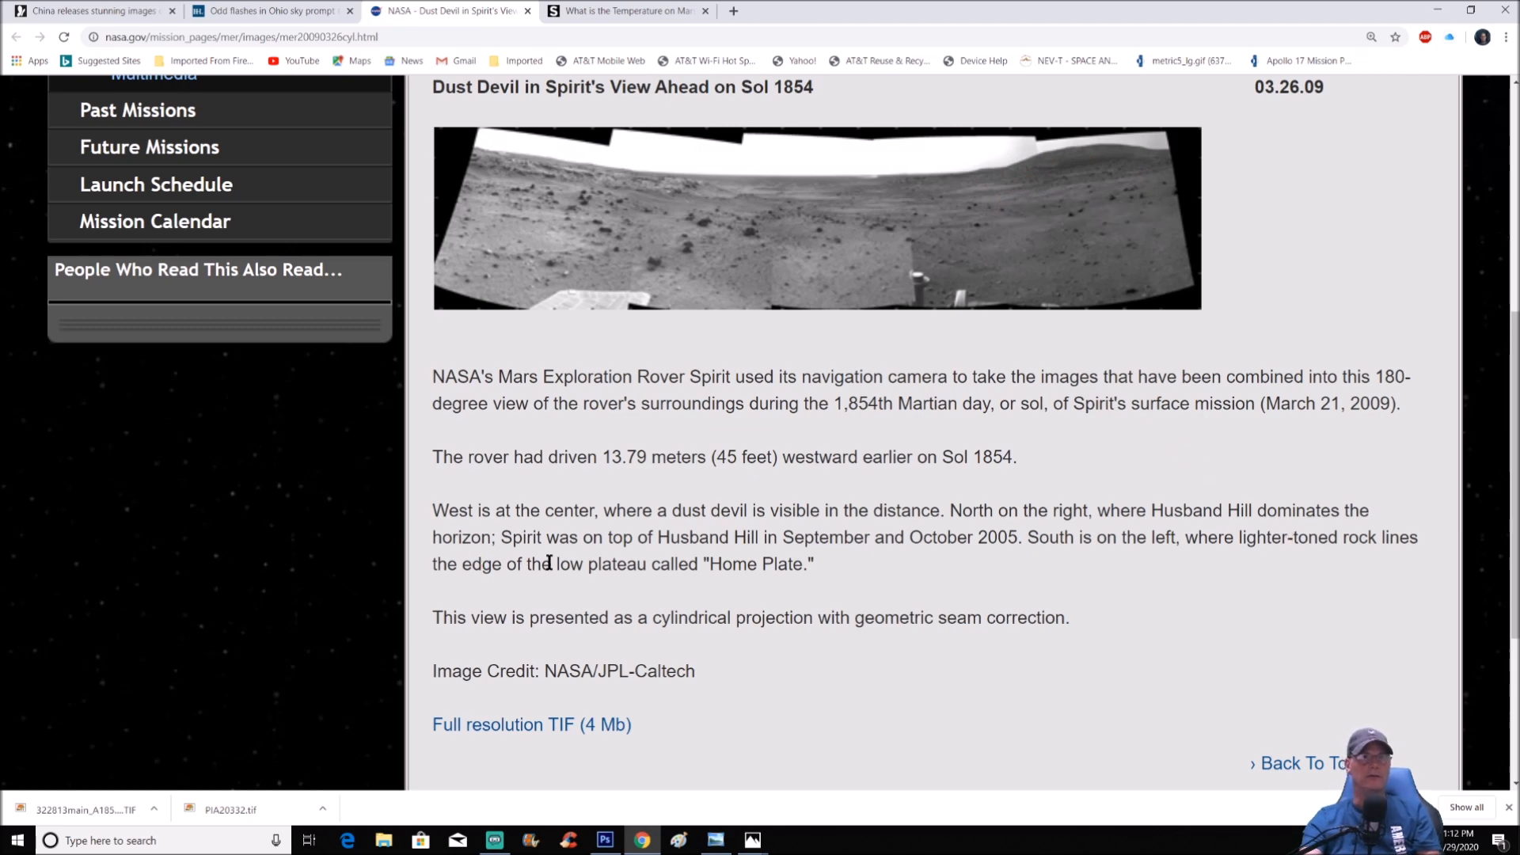
mouse_move(852, 570)
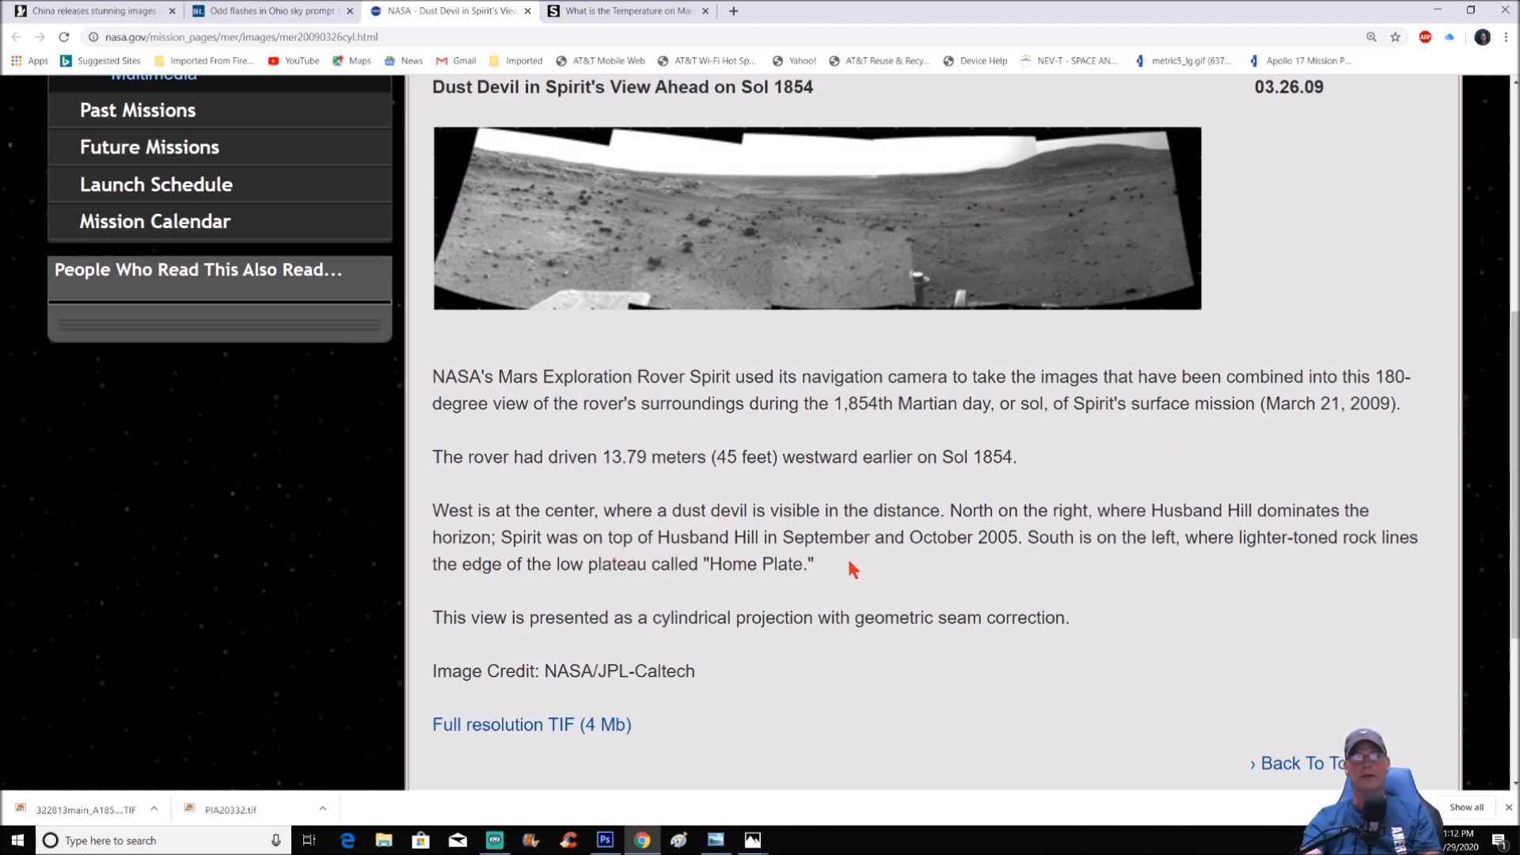
mouse_move(1026, 571)
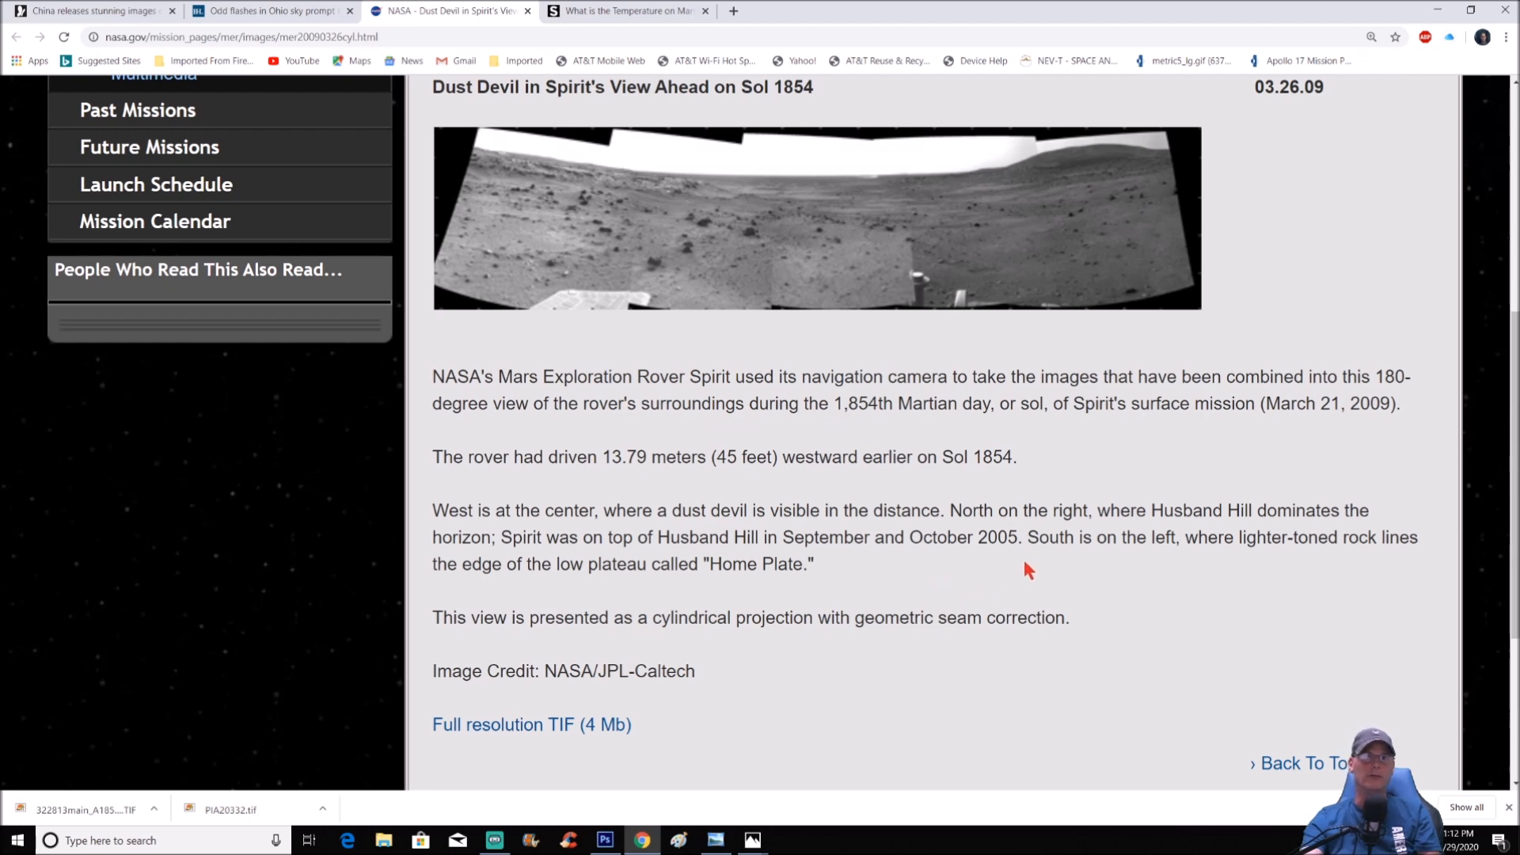
mouse_move(1270, 565)
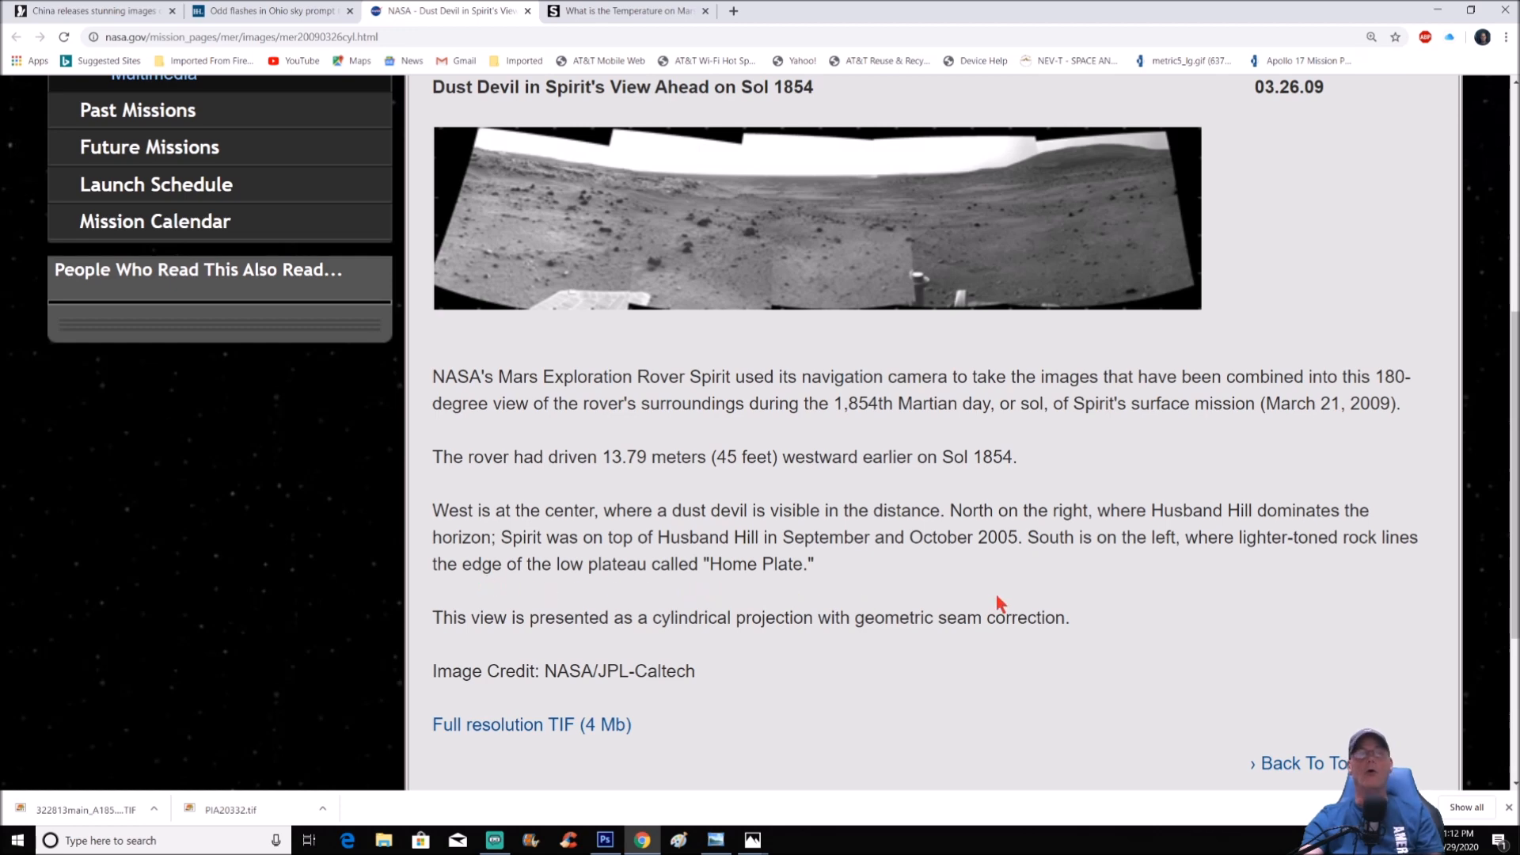
mouse_move(655, 710)
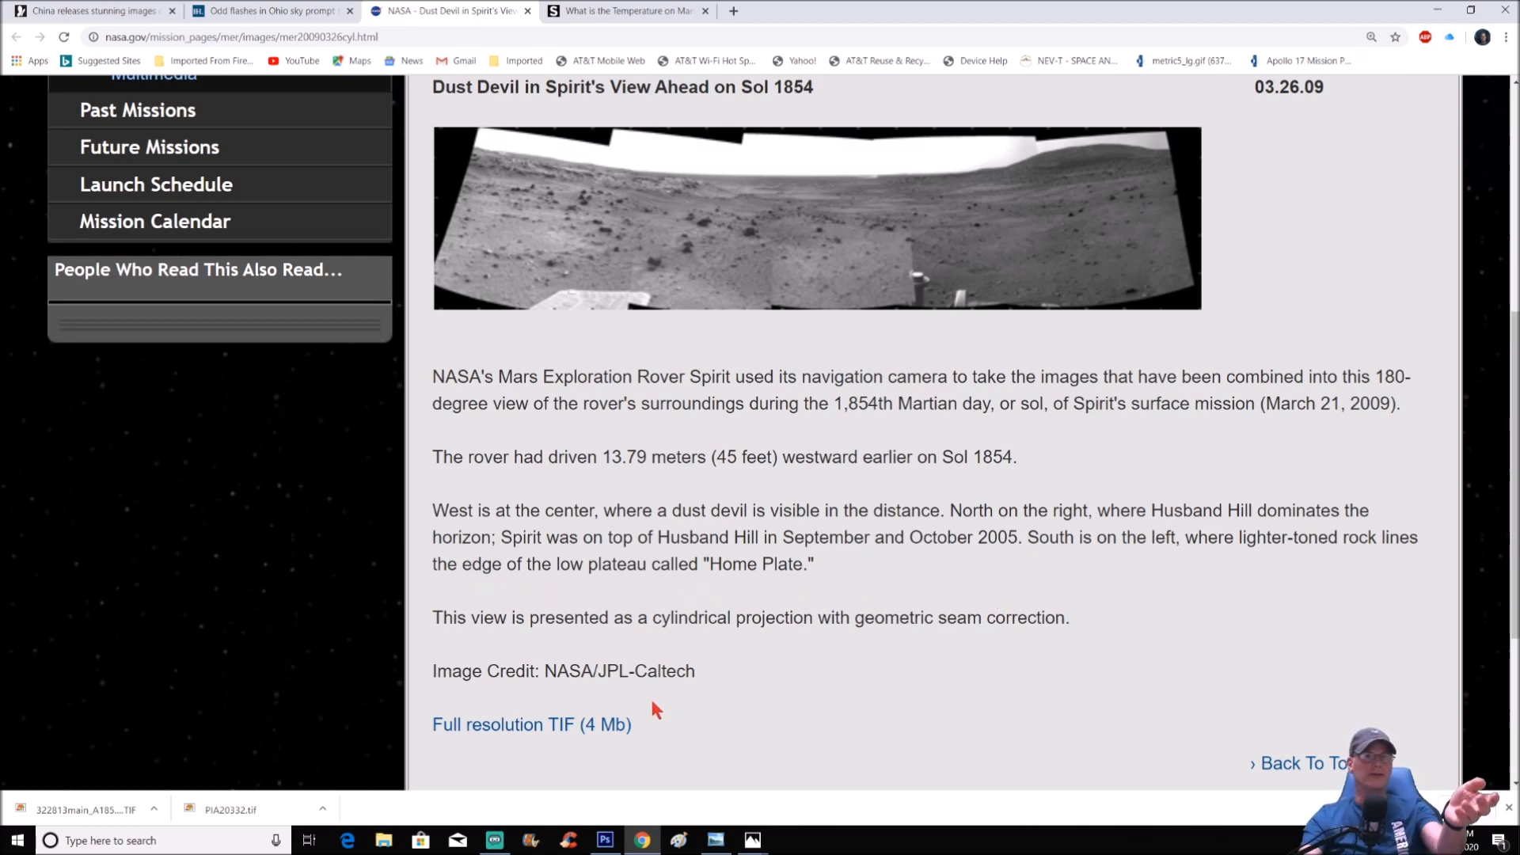
mouse_move(809, 732)
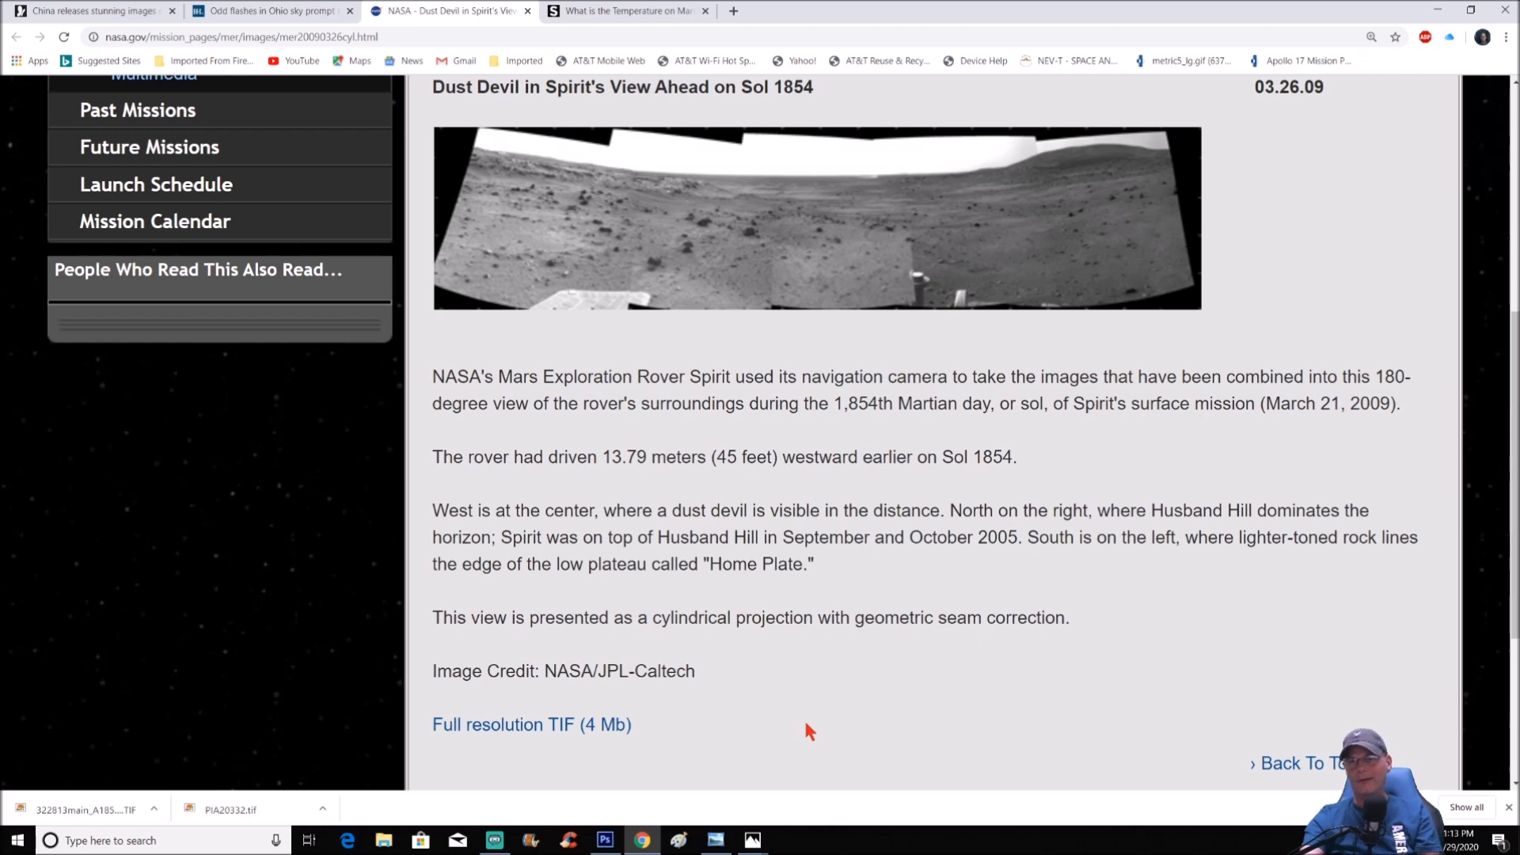
scroll(up, 3)
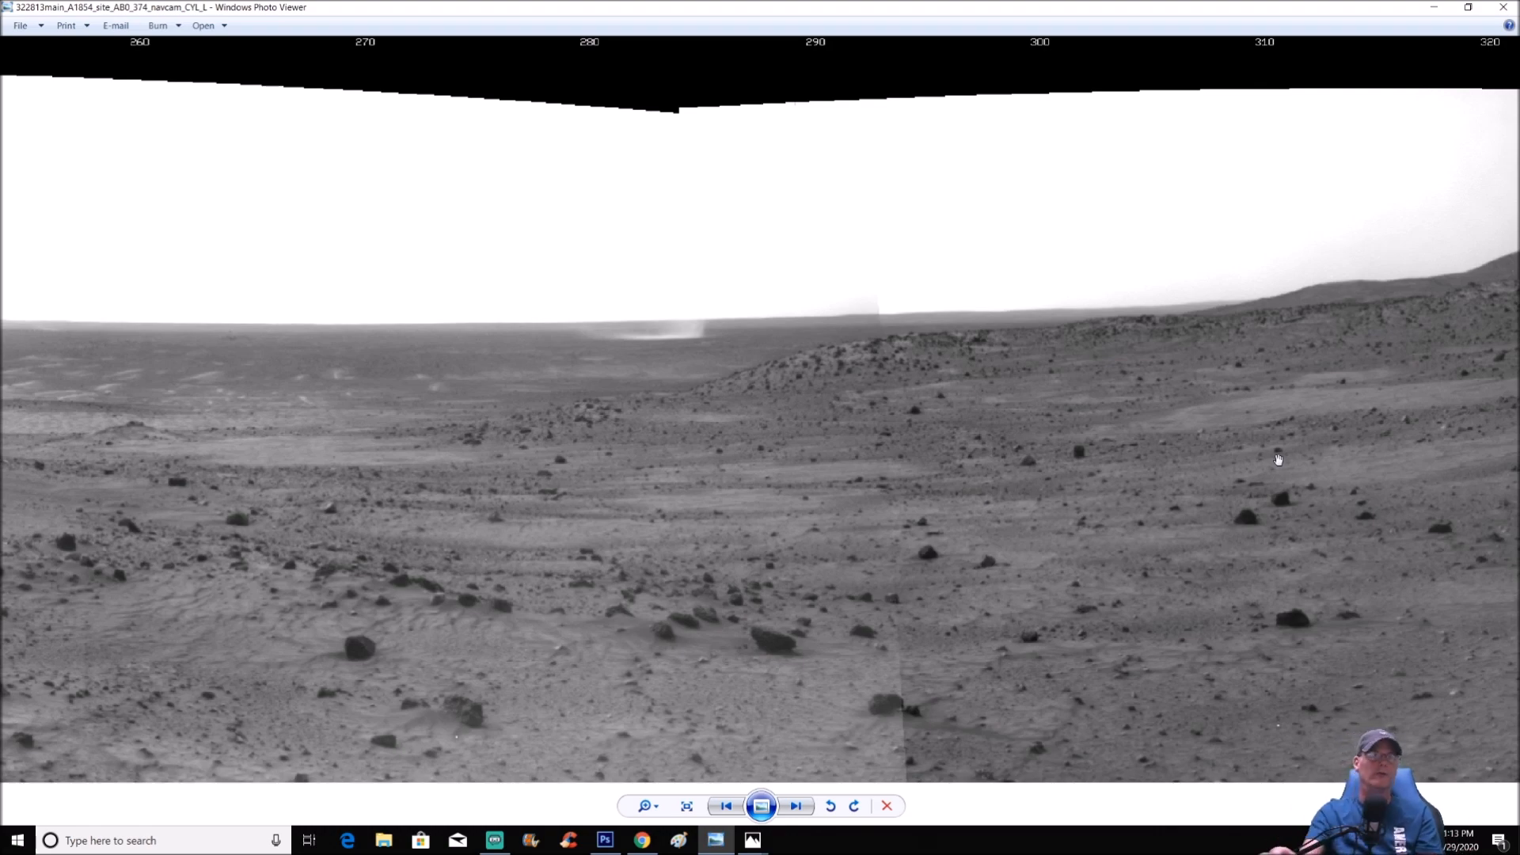
Open the downloaded full-resolution TIF in Windows Photo Viewer
click(604, 841)
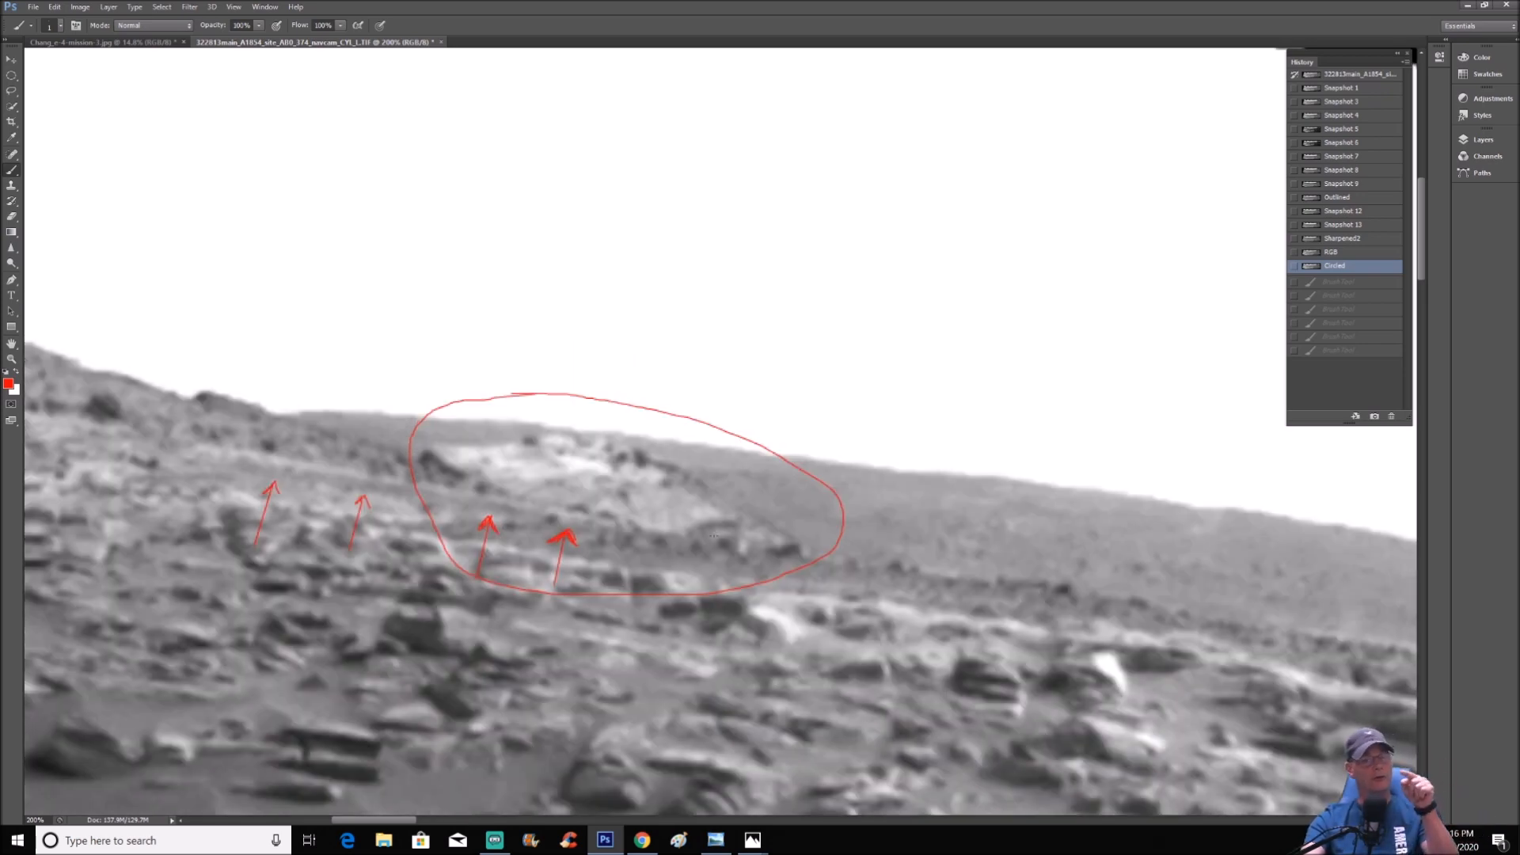
Select Snapshot 2 in History to show the unmarked enlarged panorama
click(1342, 101)
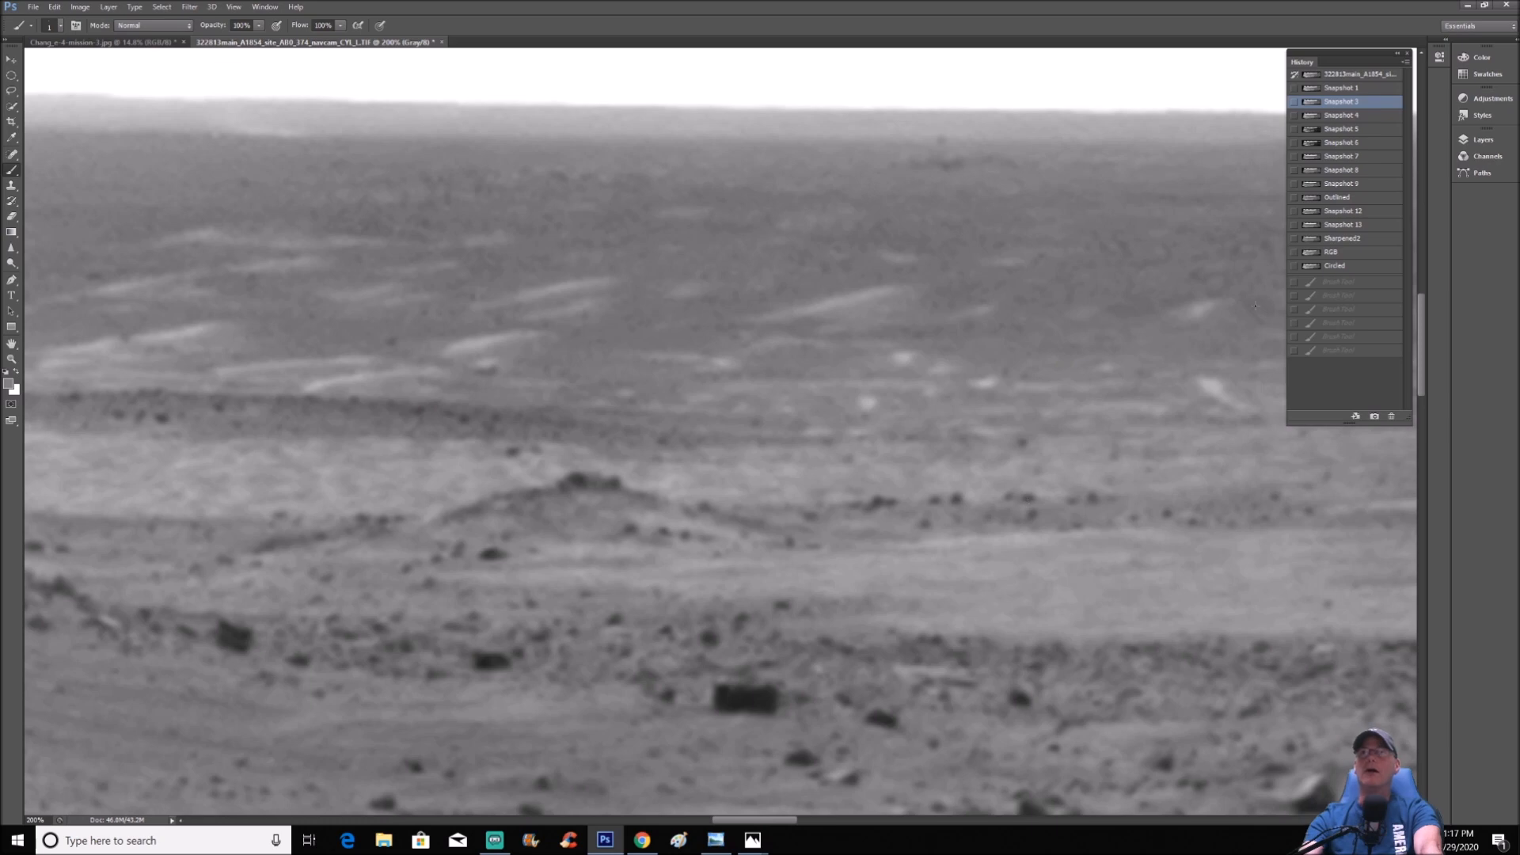
mouse_move(1370, 208)
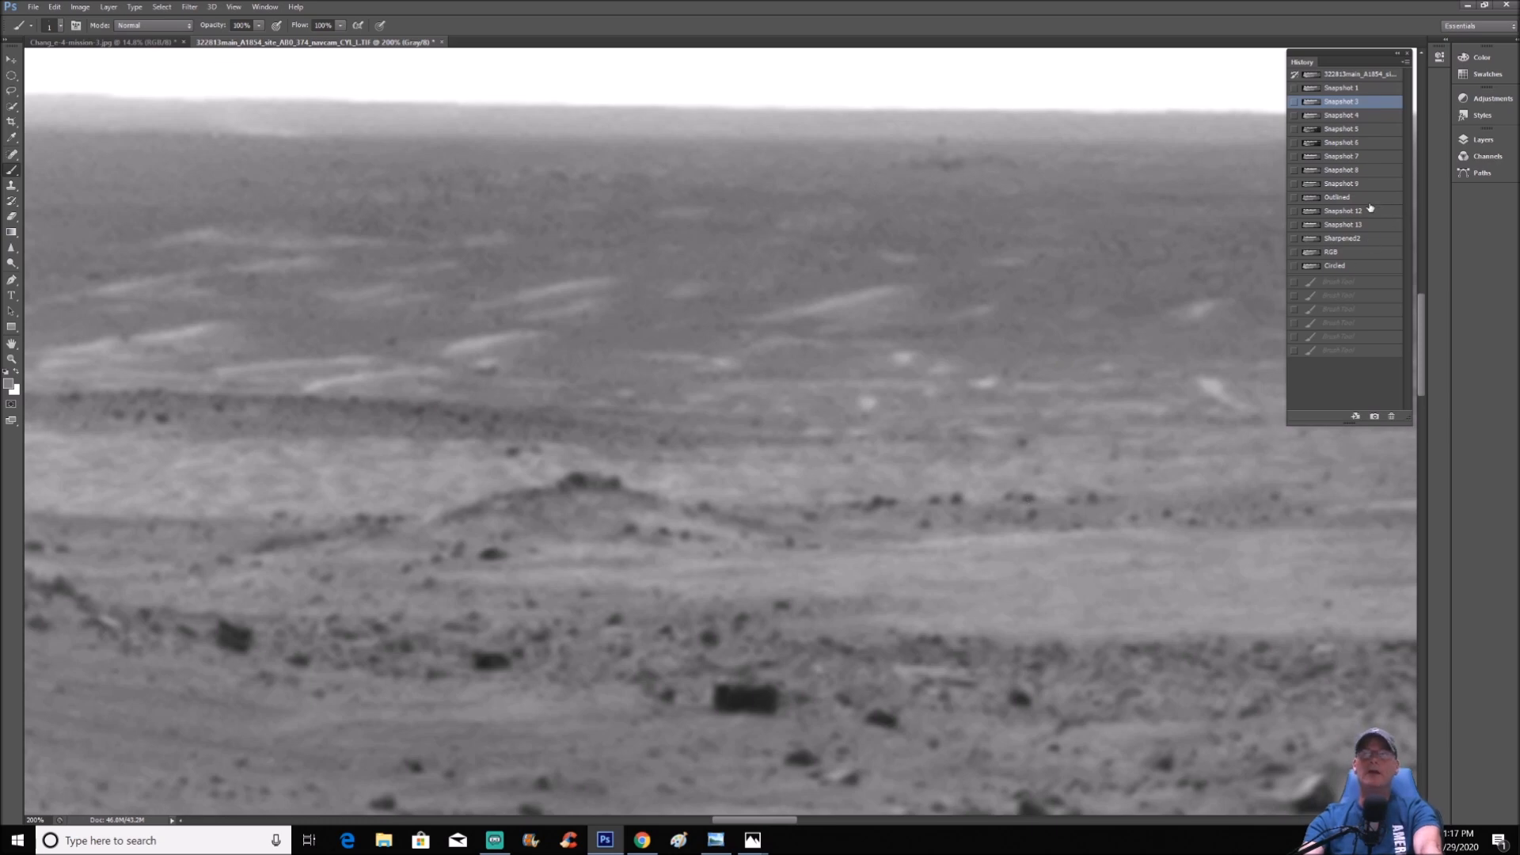
View the Outlined snapshot and red-arrowed Snapshot 13, then return to Snapshot 2
click(1337, 197)
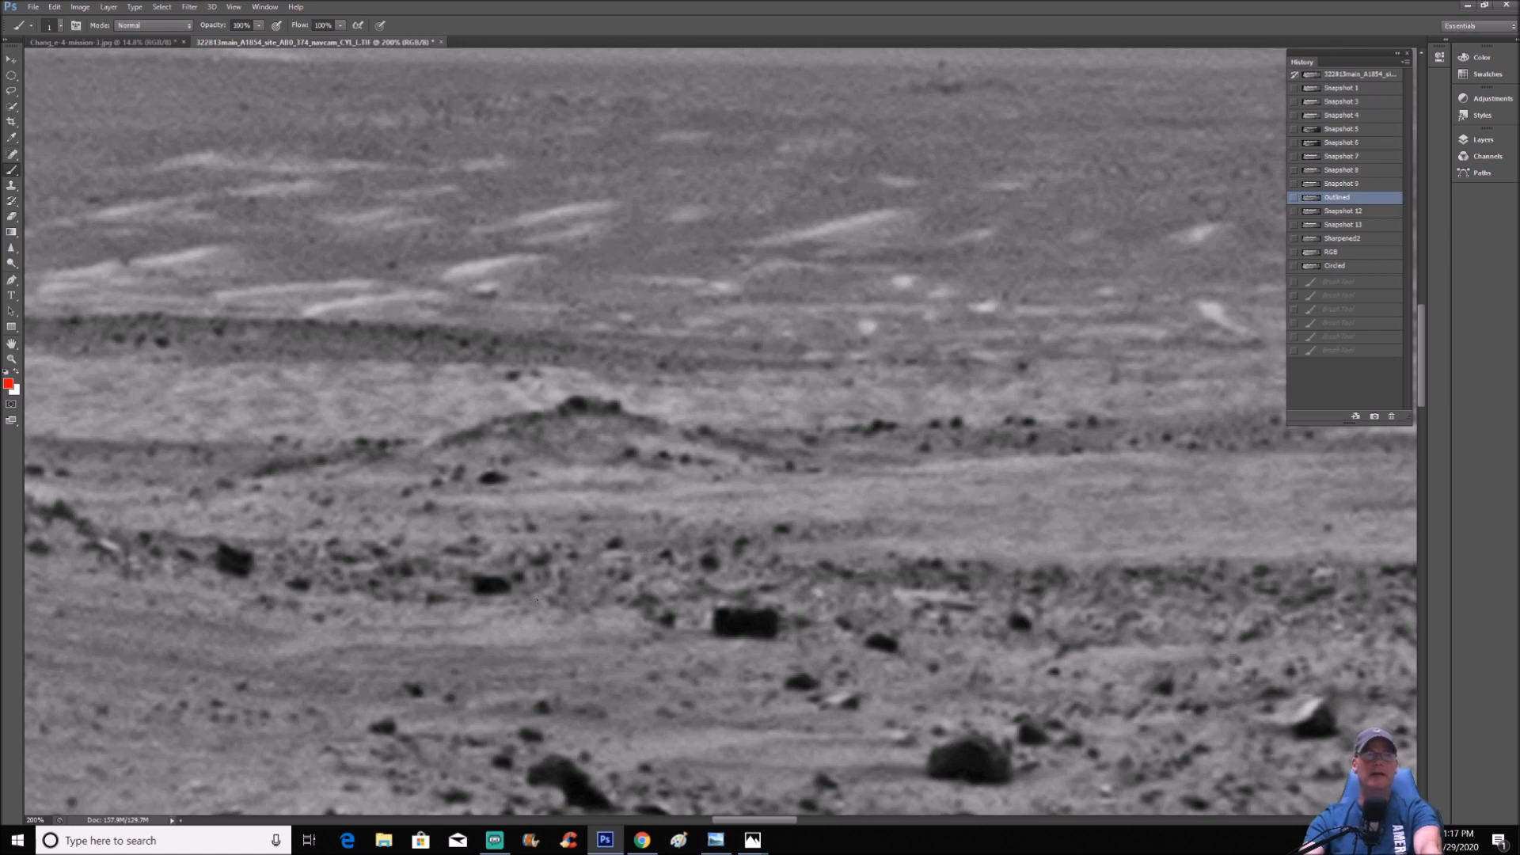
mouse_move(1357, 251)
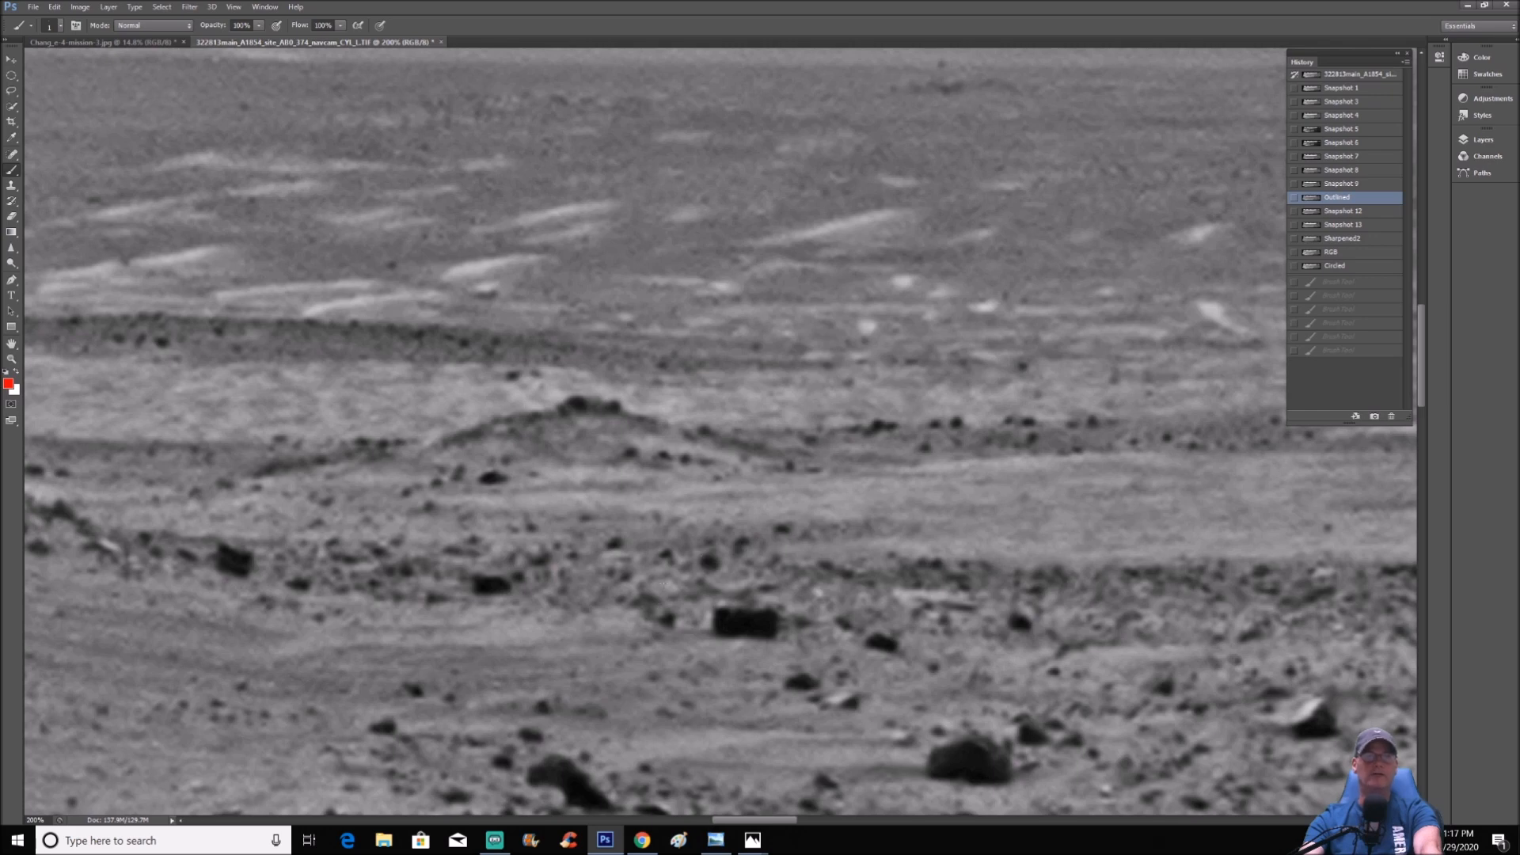
click(1342, 224)
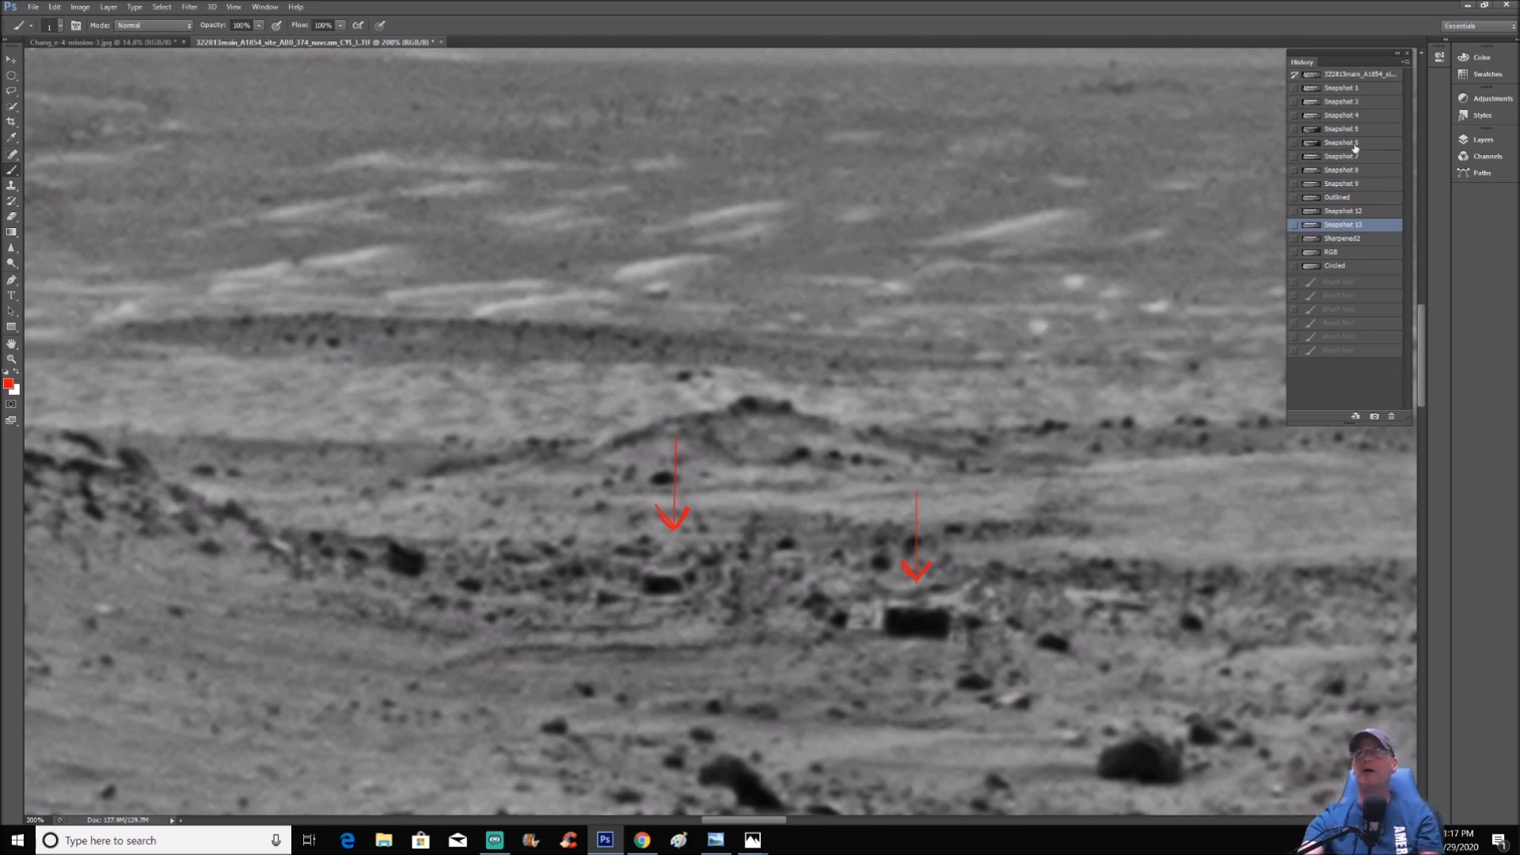
click(1342, 101)
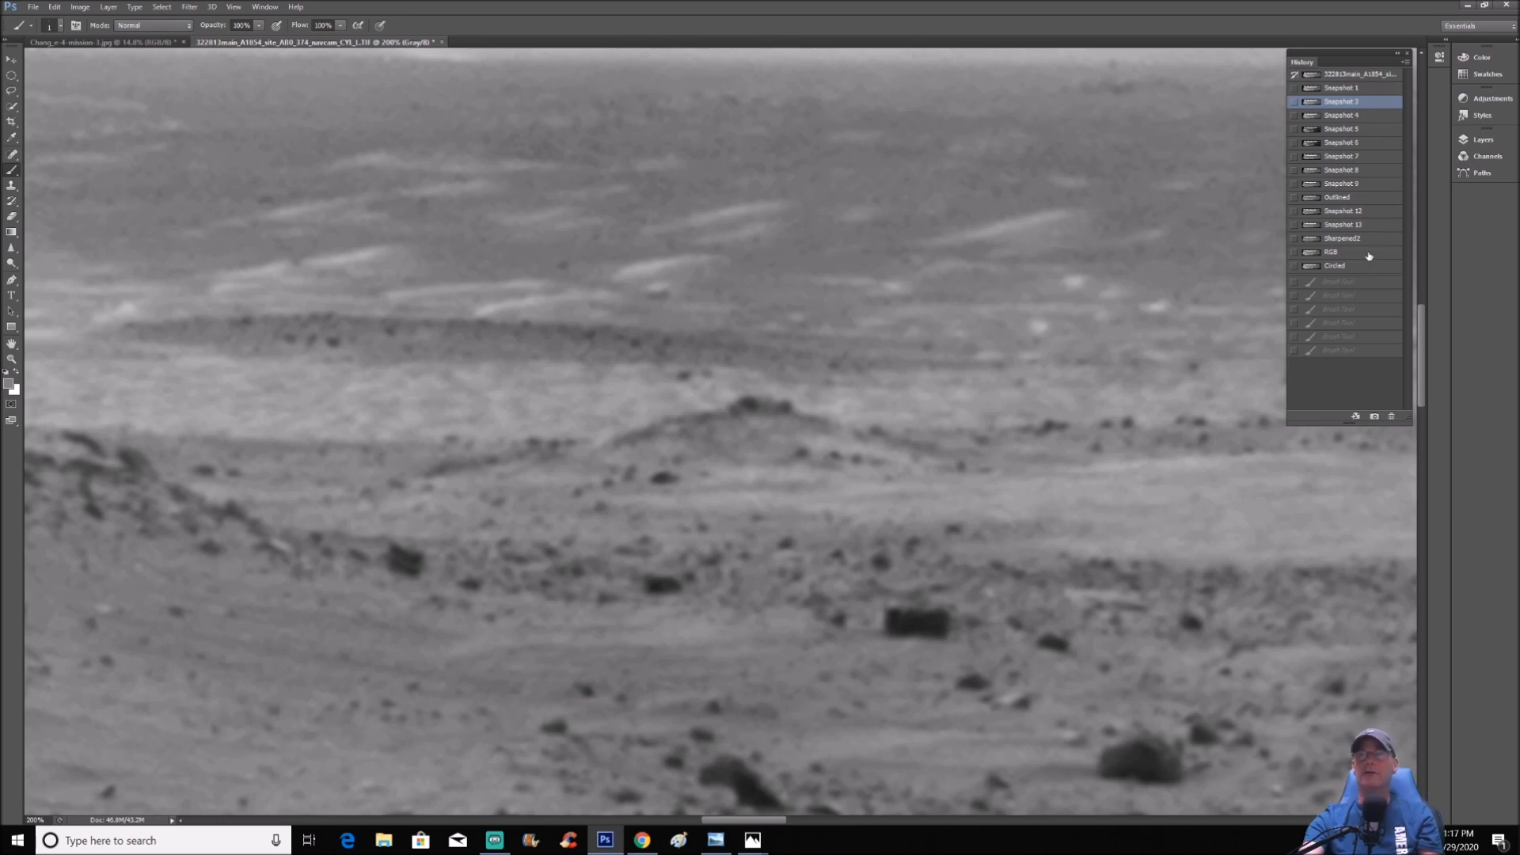
Flip through the Circled, Sharpened2 and Outlined snapshots of the terrain
click(1335, 266)
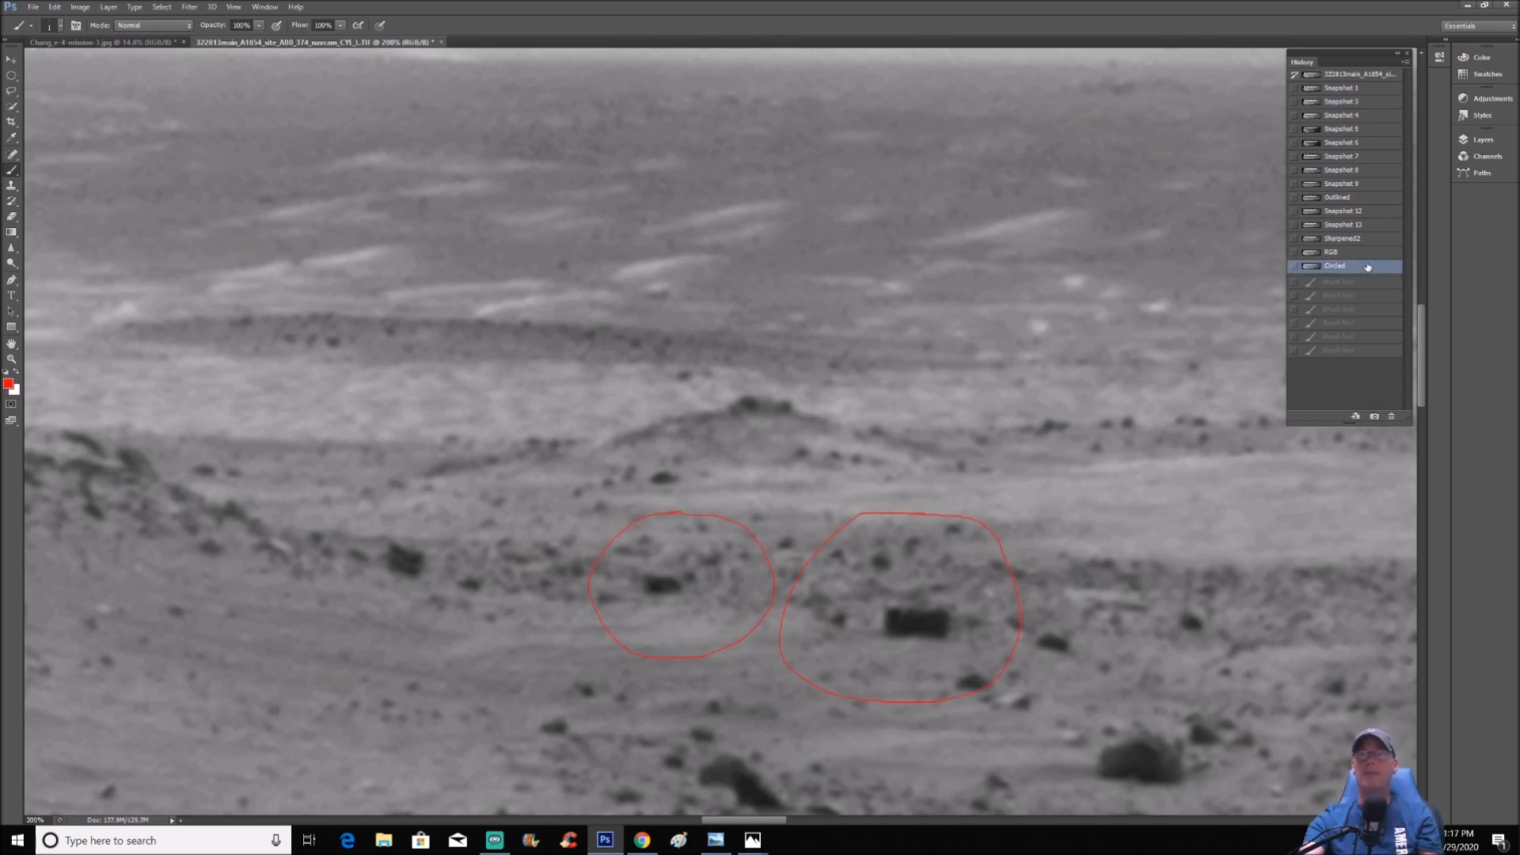
click(1342, 239)
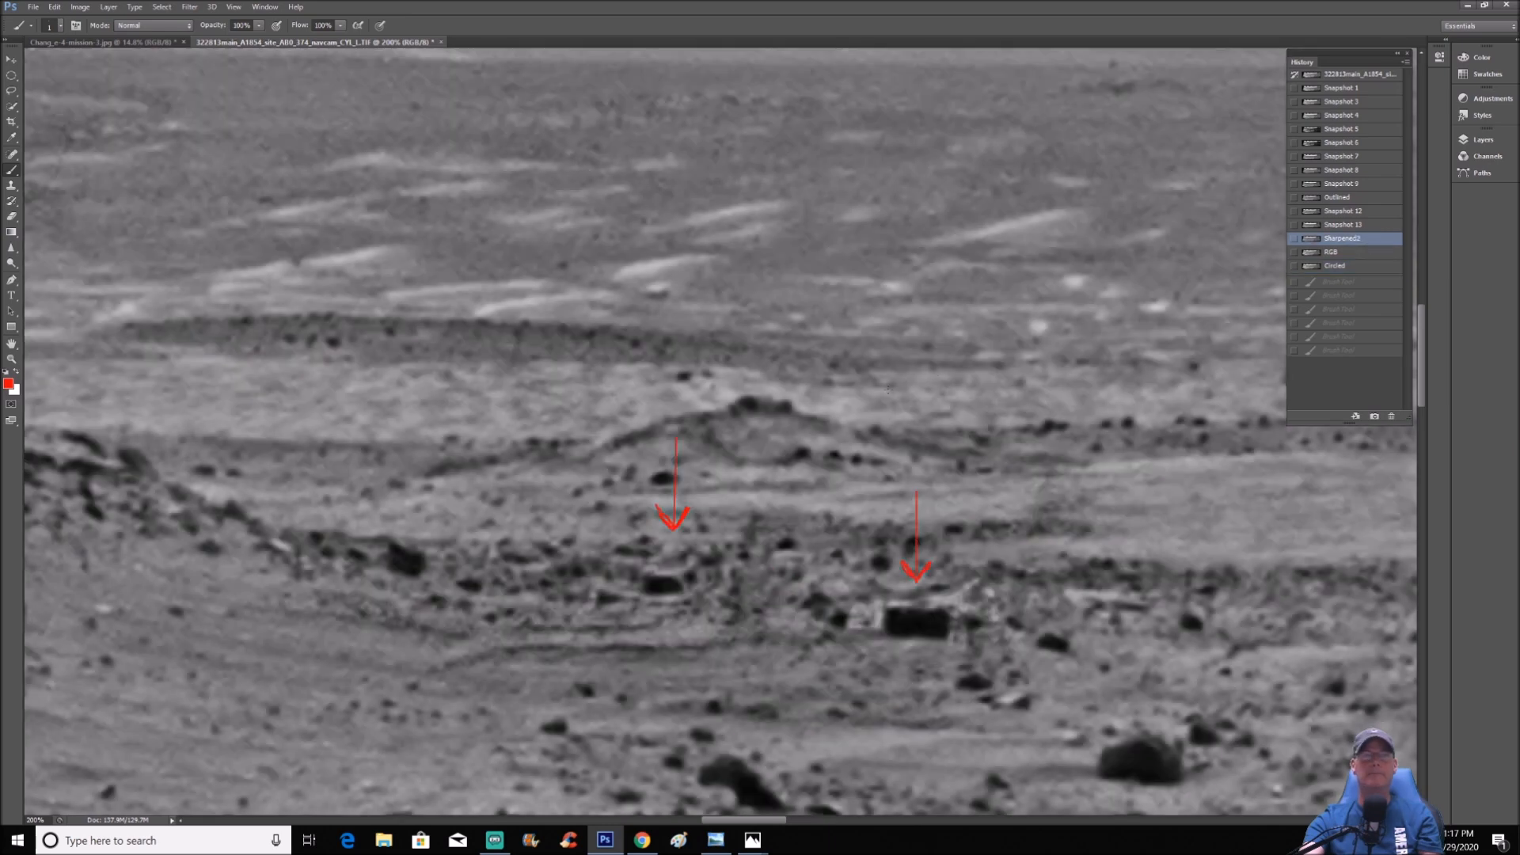
click(1335, 265)
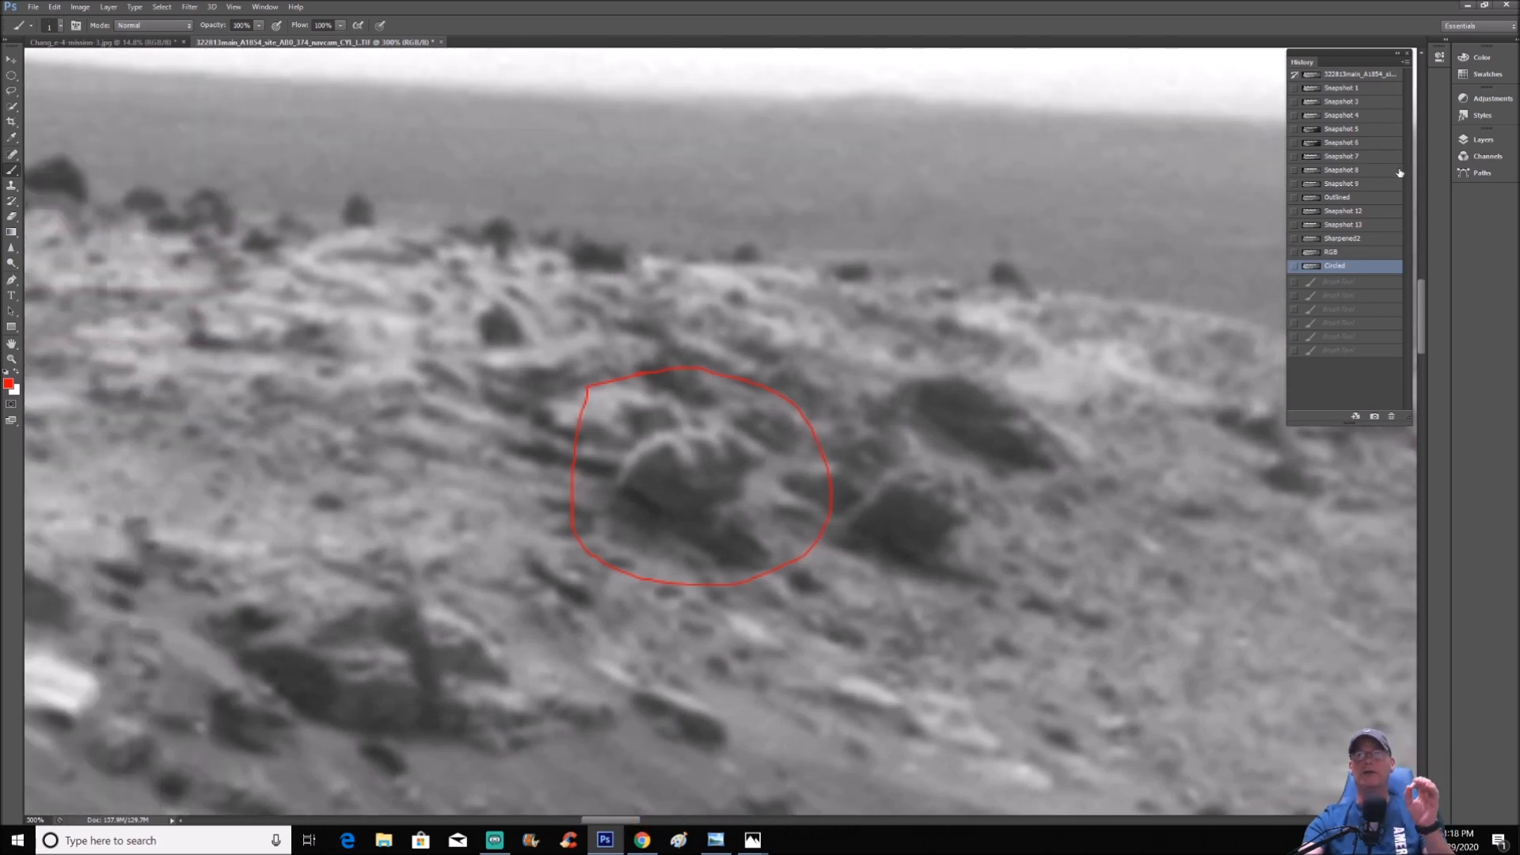
click(1337, 197)
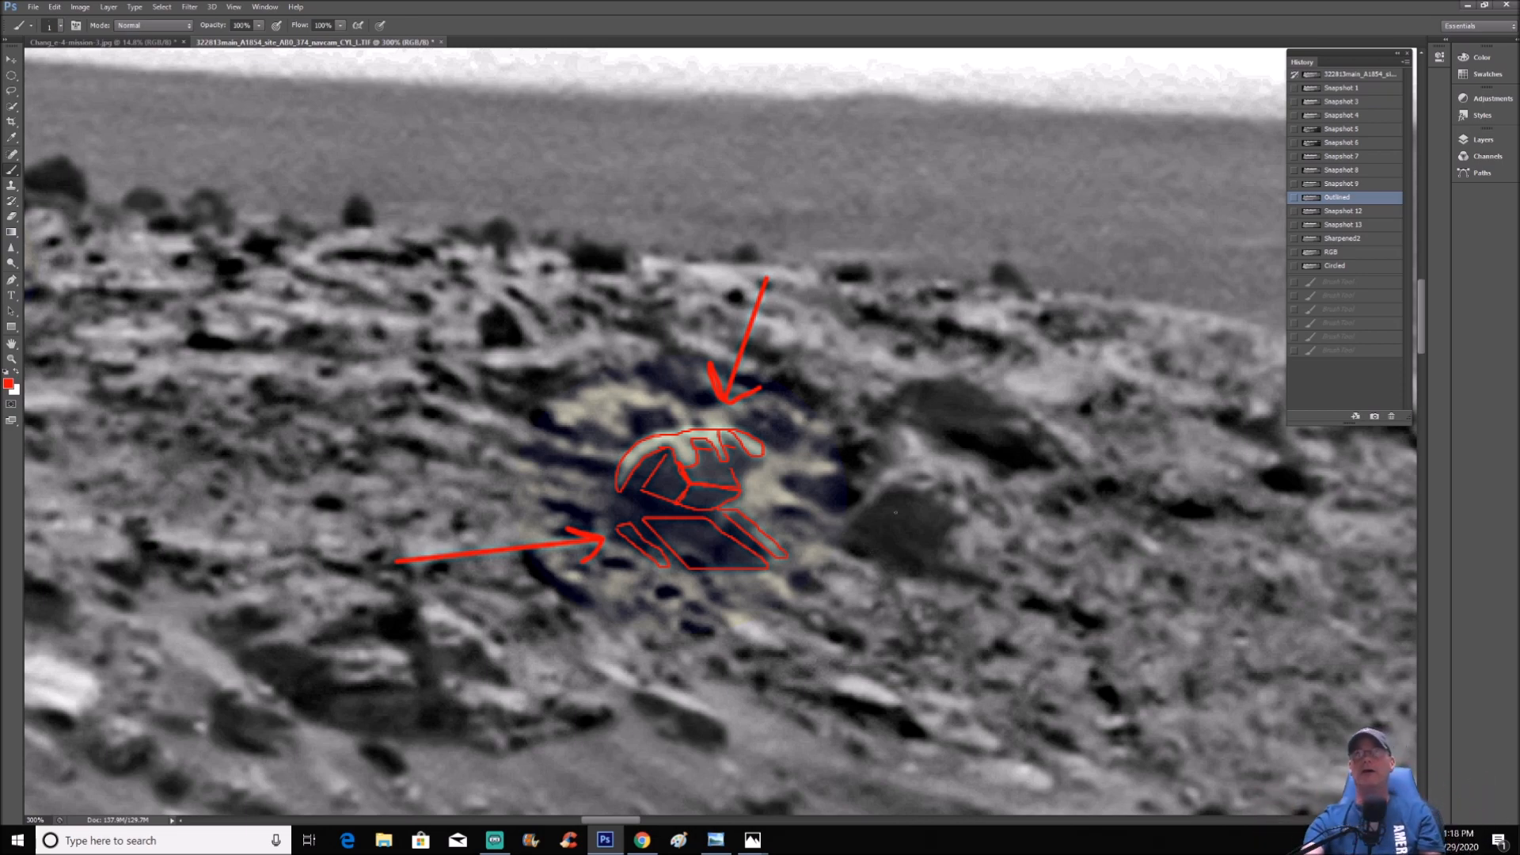
Compare unenhanced Snapshot 2 with colour-enhanced Snapshot 9, Outlined and RGB versions
click(1342, 101)
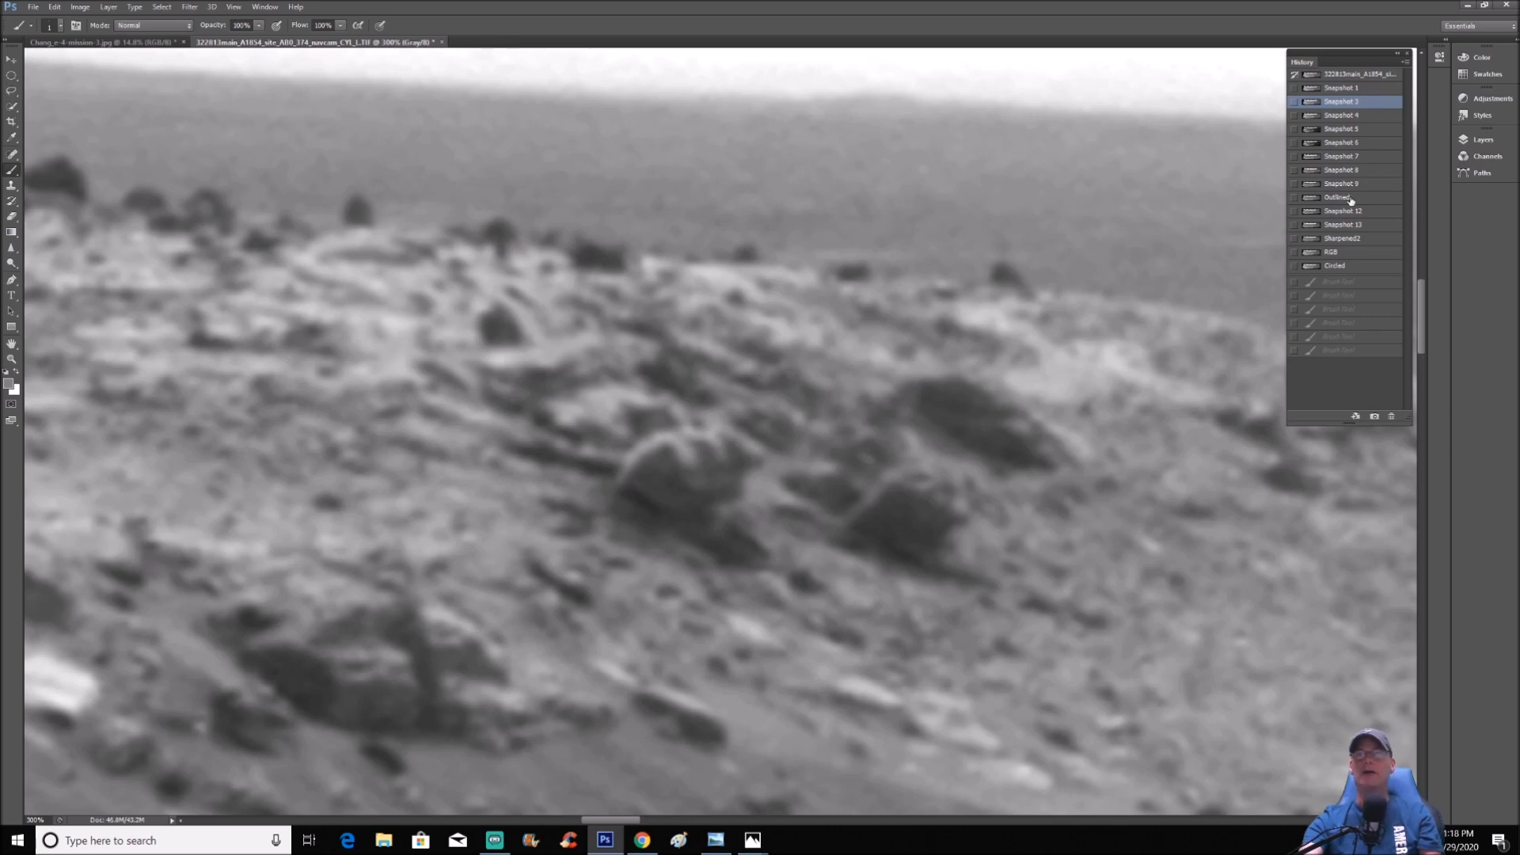
click(1343, 183)
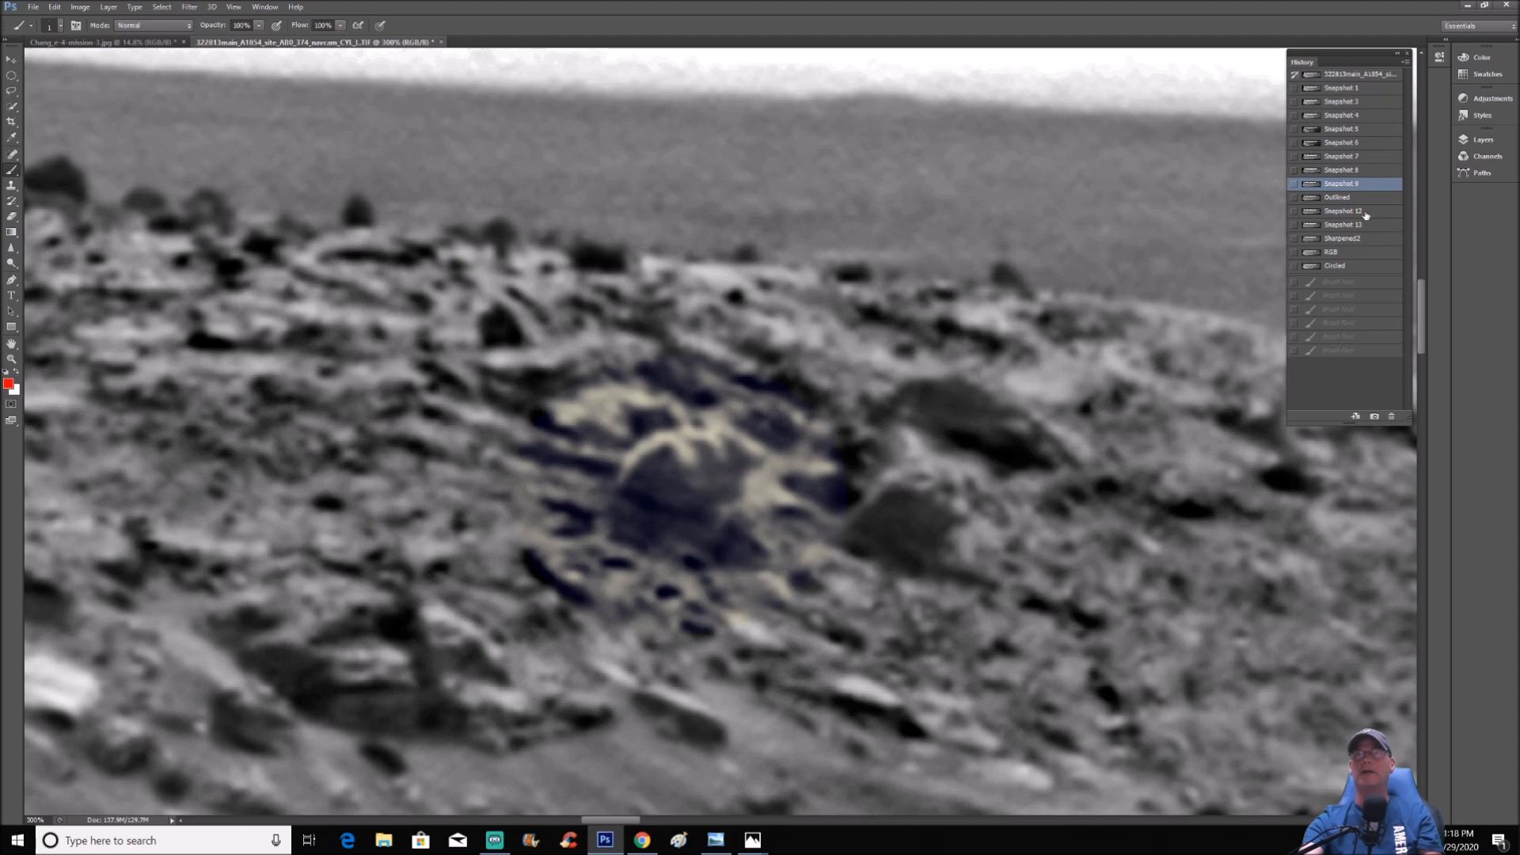
click(1338, 198)
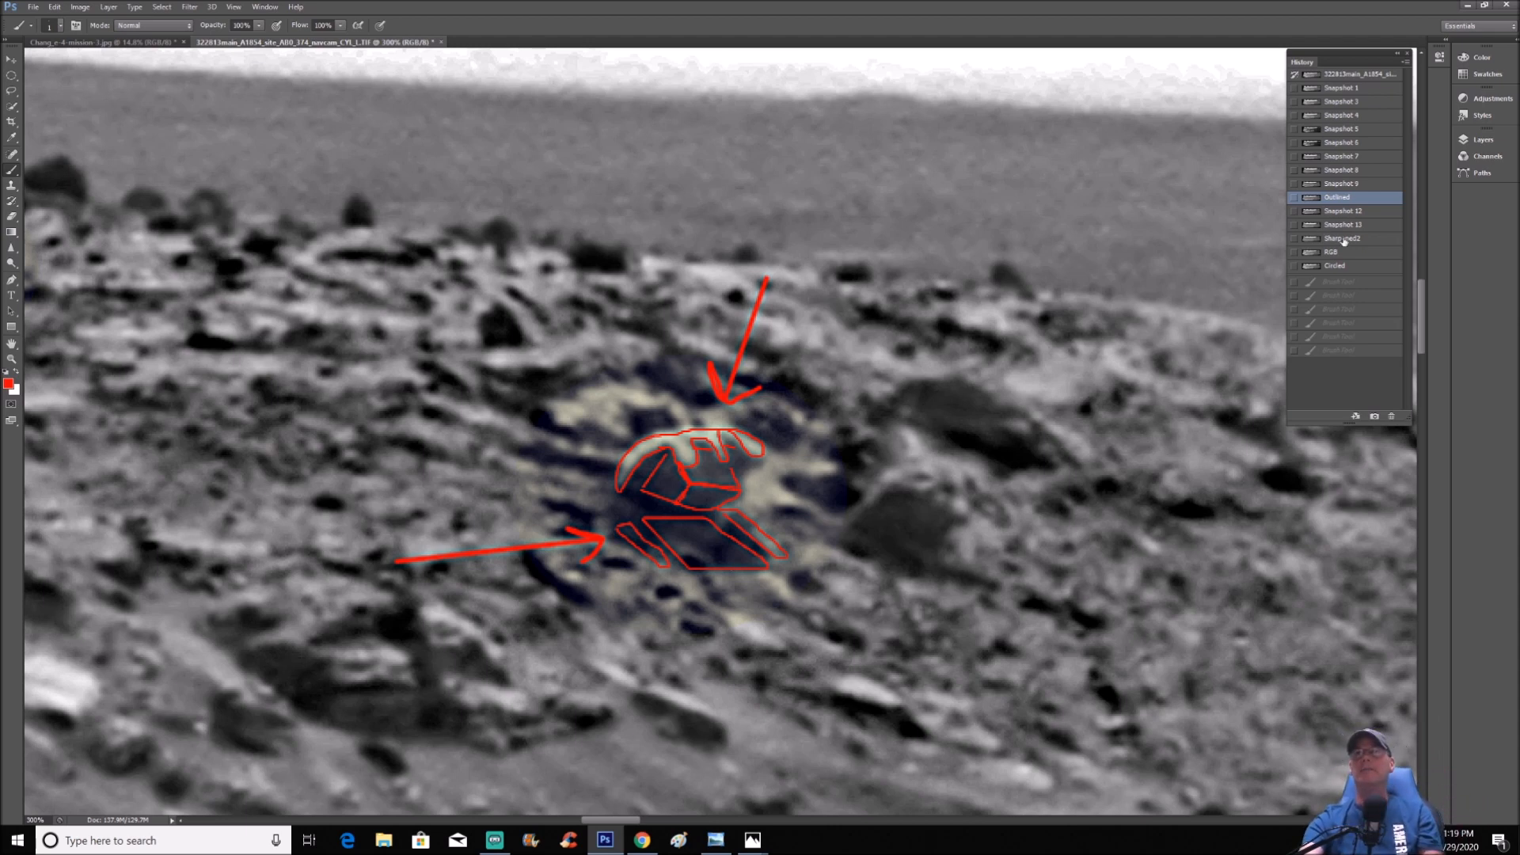
click(1331, 251)
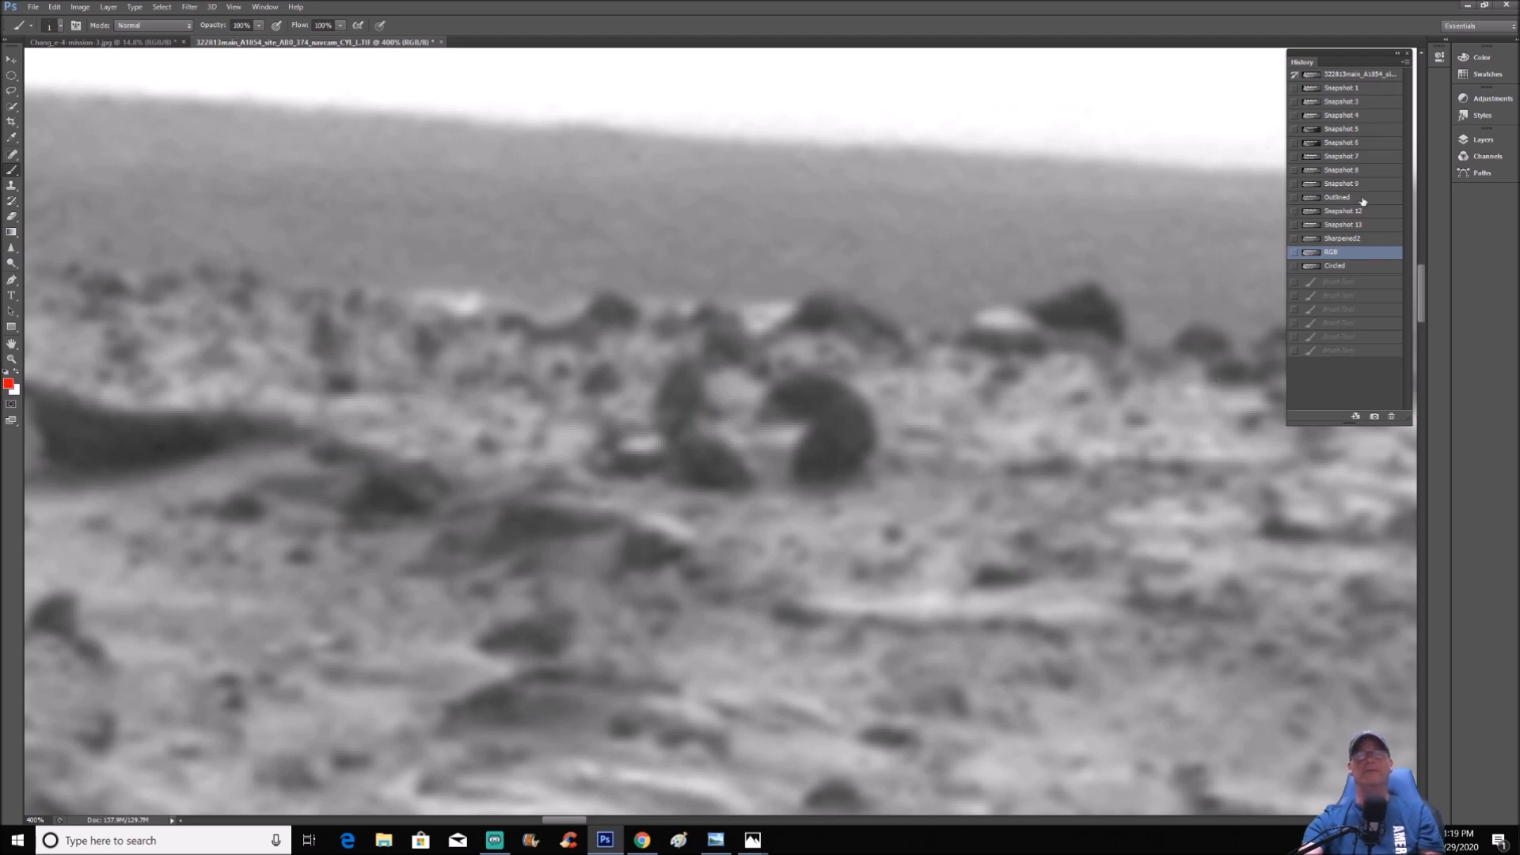
Compare Outlined boulders with Snapshot 9, paint a test red arc, then discard it
click(1338, 197)
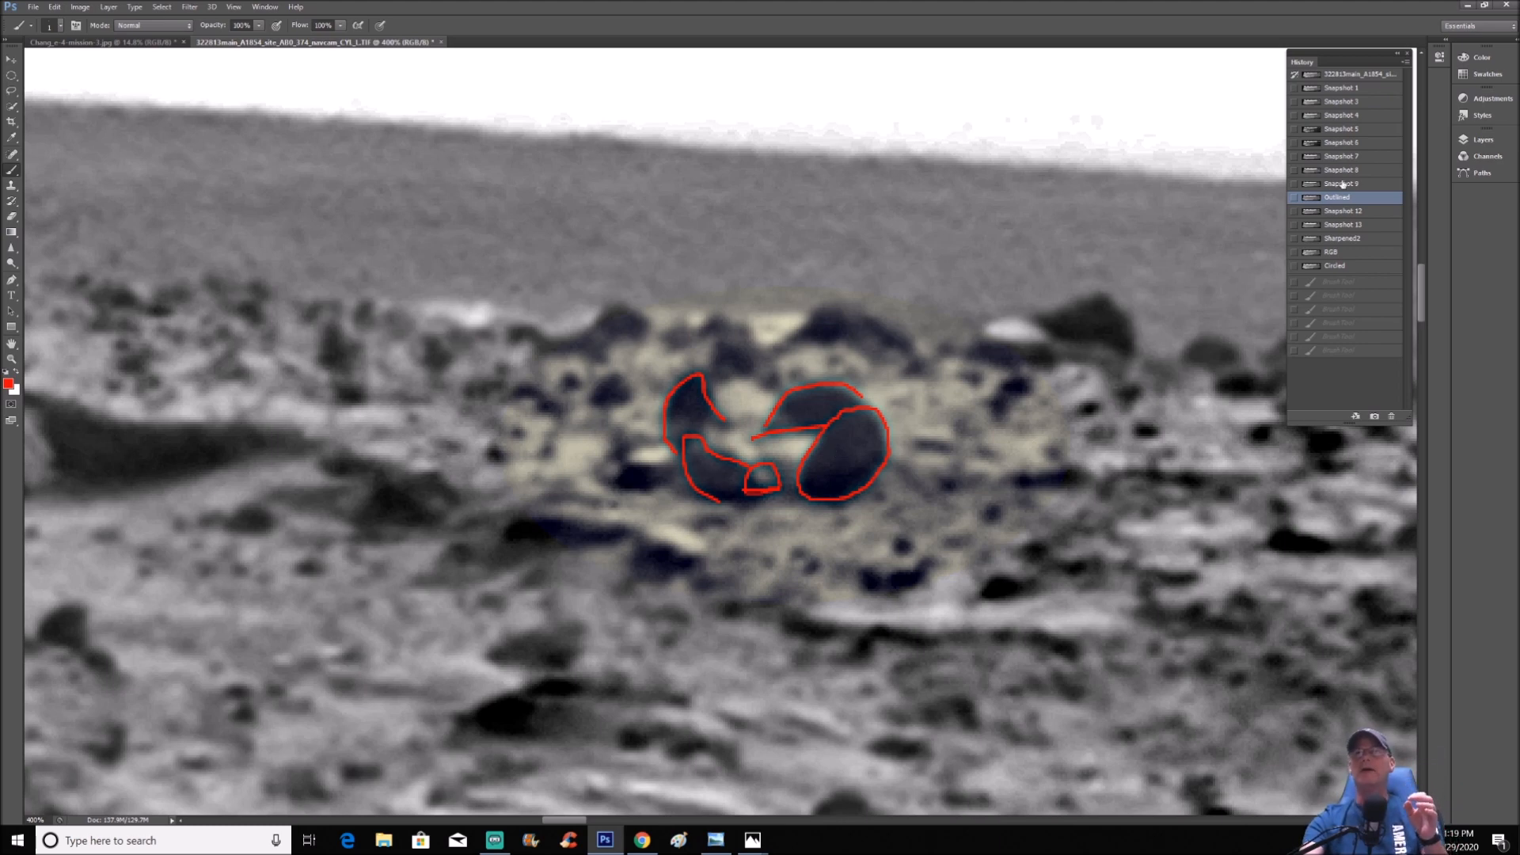
click(1342, 183)
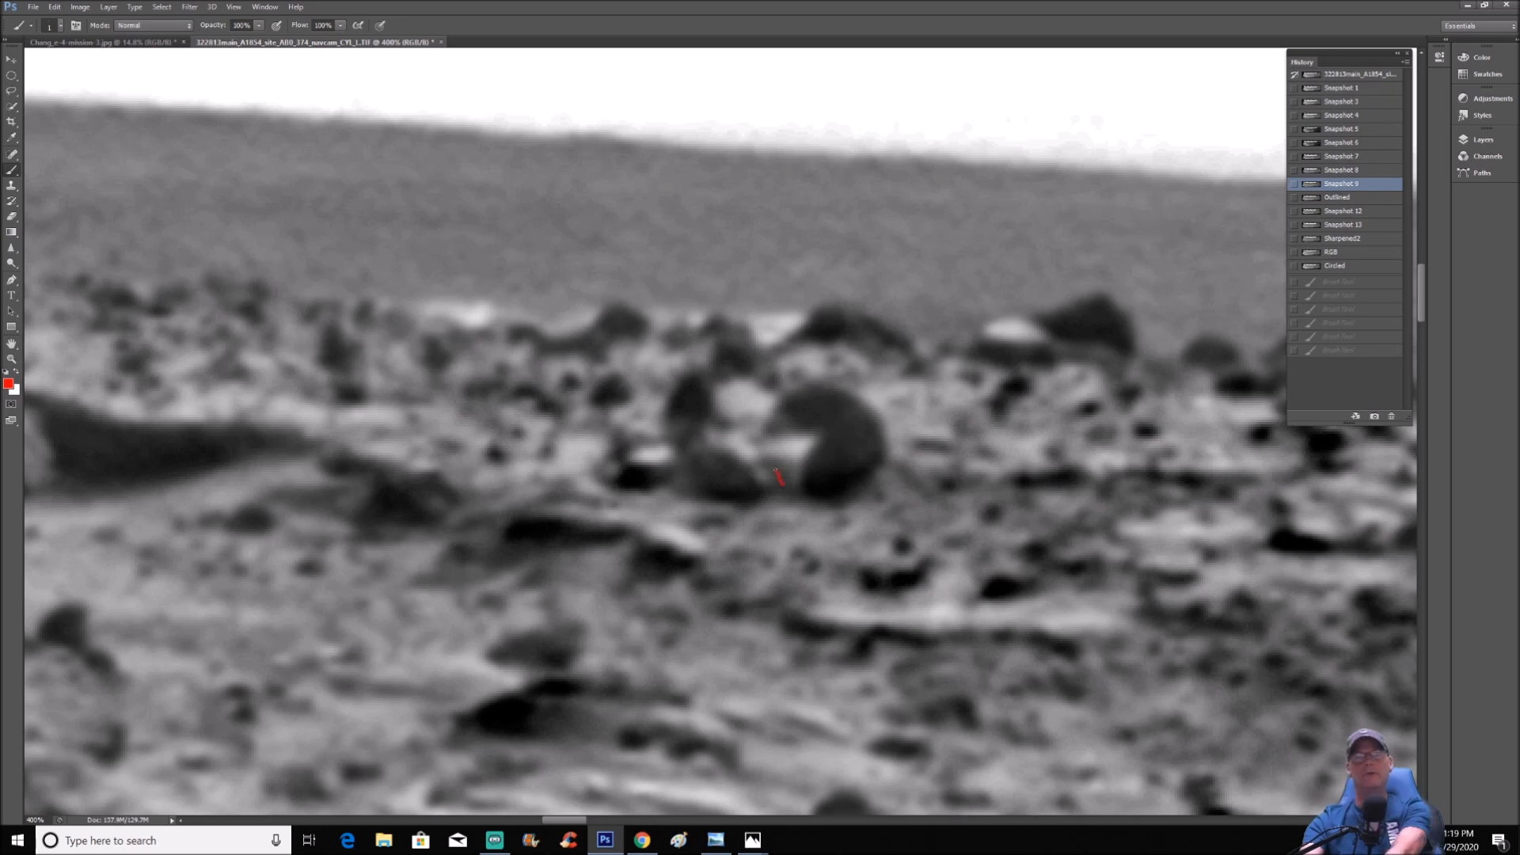
drag(776, 475, 739, 477)
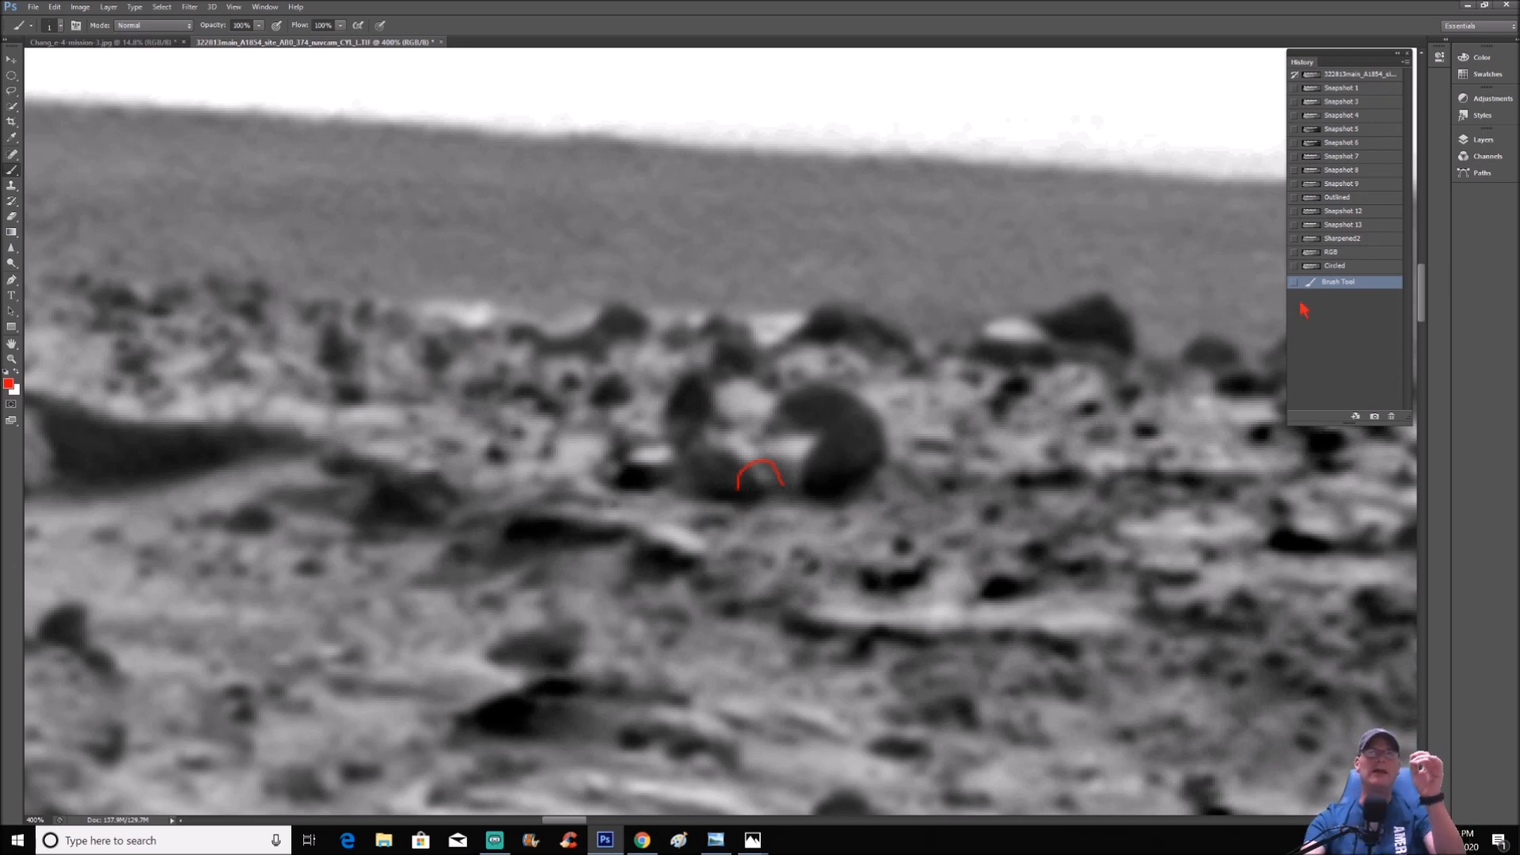
click(1342, 183)
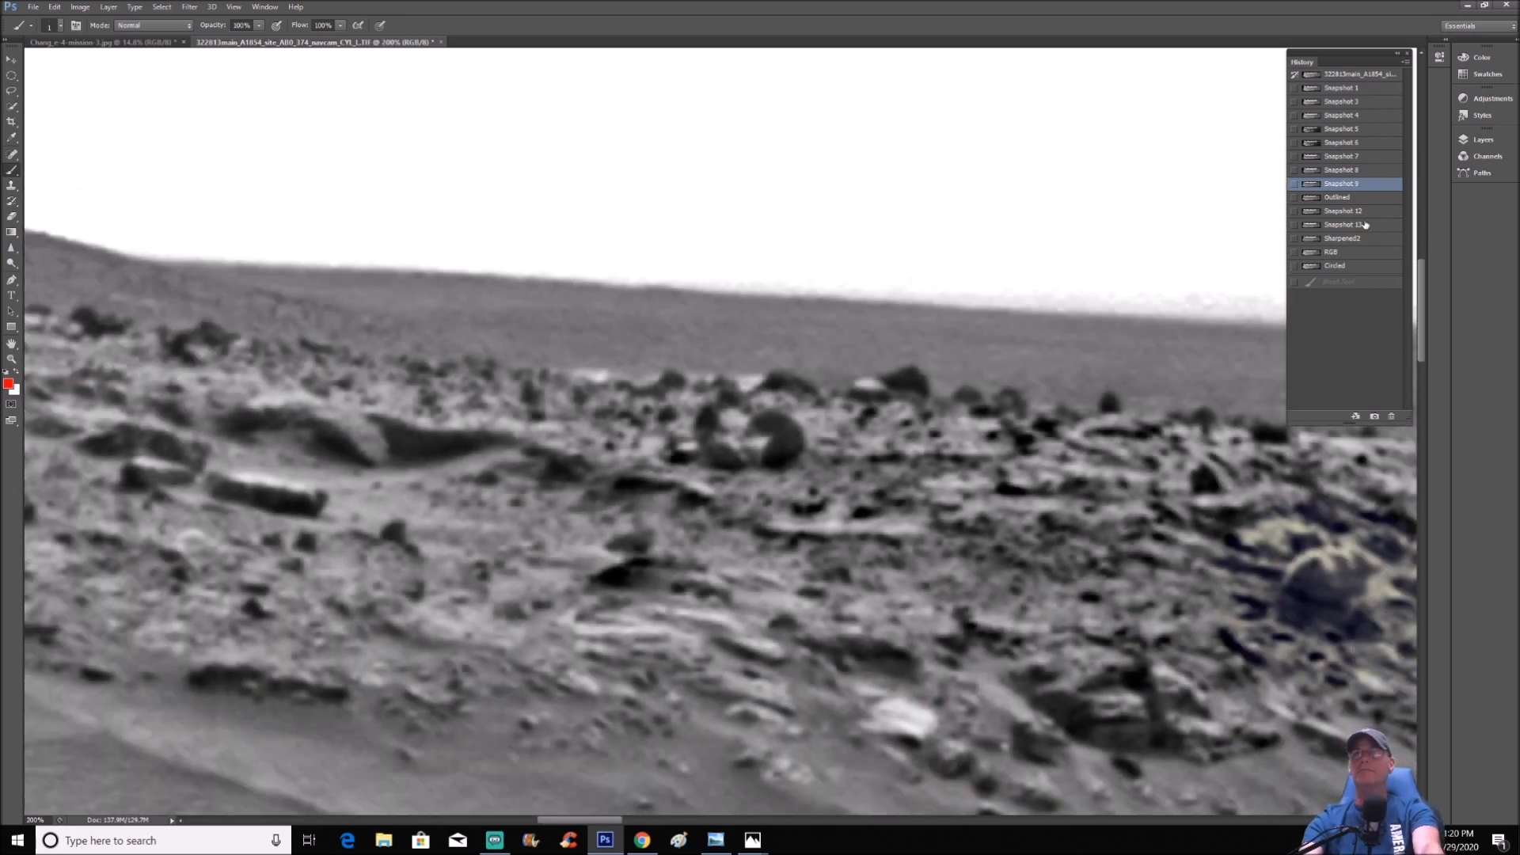
Toggle between the red-circled snapshot and unmarked Snapshot 9 of the layered outcrop
click(1337, 197)
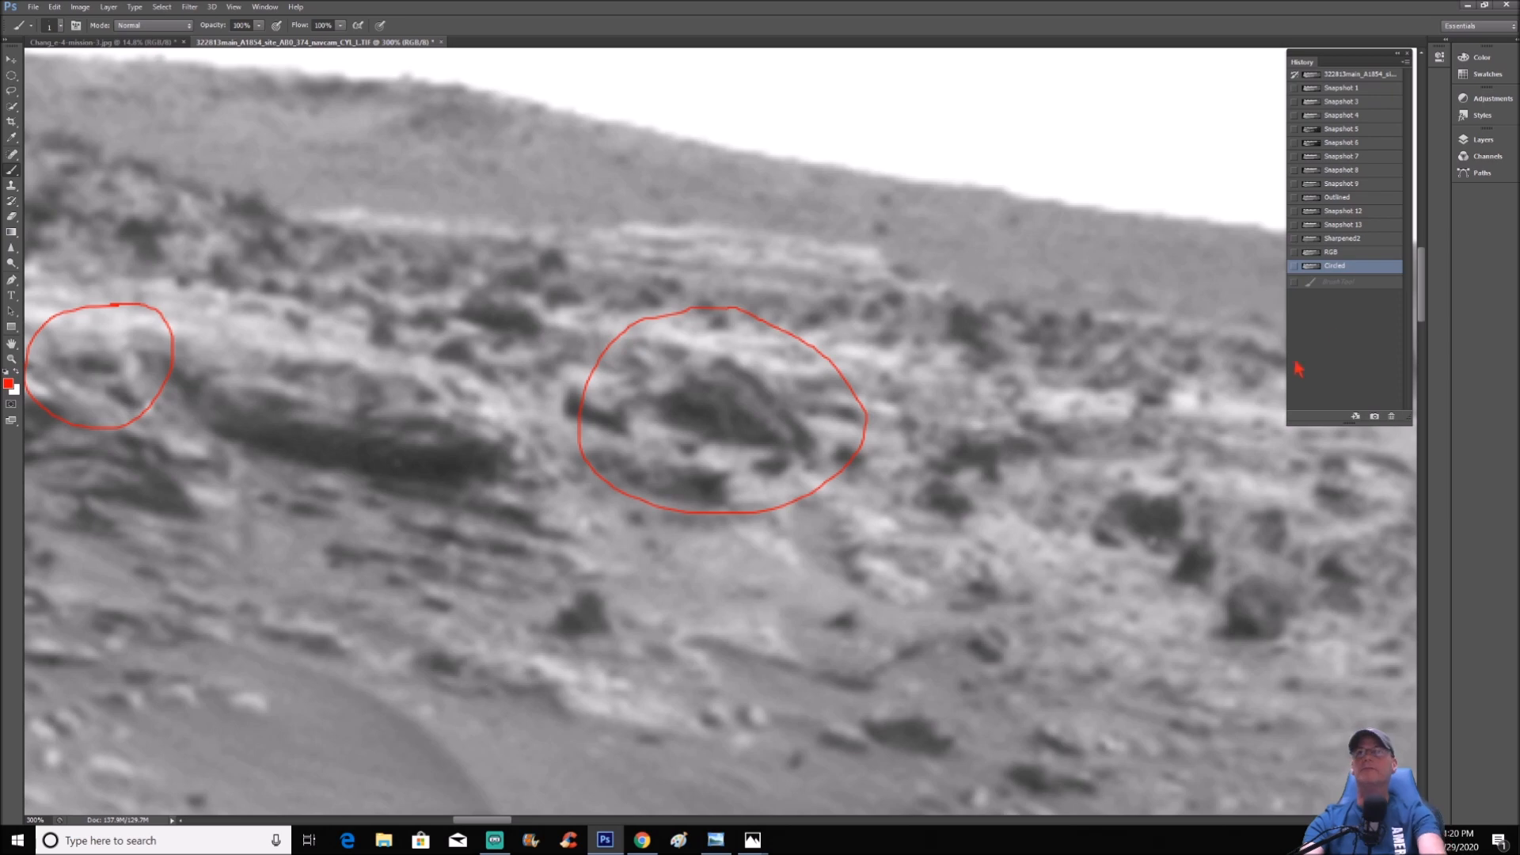
click(1342, 183)
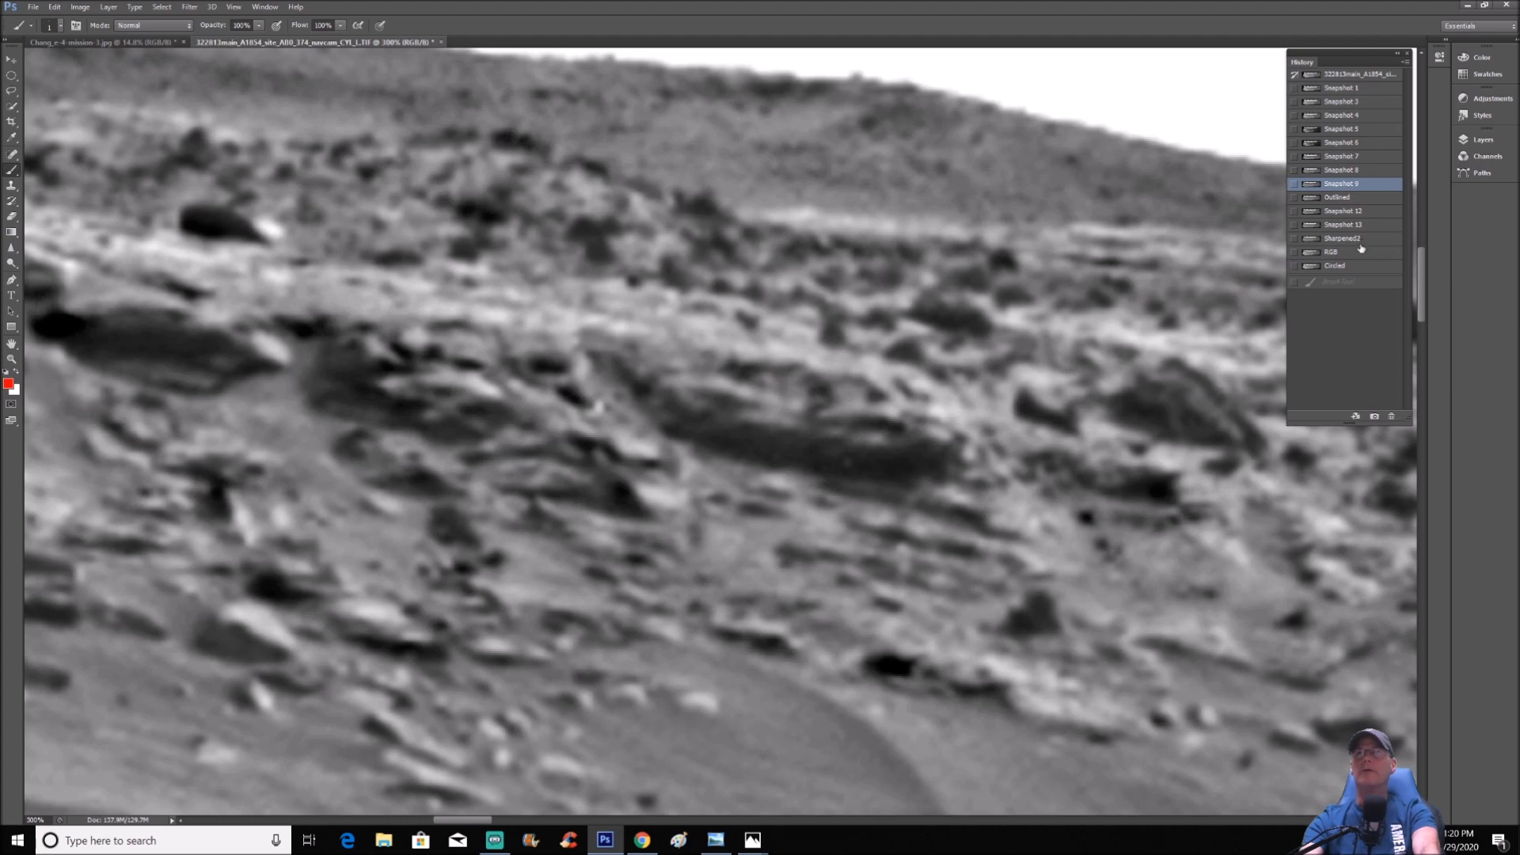
click(1336, 266)
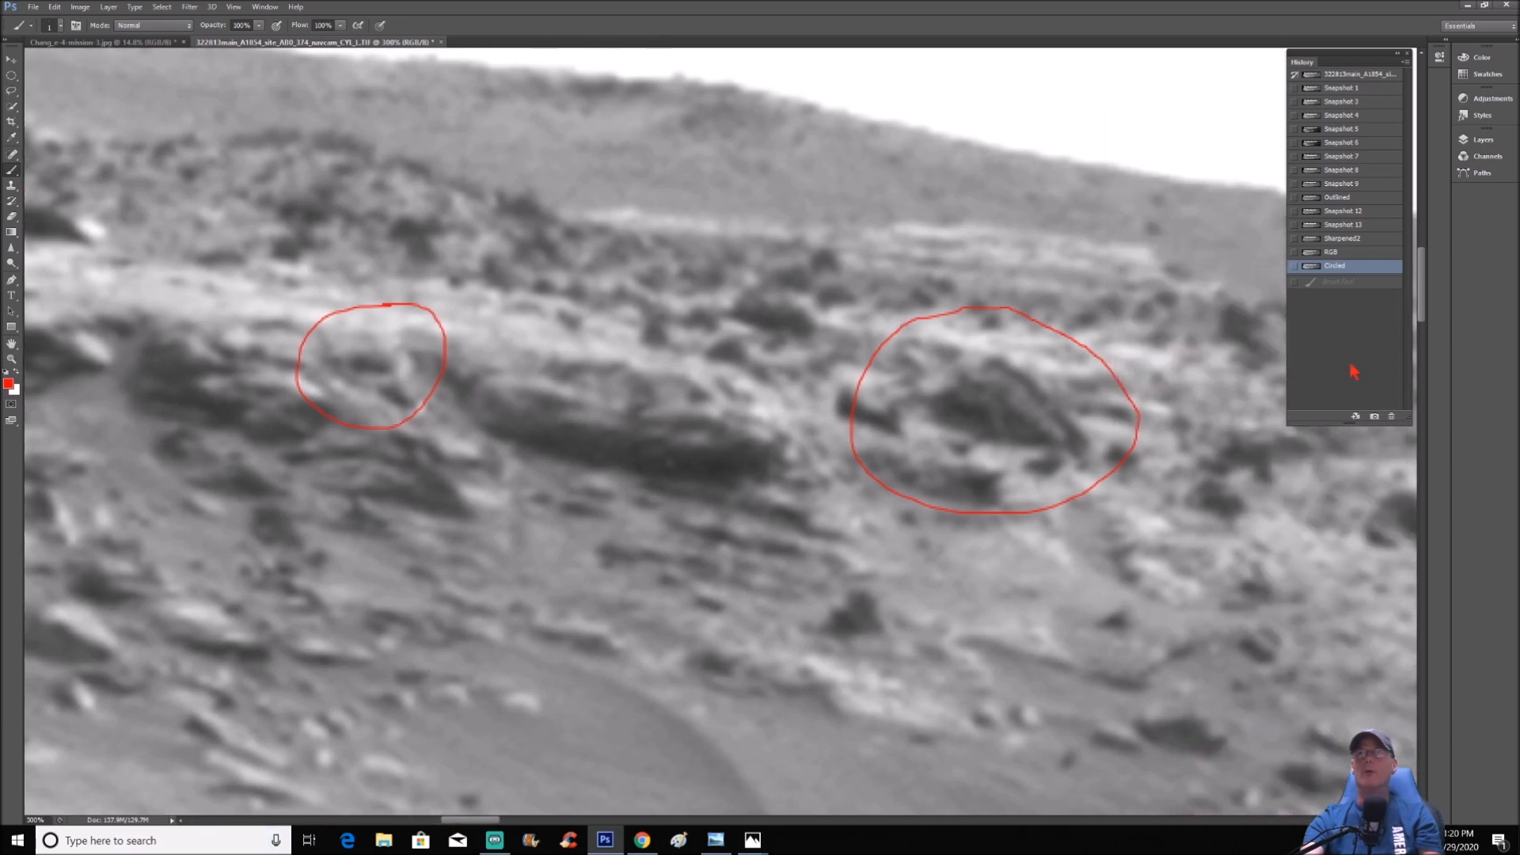
click(1343, 183)
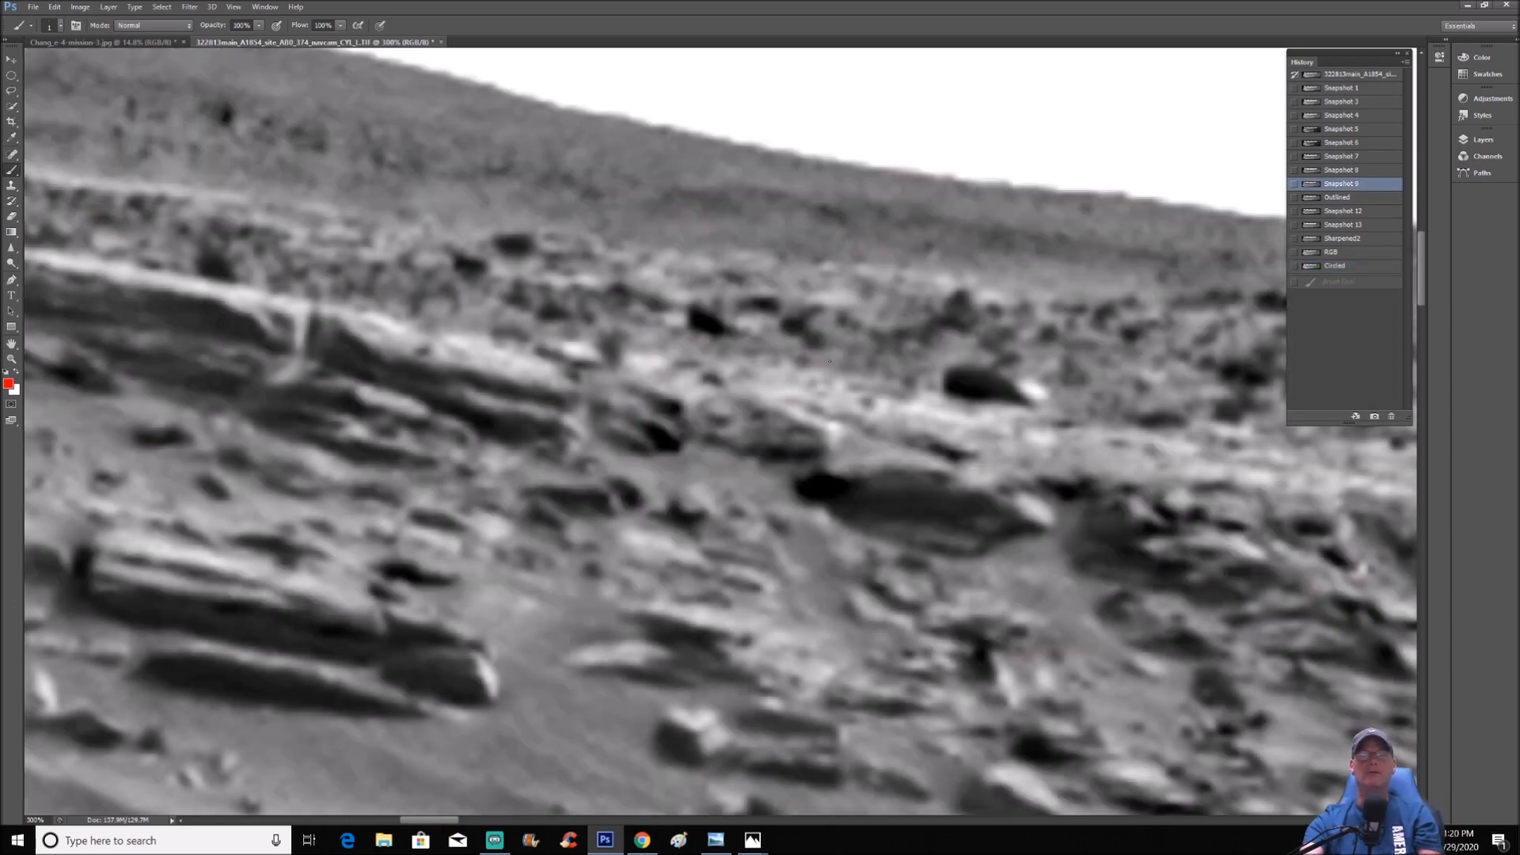
Cycle Sharpened2, Snapshot 9, Outlined, Snapshot 13 and Circled, ending on Snapshot 9
click(1343, 238)
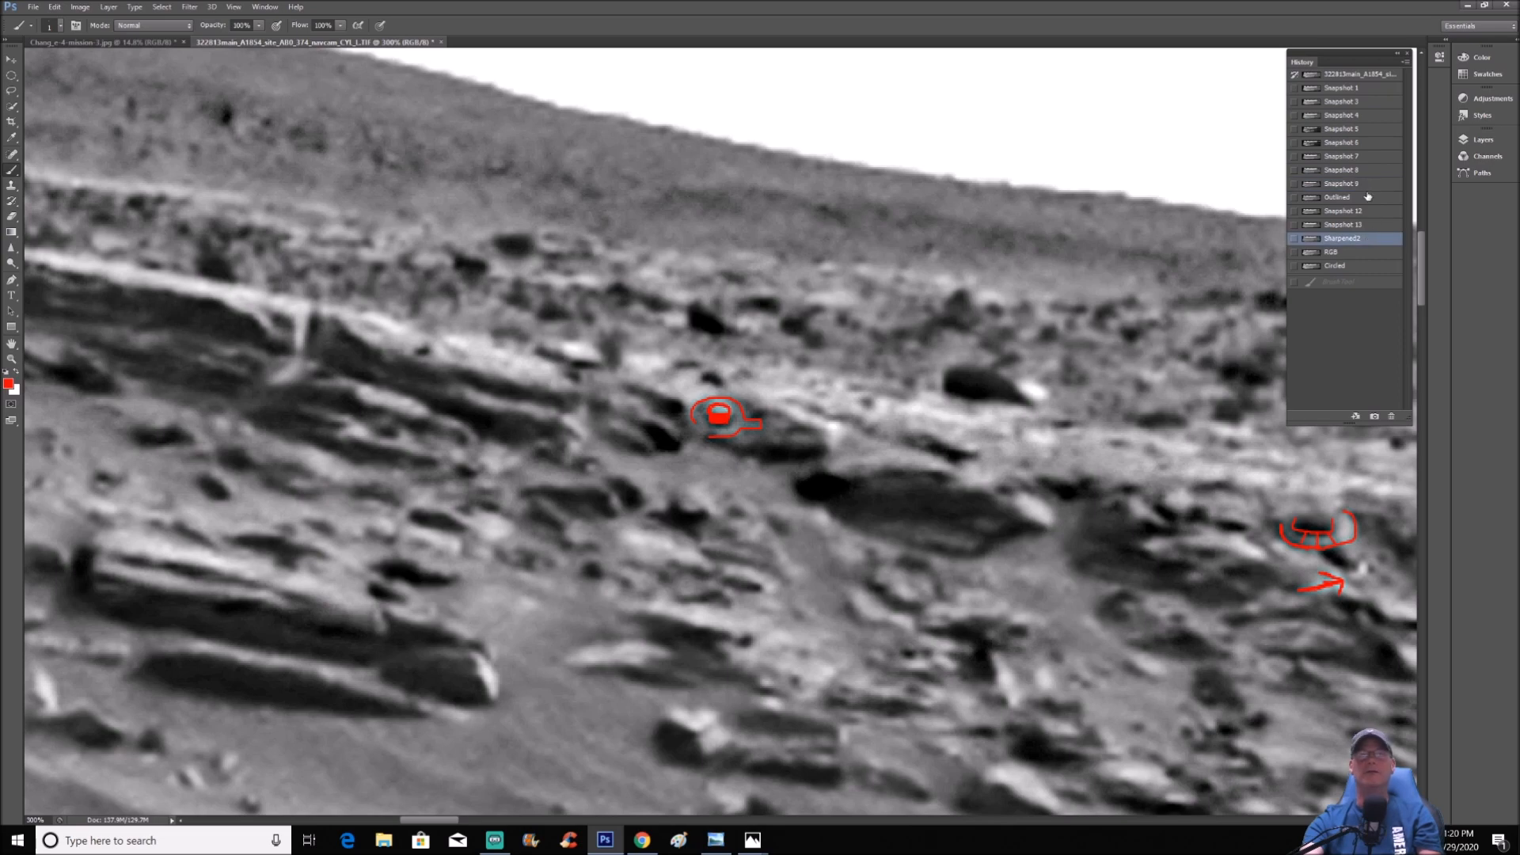
click(1341, 183)
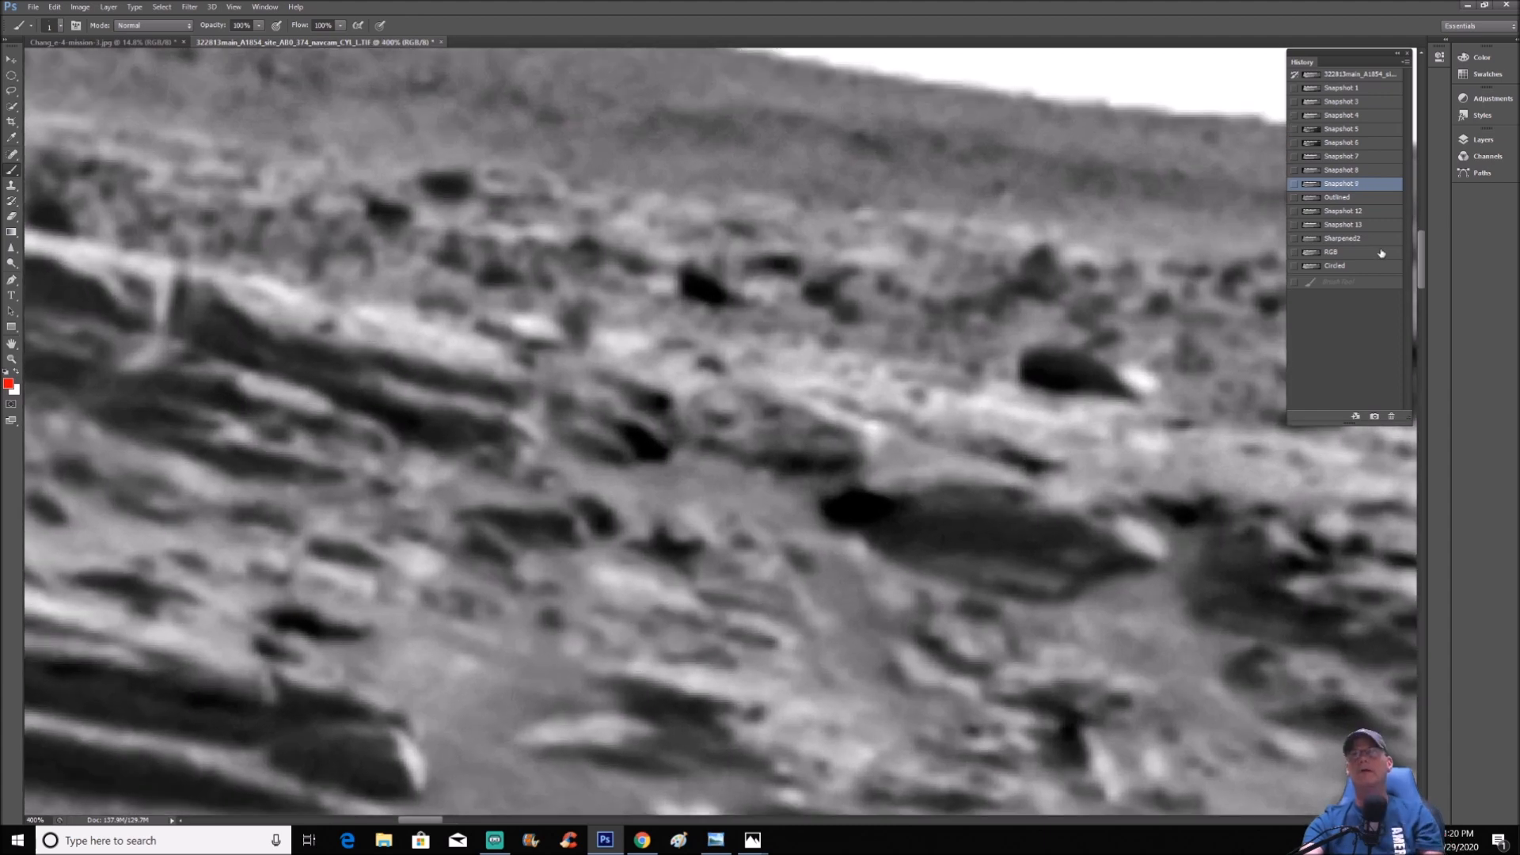
click(1340, 197)
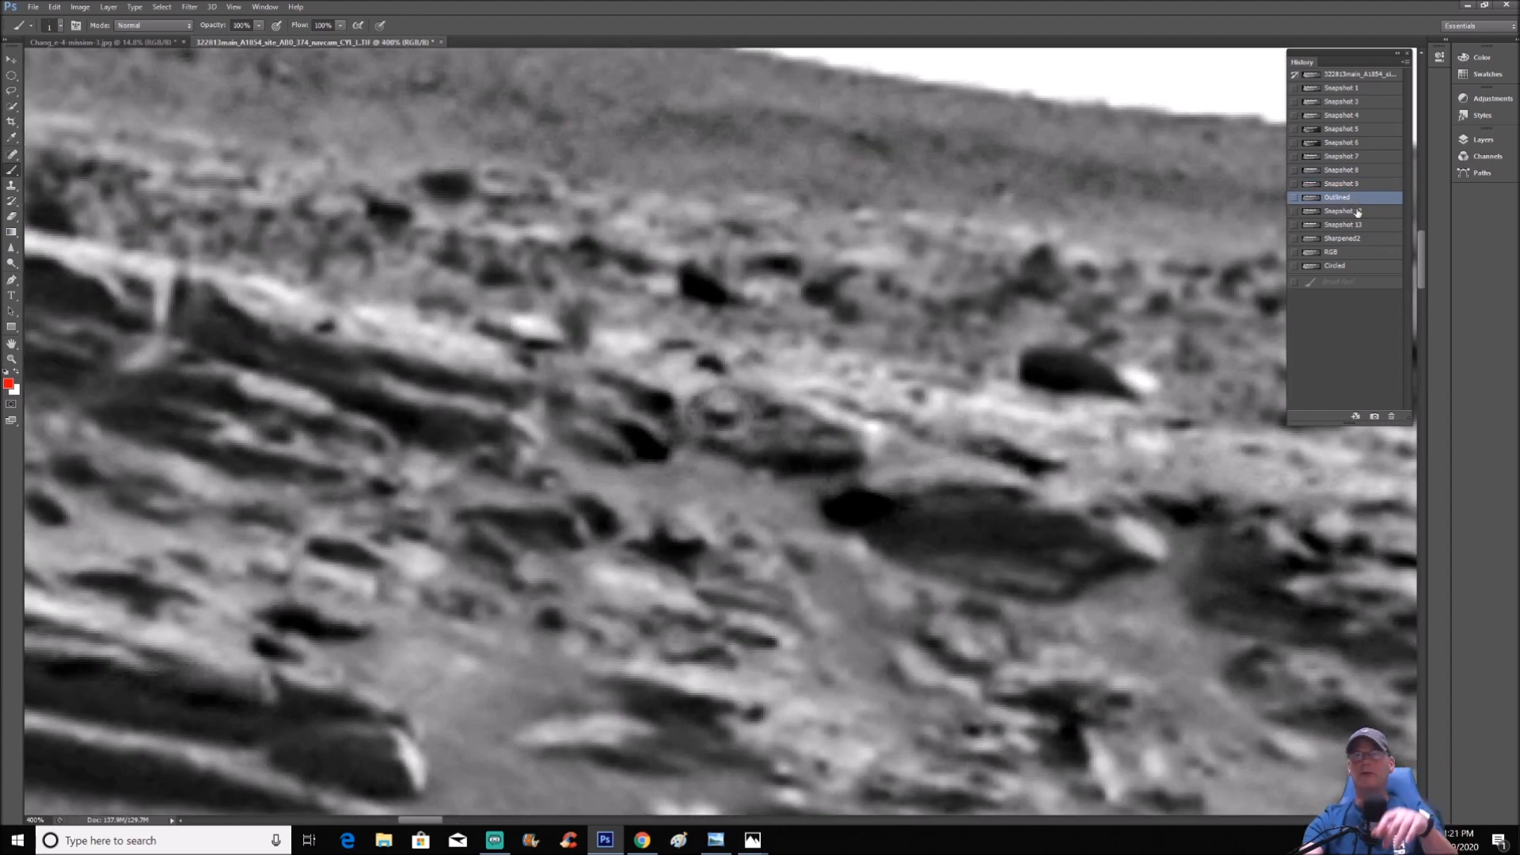
click(1342, 224)
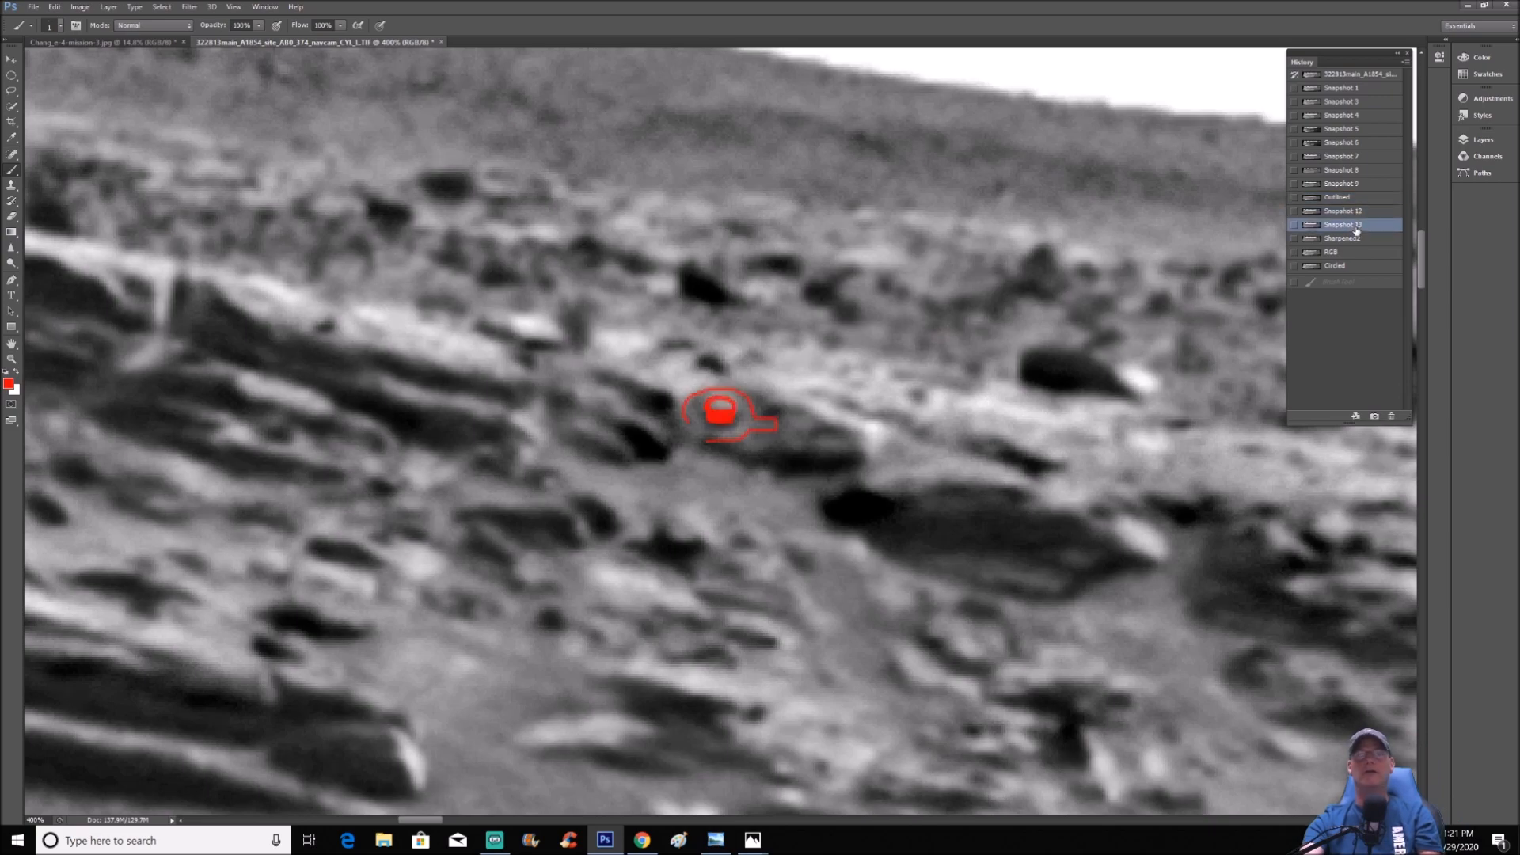
click(1336, 266)
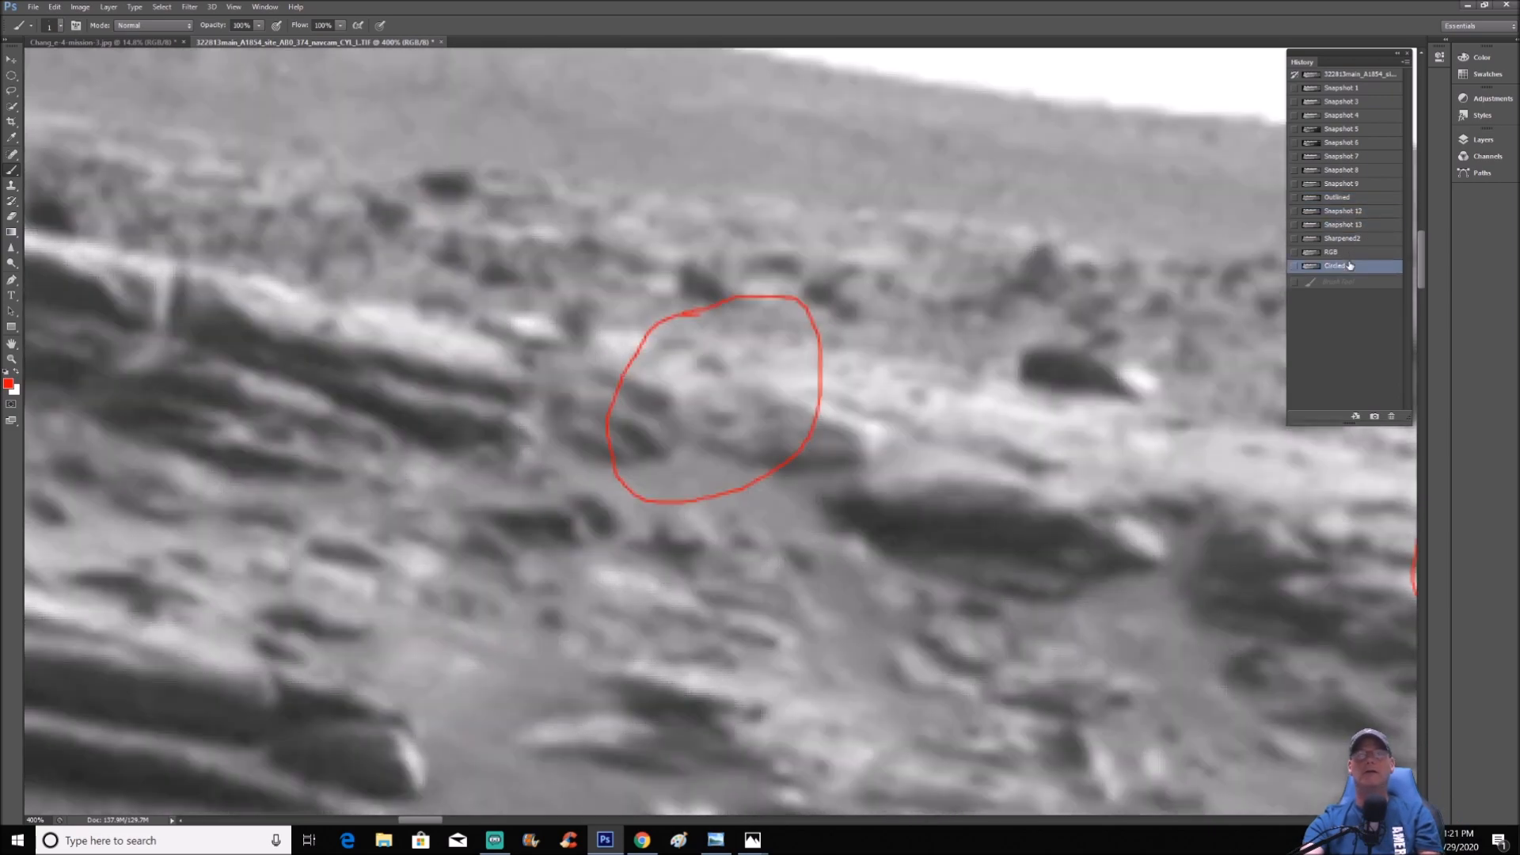
click(1342, 238)
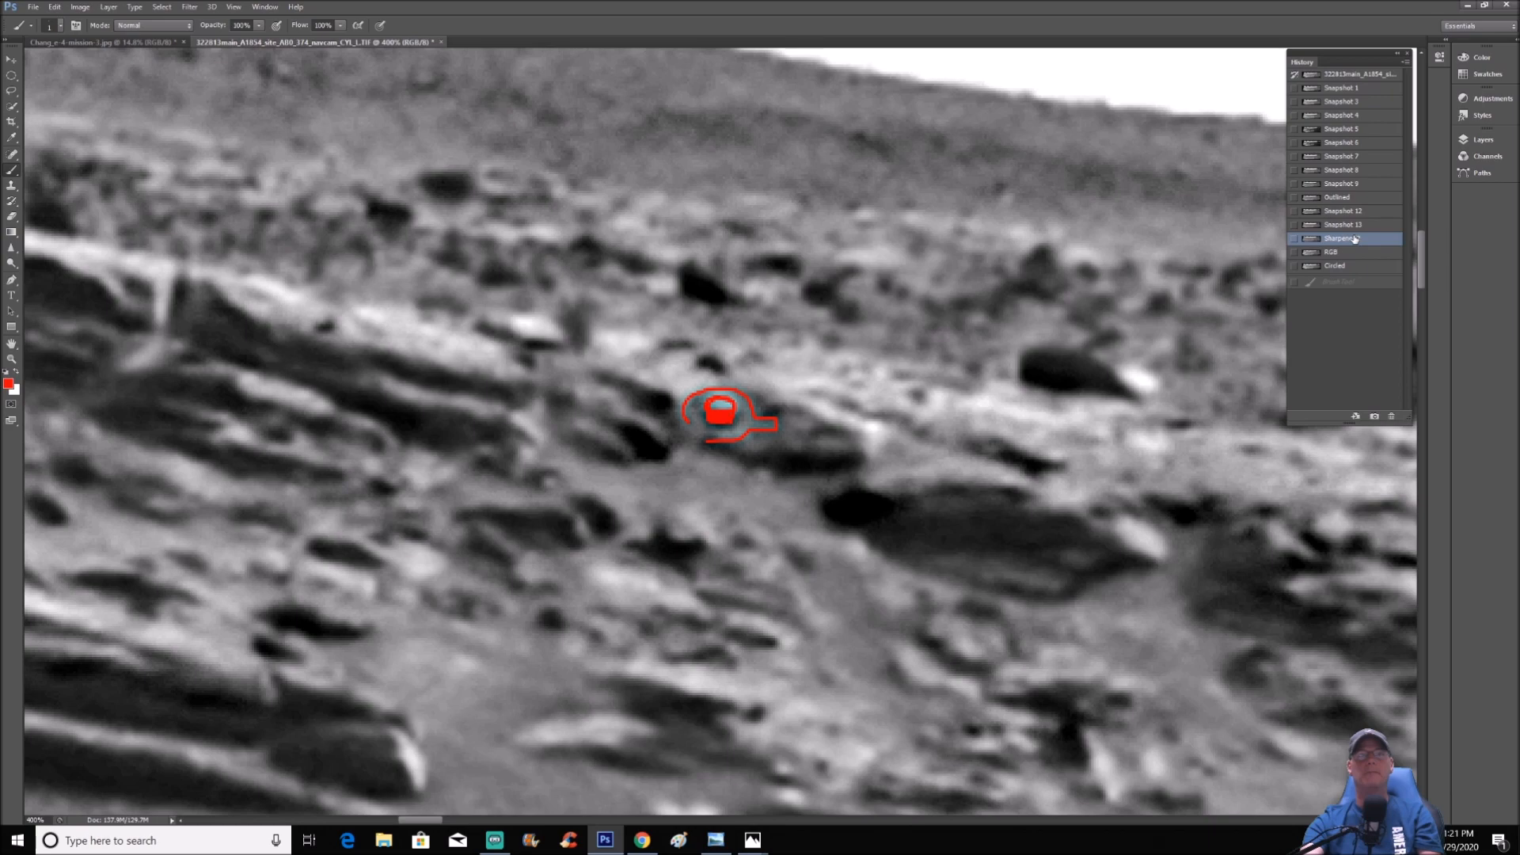
click(1343, 183)
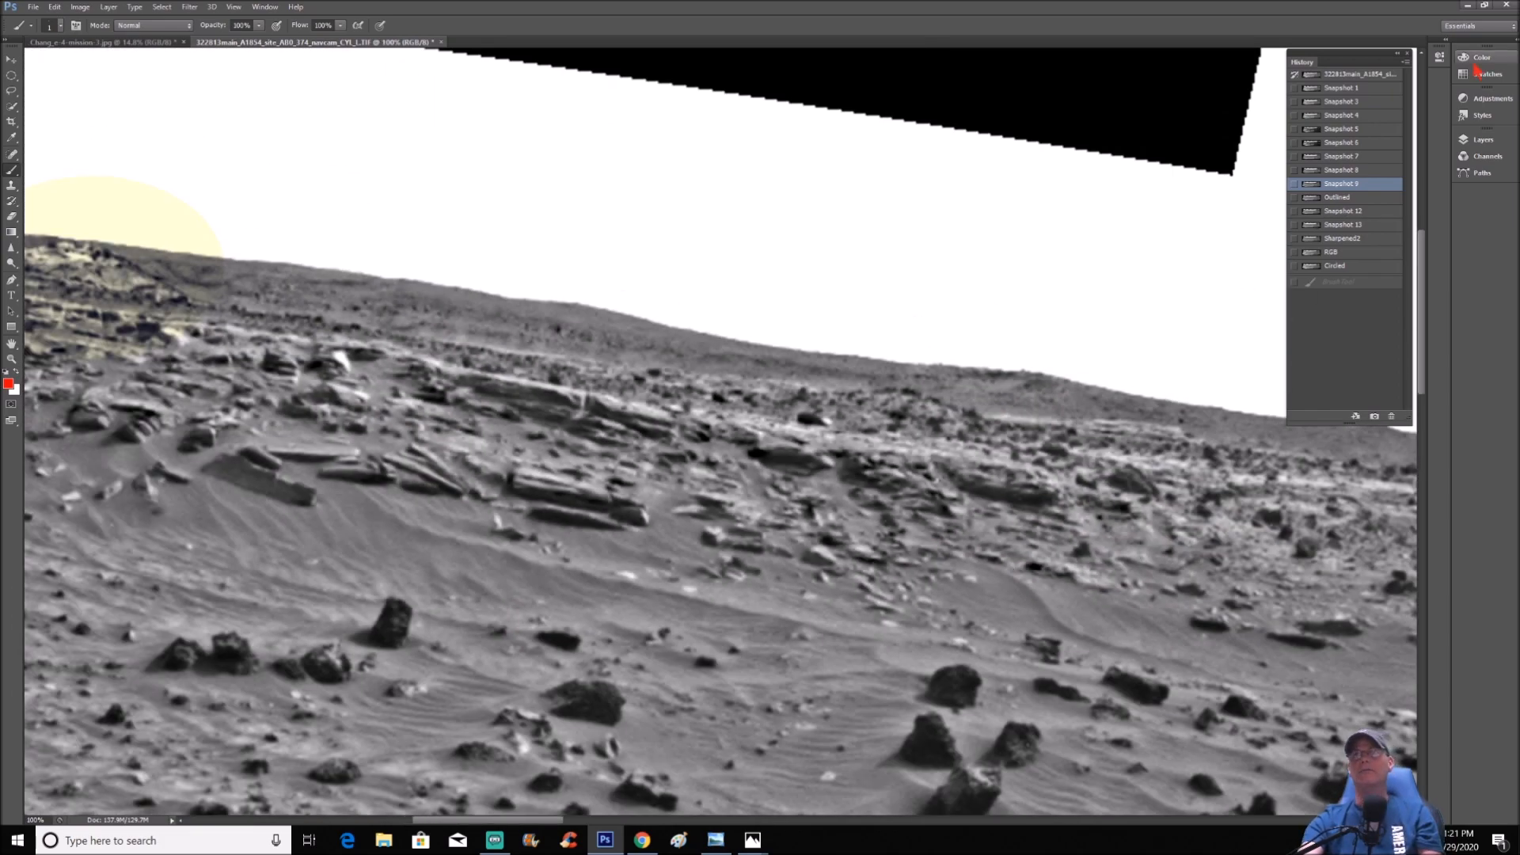
Paint red arrows on the yellow-tinted hillside structure, then revert to unmarked Snapshot 2
click(1342, 100)
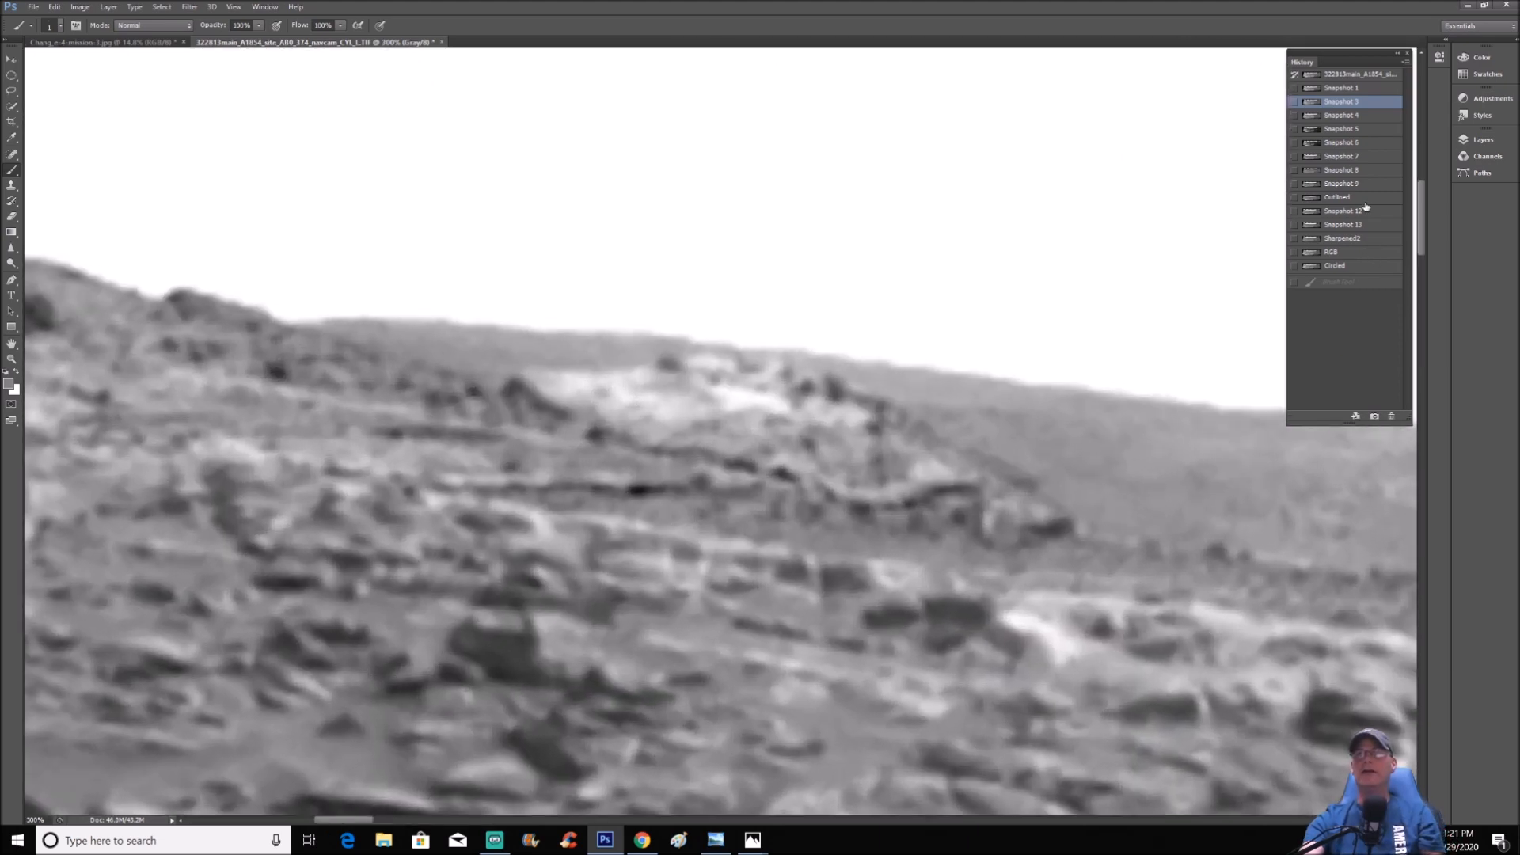
click(1338, 197)
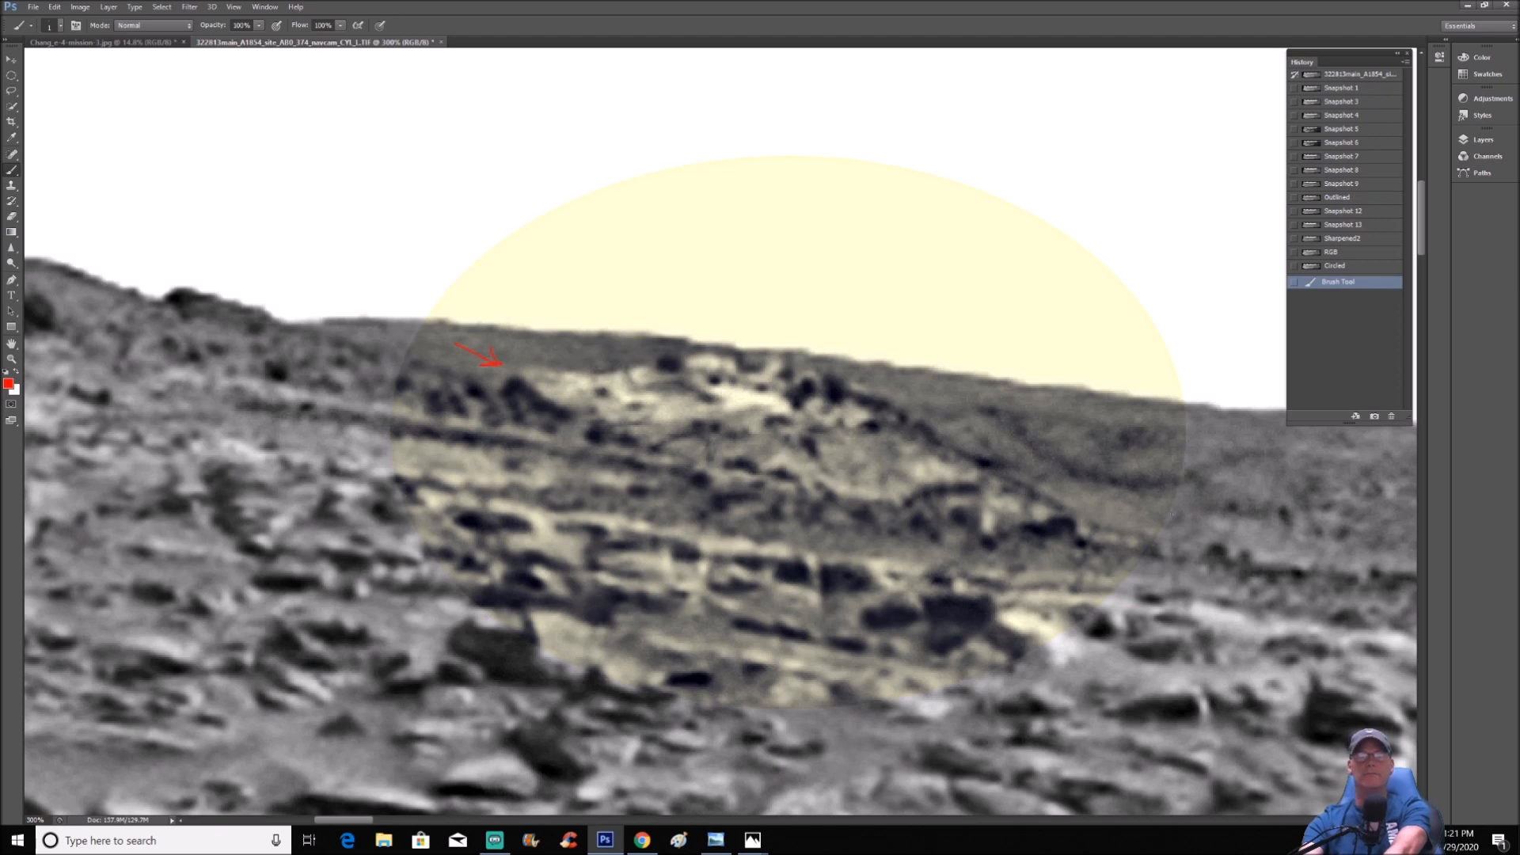
drag(1202, 514, 1106, 514)
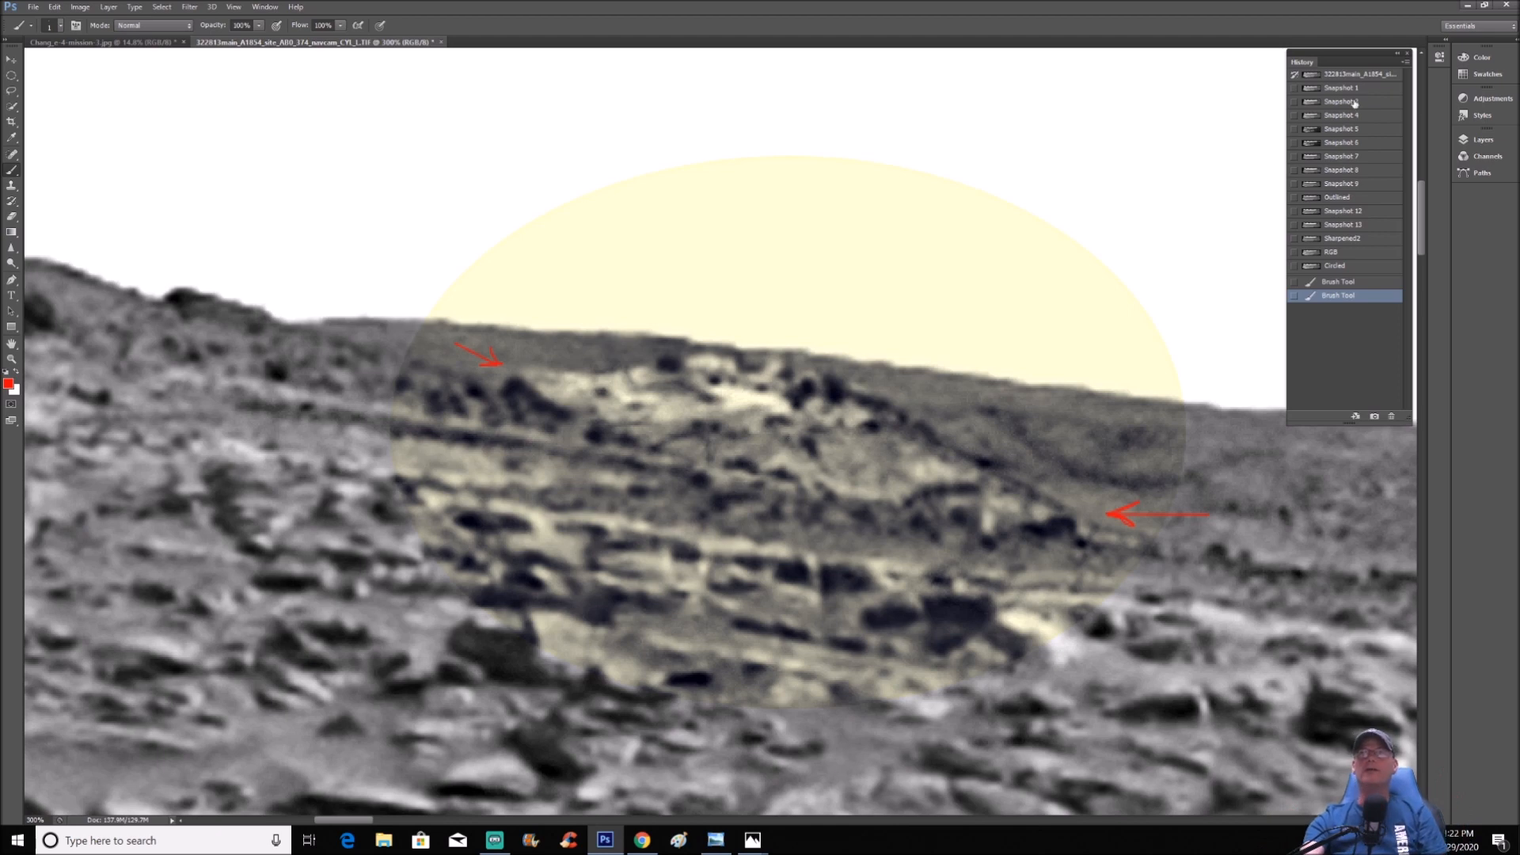
click(1342, 101)
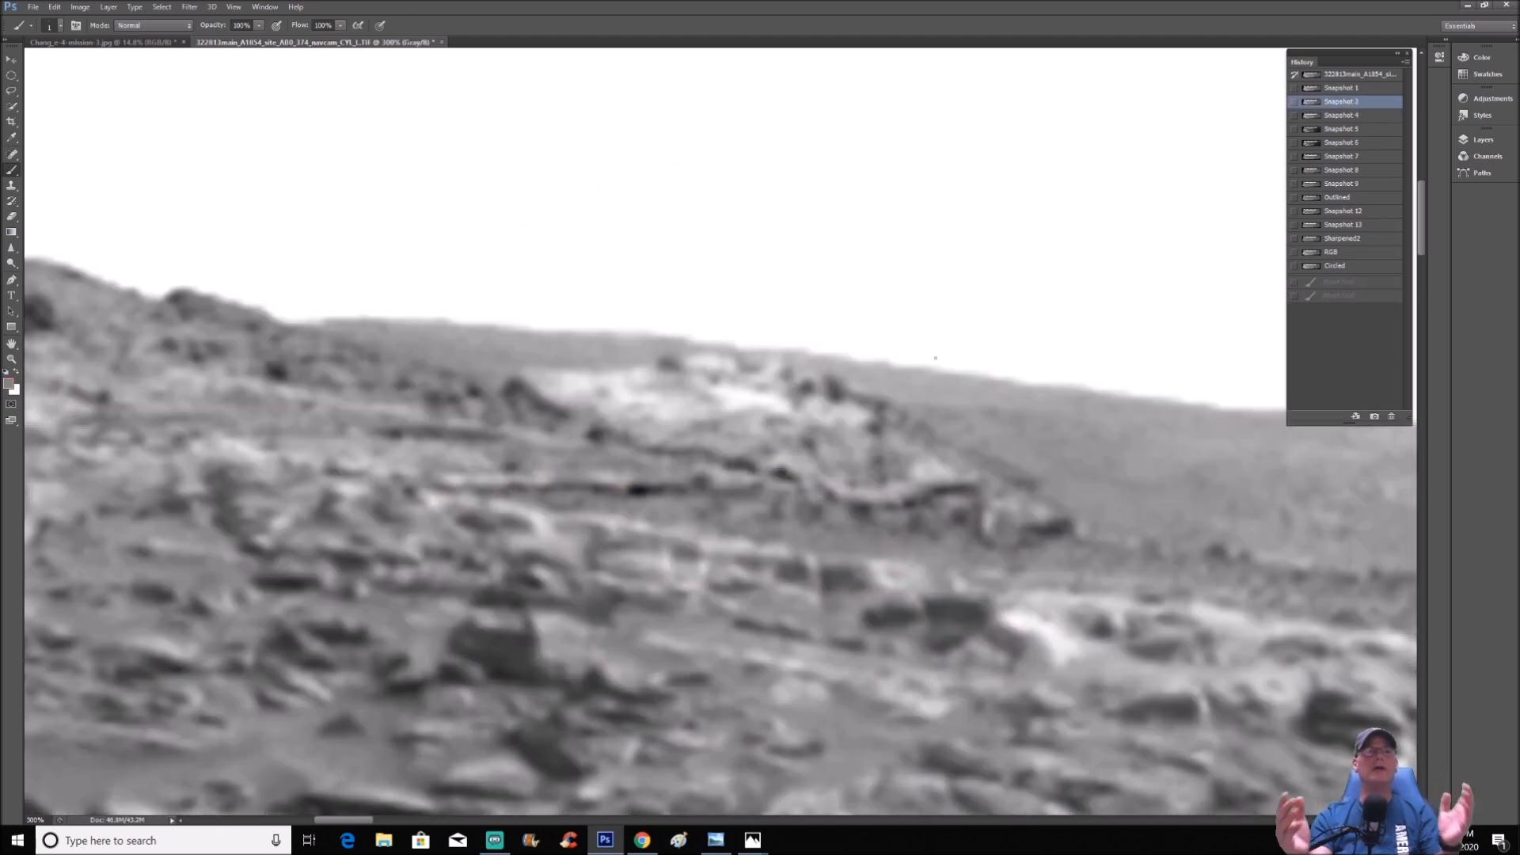
mouse_move(1374, 95)
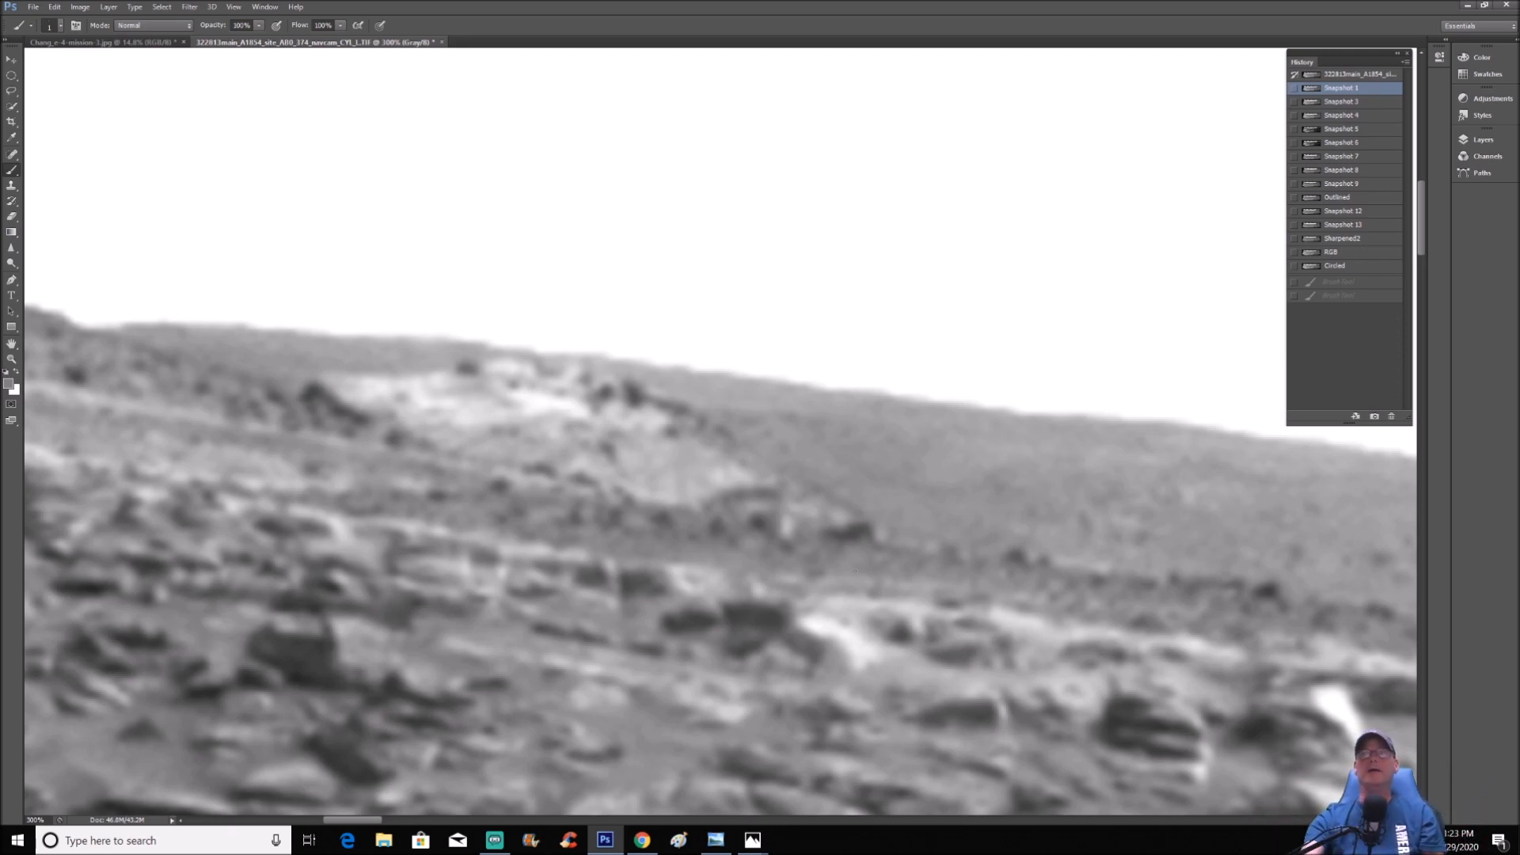
Toggle Snapshot 9 and the Sharpened2 red outline, then show the closing Mars title image
click(1343, 183)
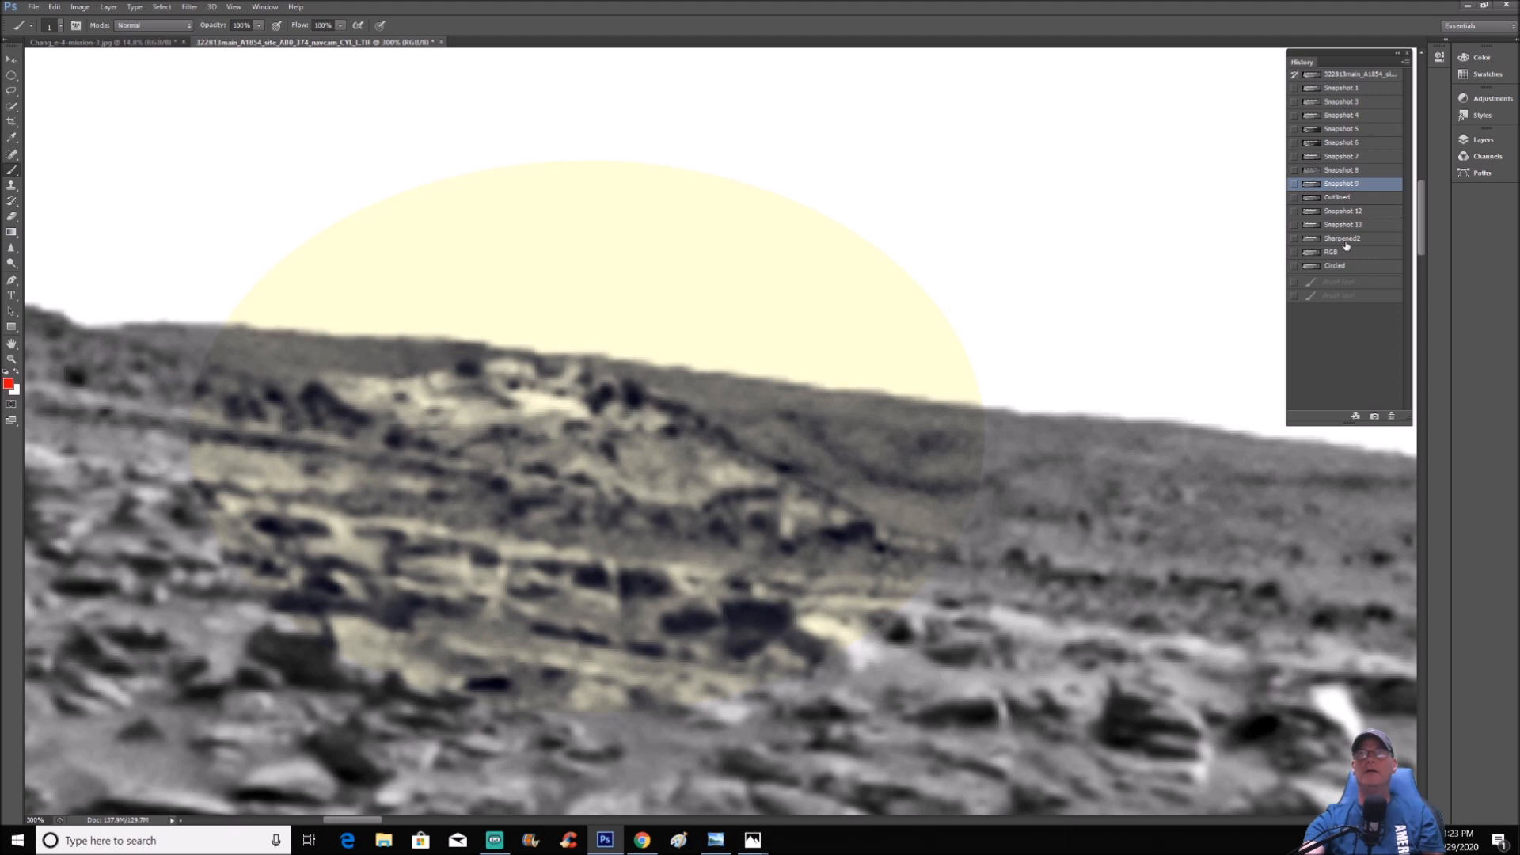
click(1342, 238)
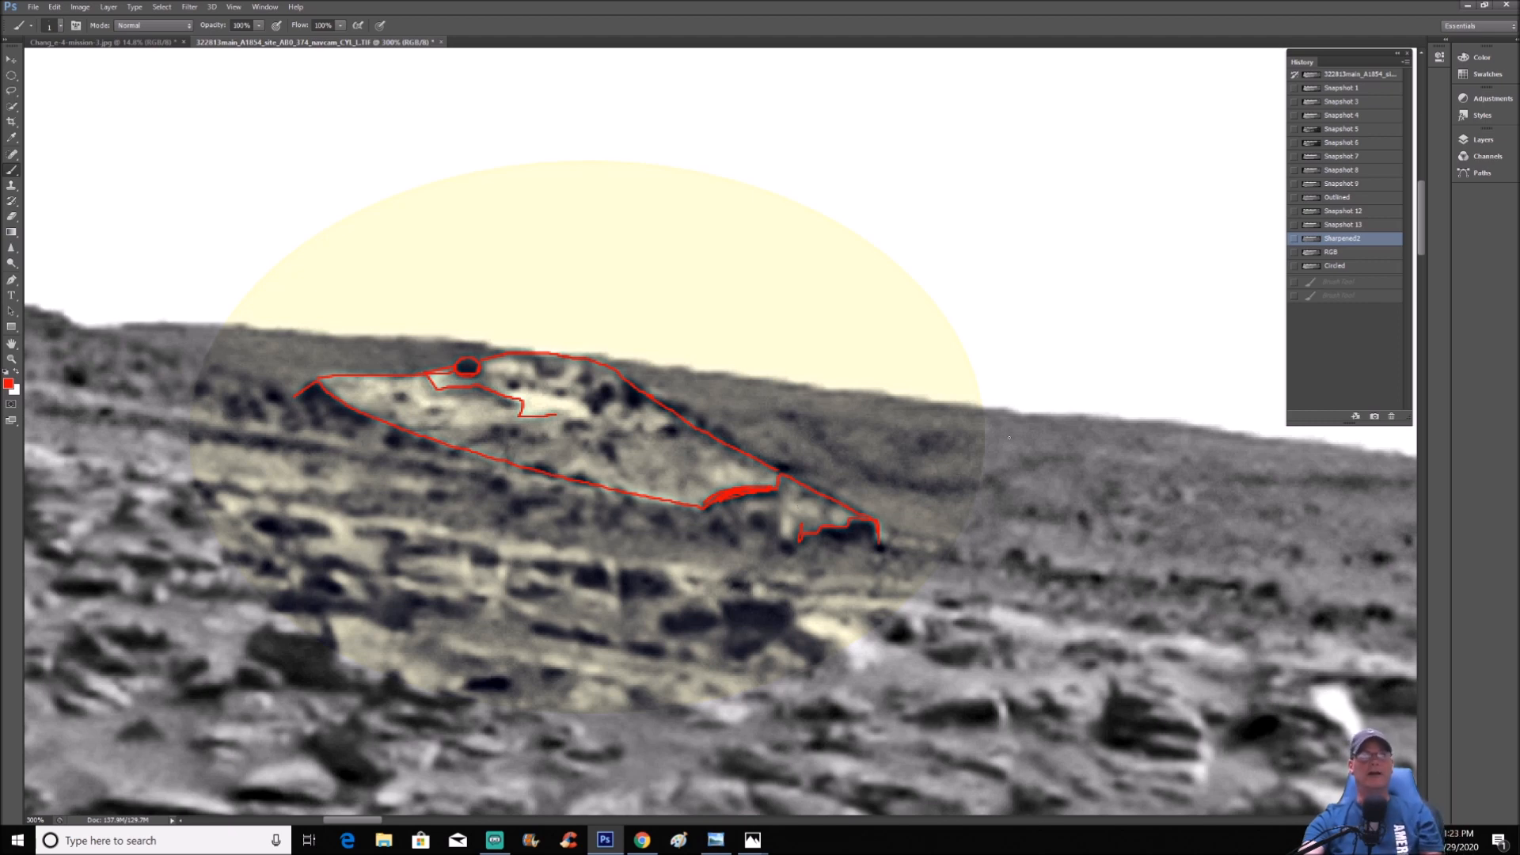
click(1342, 183)
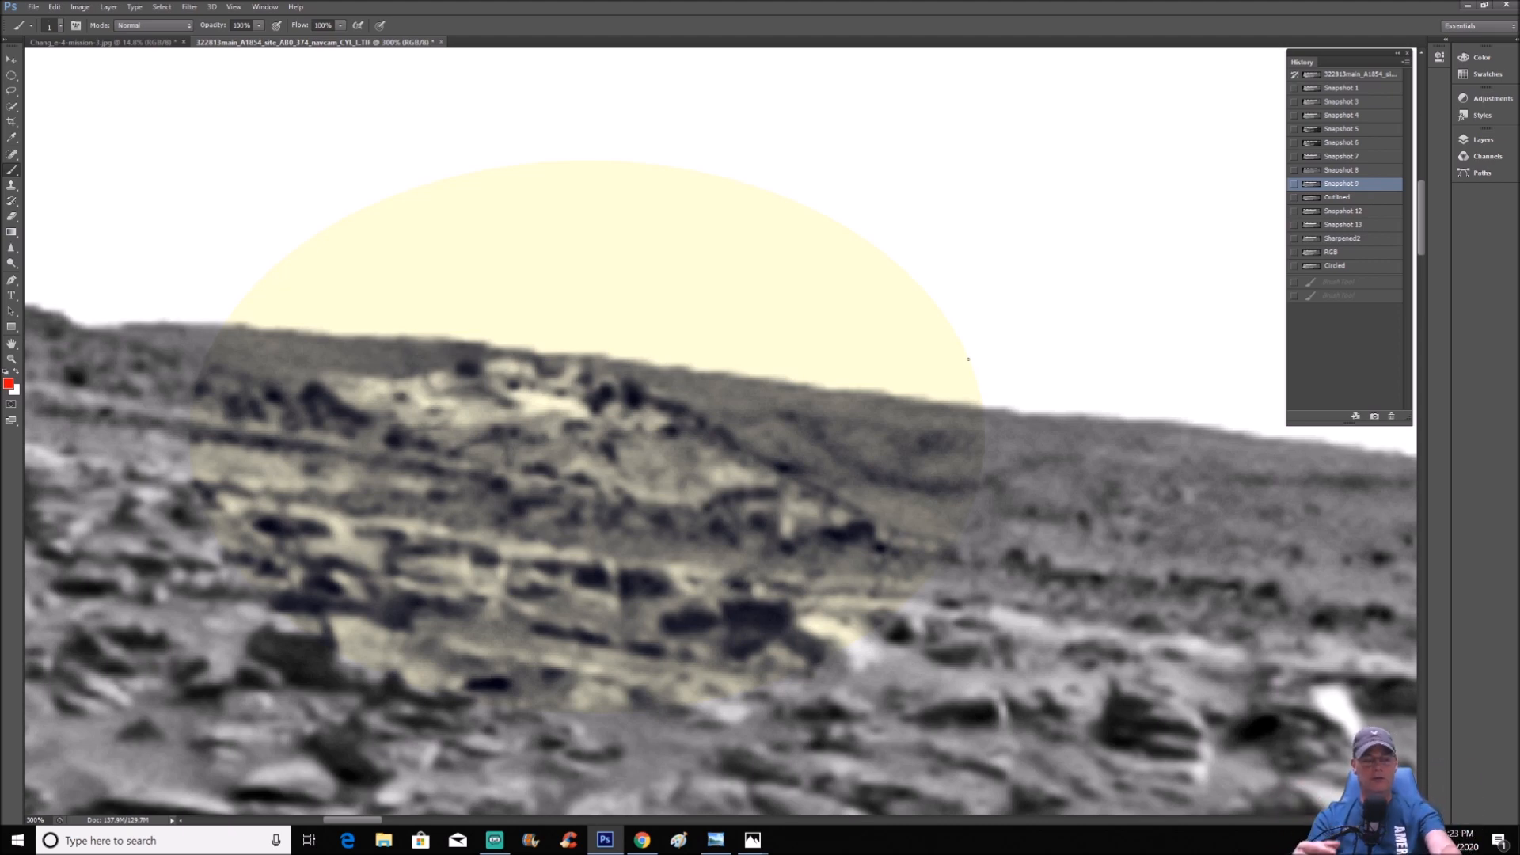
click(752, 839)
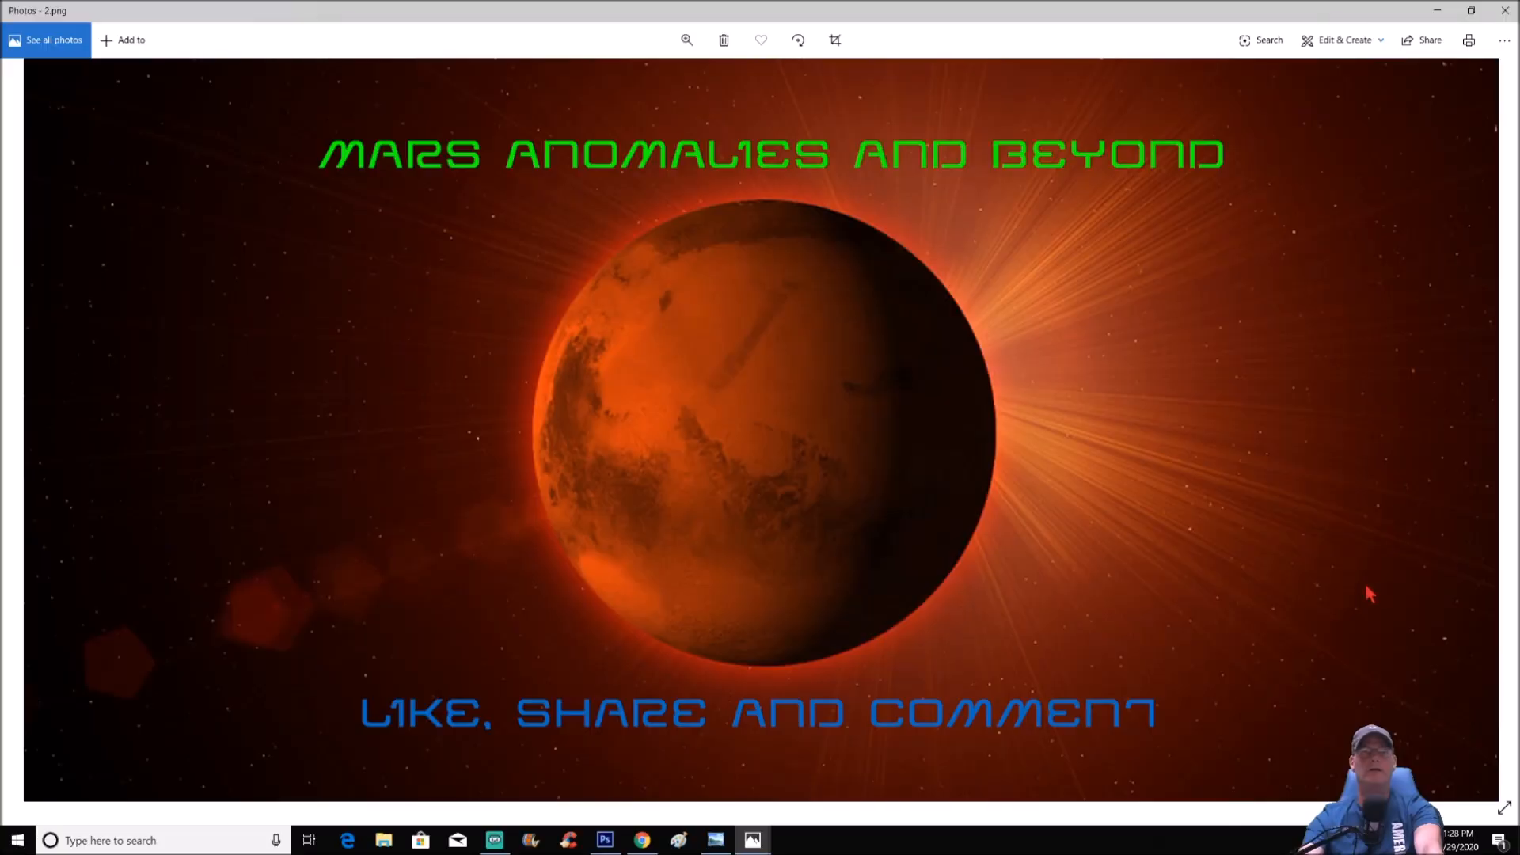